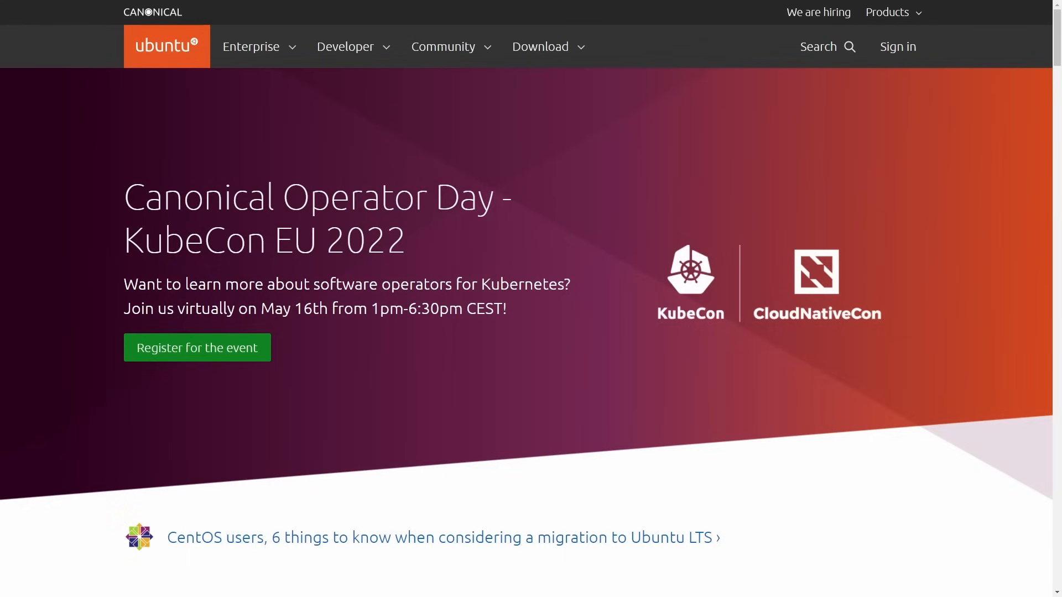
pyautogui.moveTo(570, 187)
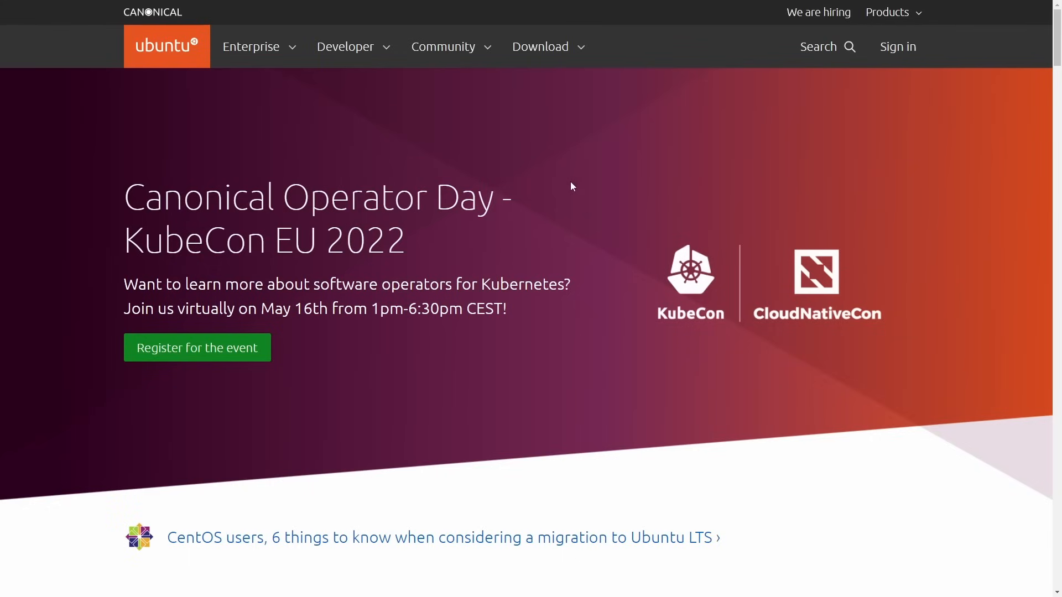
# Step: Start the Ubuntu Server 22.04 LTS manual-install download from ubuntu.com and minimize the browser
pyautogui.click(540, 46)
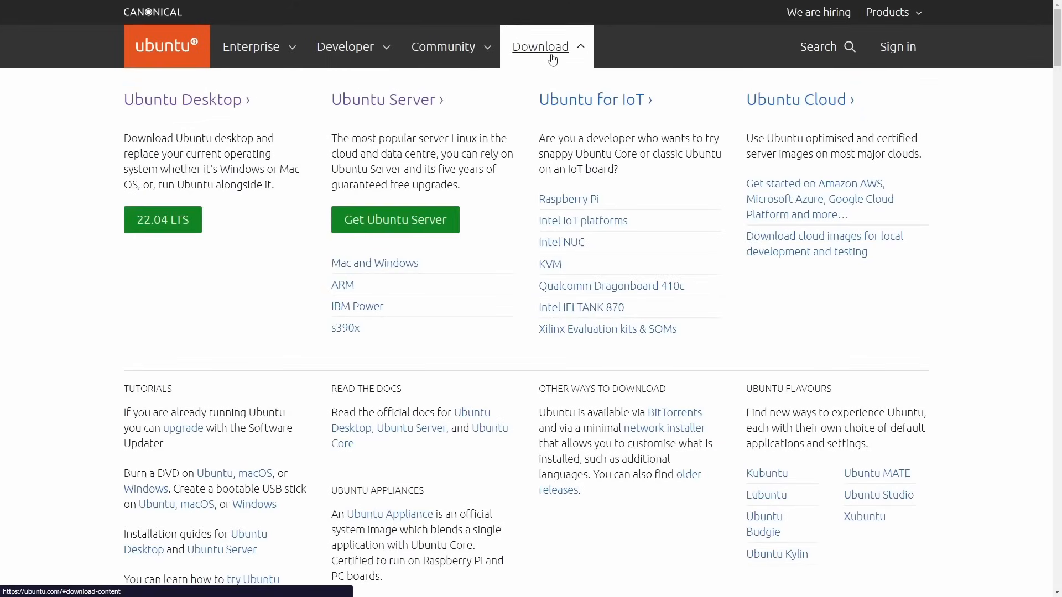
pyautogui.moveTo(501, 99)
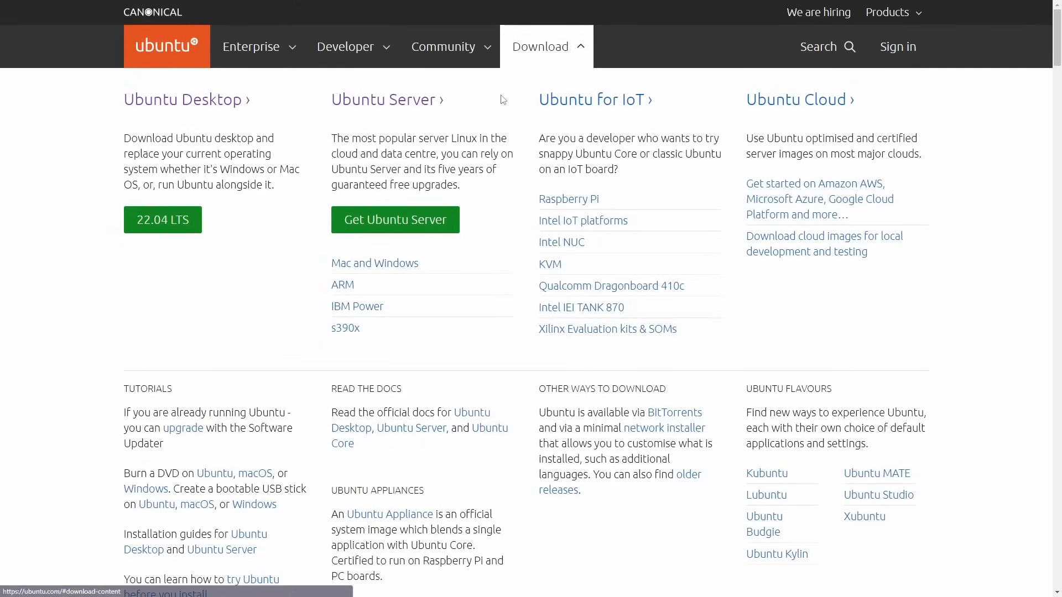
pyautogui.moveTo(383, 122)
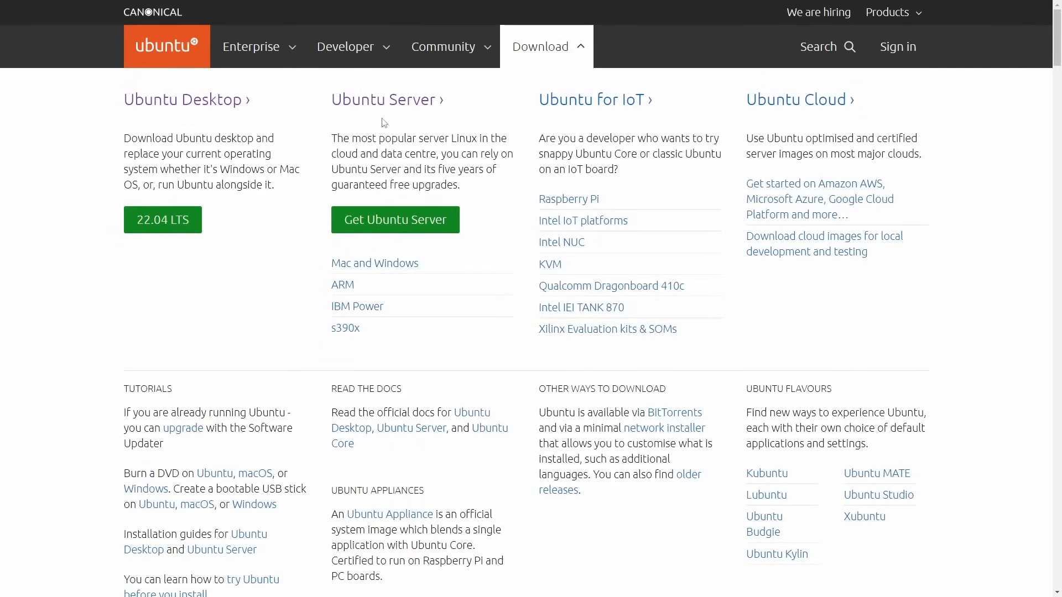
pyautogui.moveTo(428, 229)
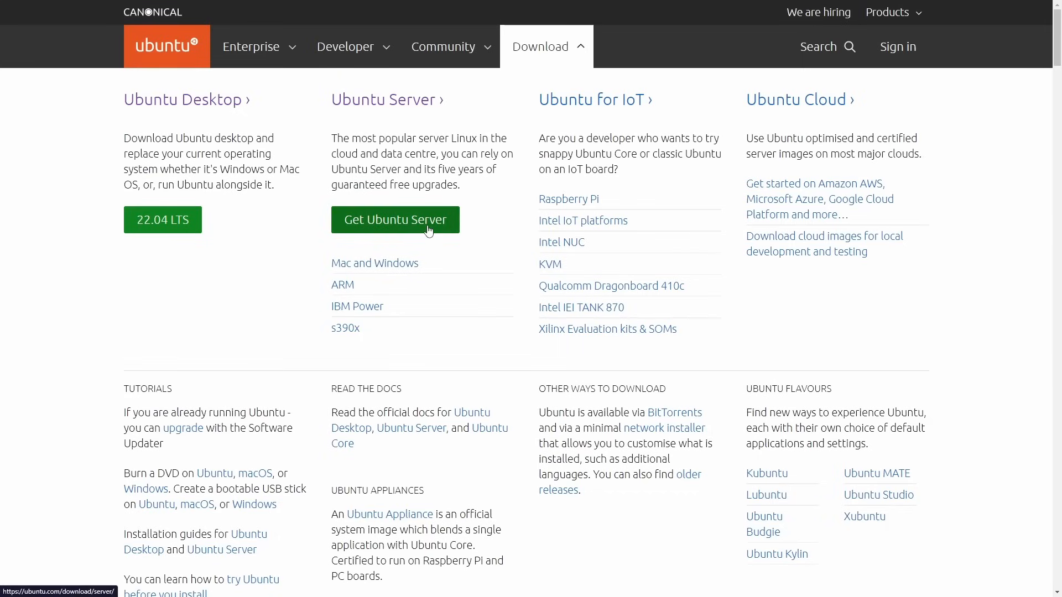
pyautogui.click(395, 219)
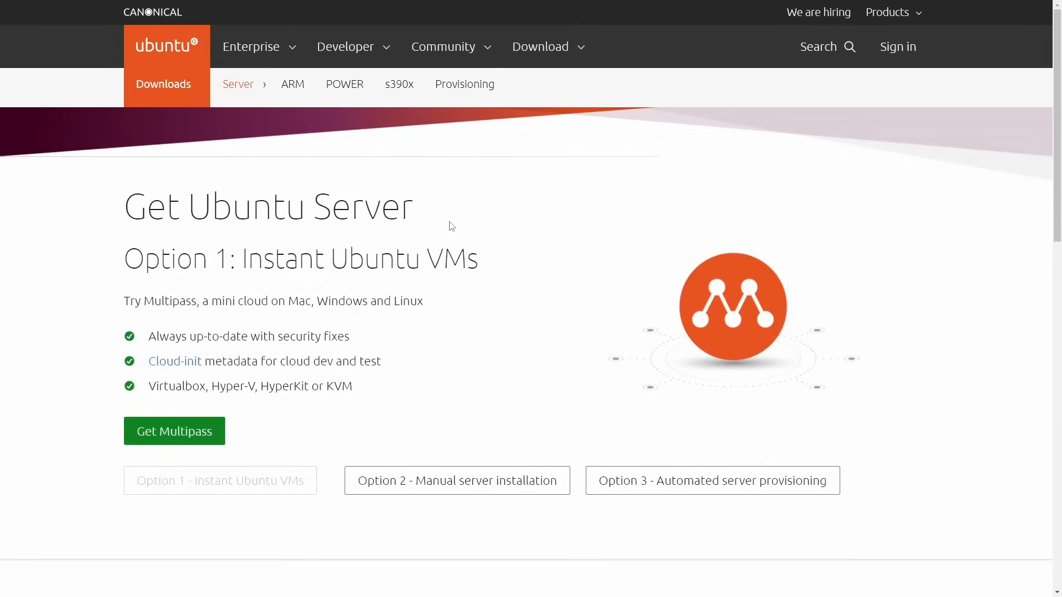
pyautogui.moveTo(370, 489)
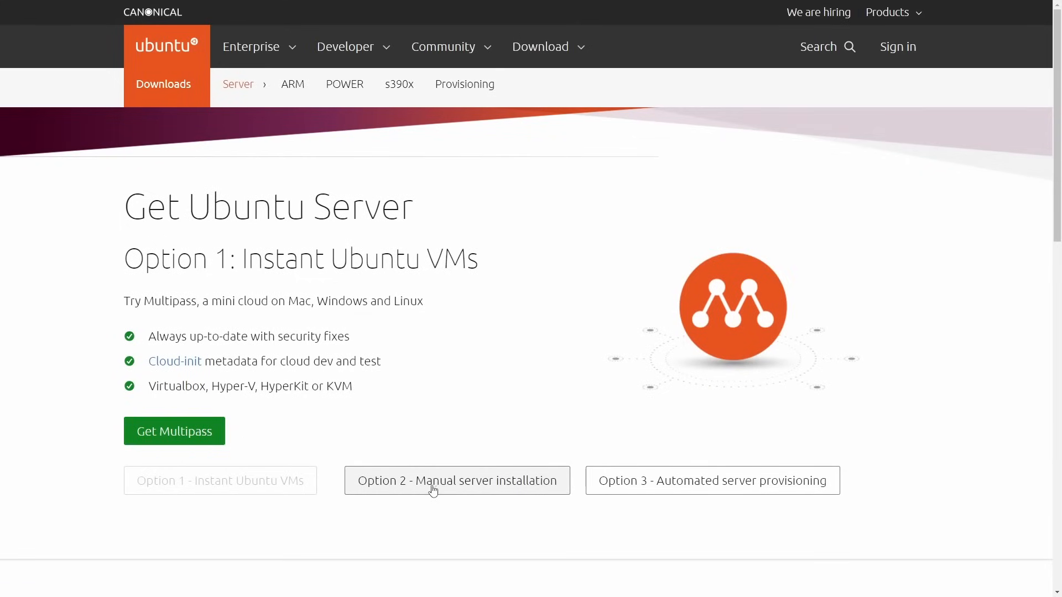
pyautogui.click(455, 480)
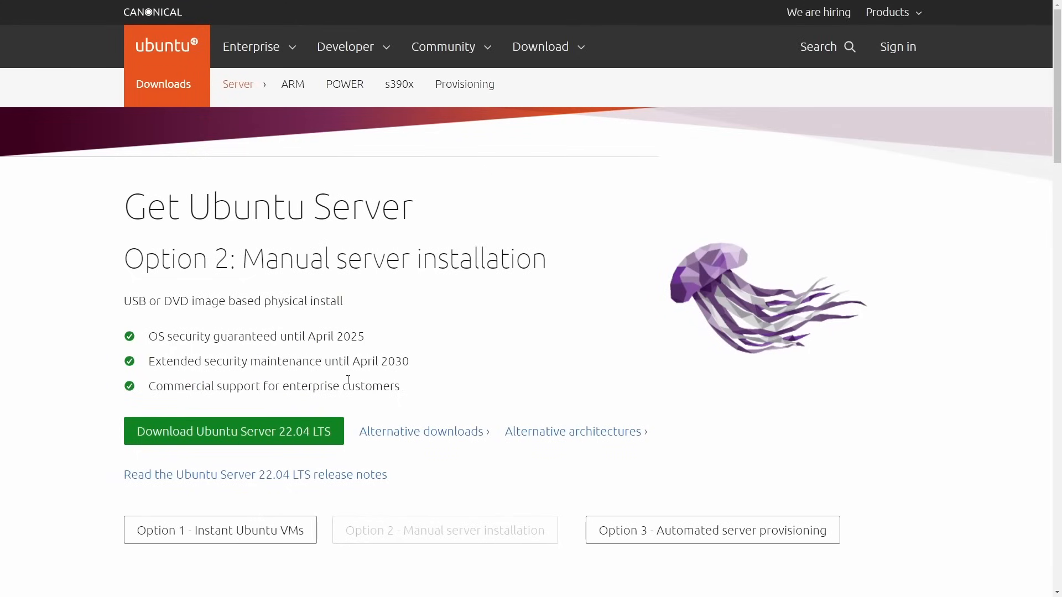
pyautogui.moveTo(328, 440)
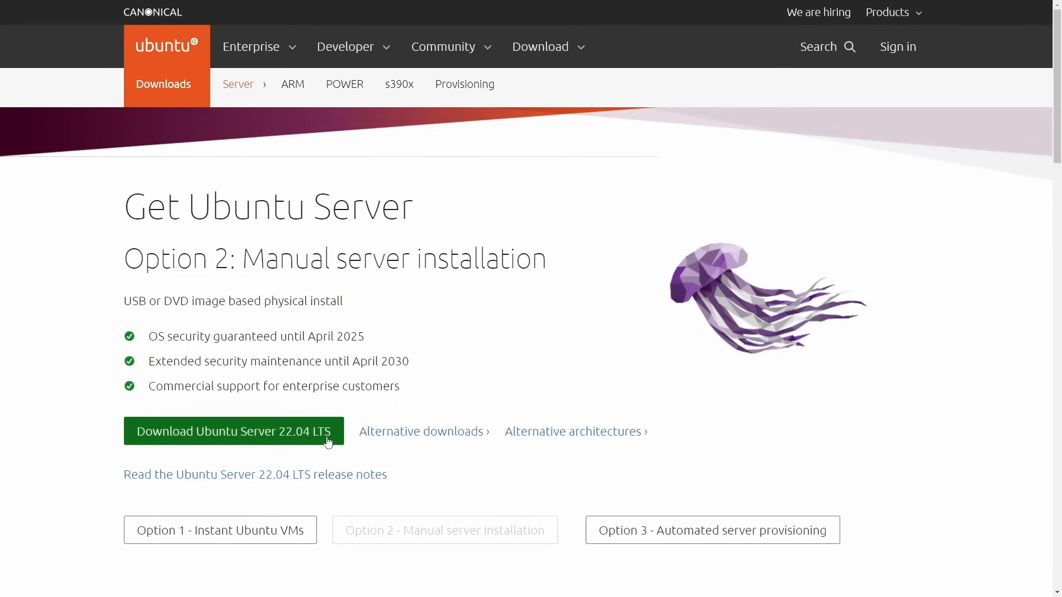
pyautogui.moveTo(232, 439)
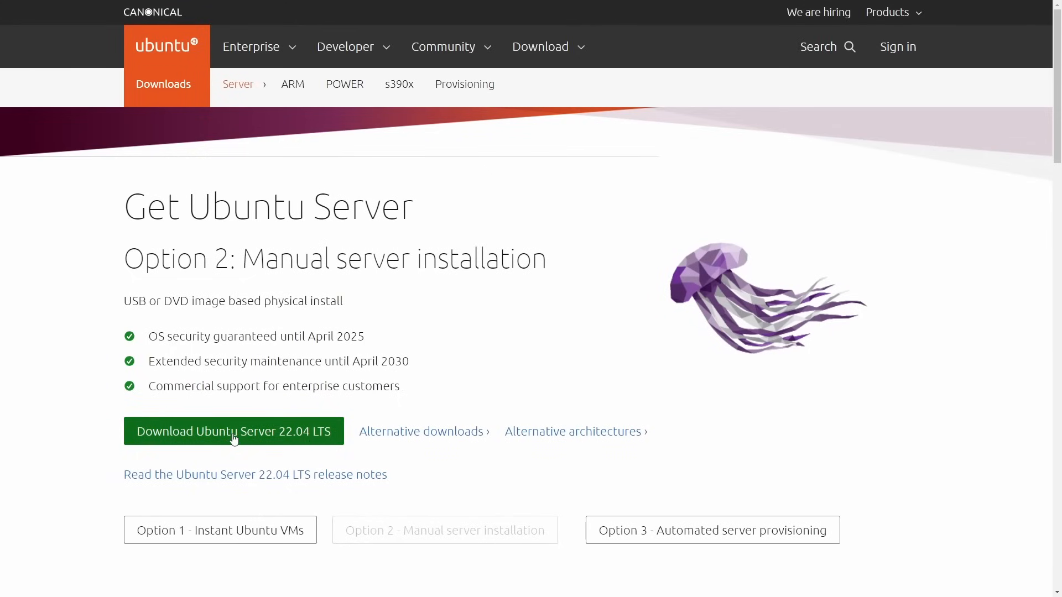
pyautogui.click(233, 431)
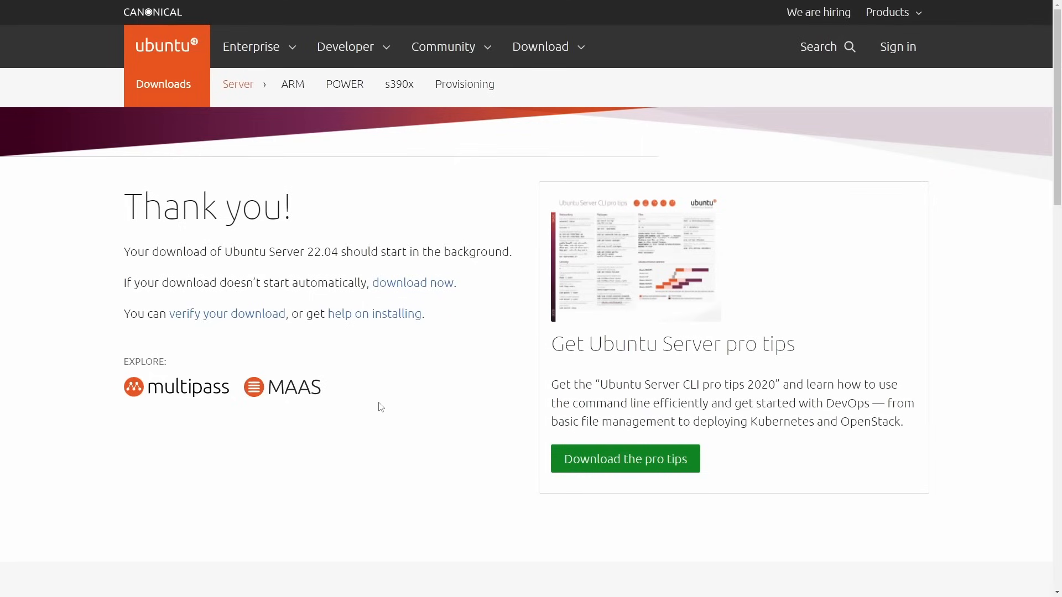
pyautogui.click(411, 283)
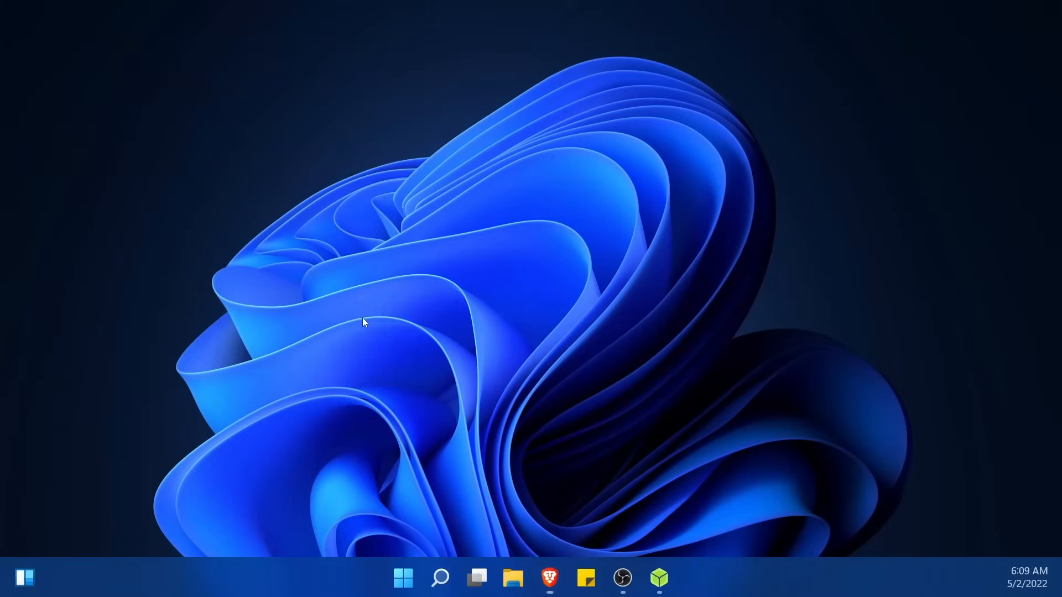
pyautogui.moveTo(678, 550)
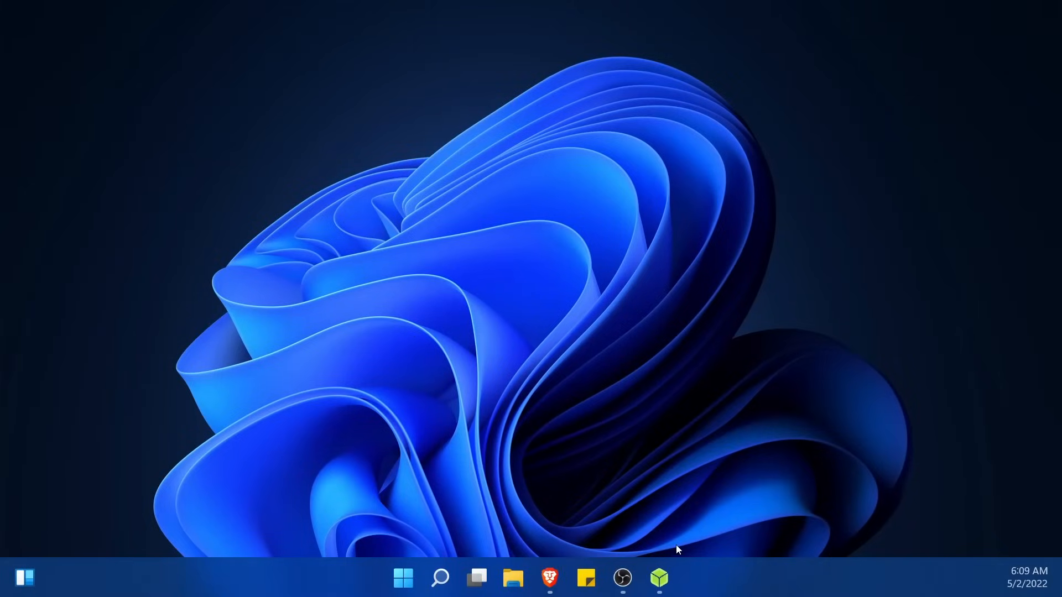
# Step: Launch balenaEtcher and load the ubuntu-22.04-live-server-amd64 ISO from Downloads as the image
pyautogui.click(658, 577)
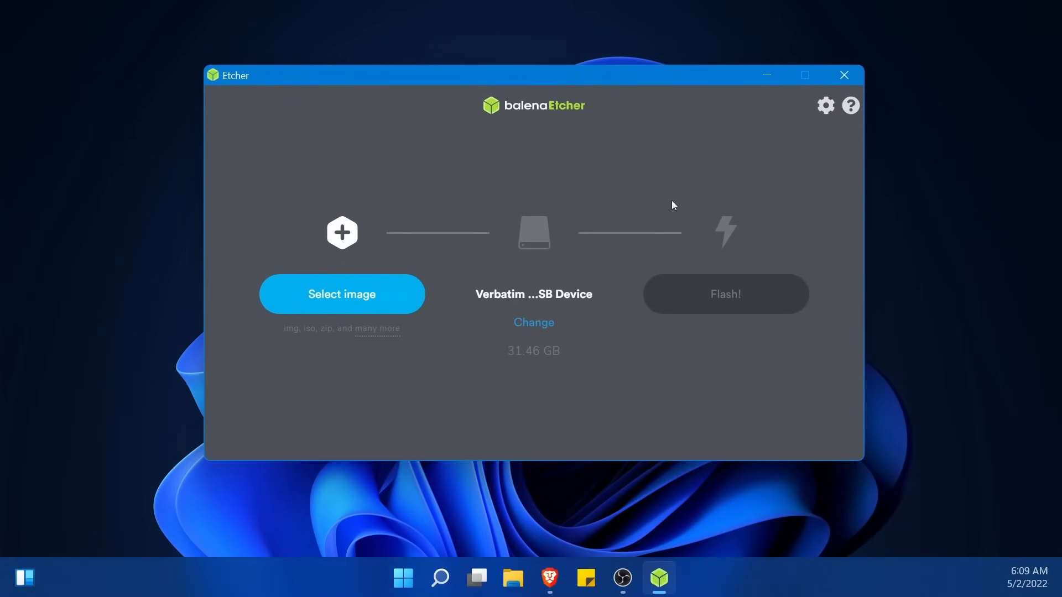
pyautogui.moveTo(655, 203)
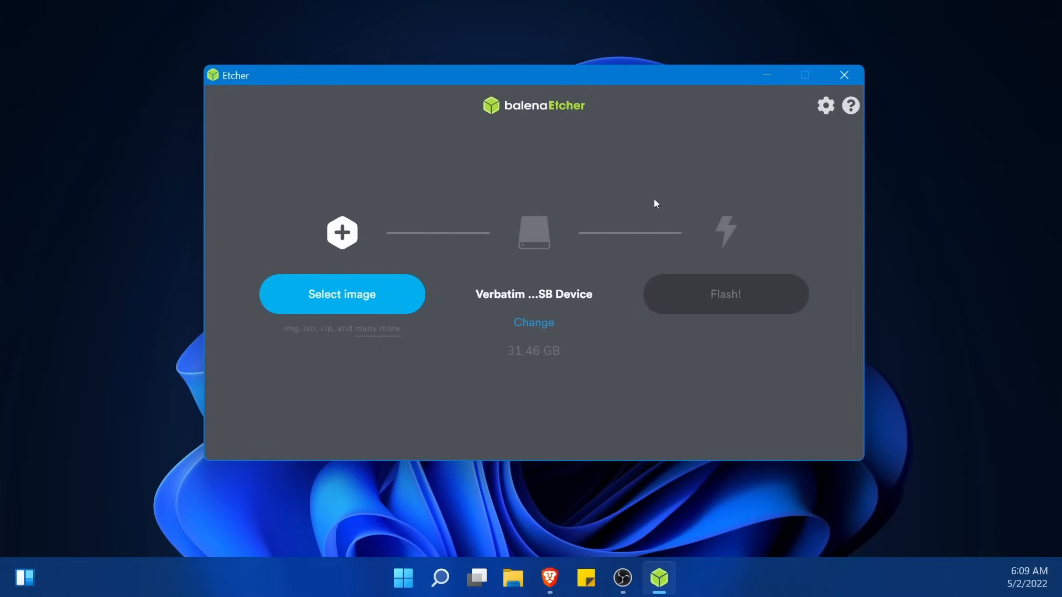
pyautogui.moveTo(507, 154)
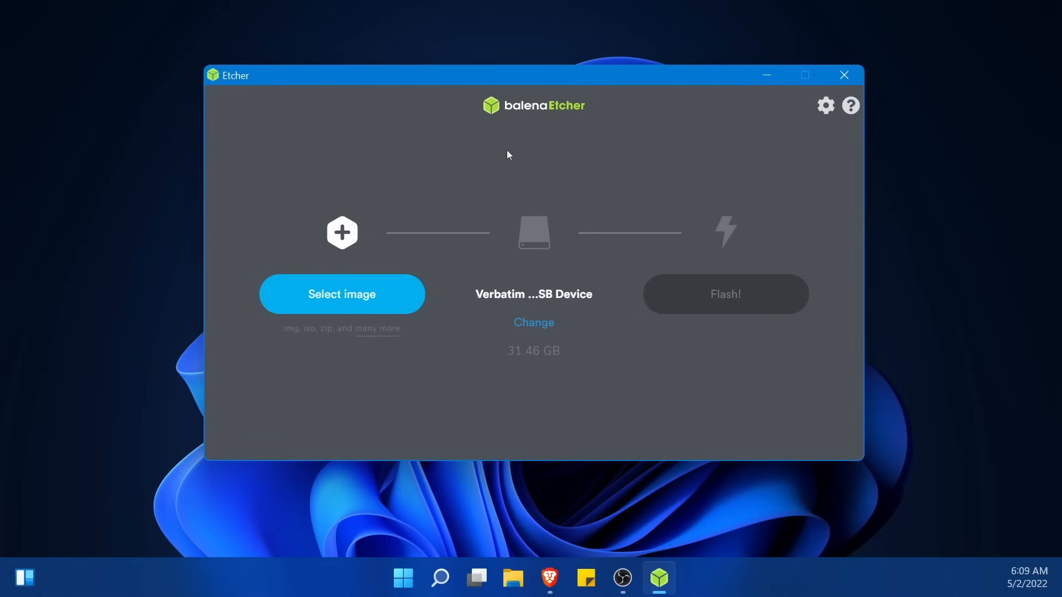
pyautogui.moveTo(476, 165)
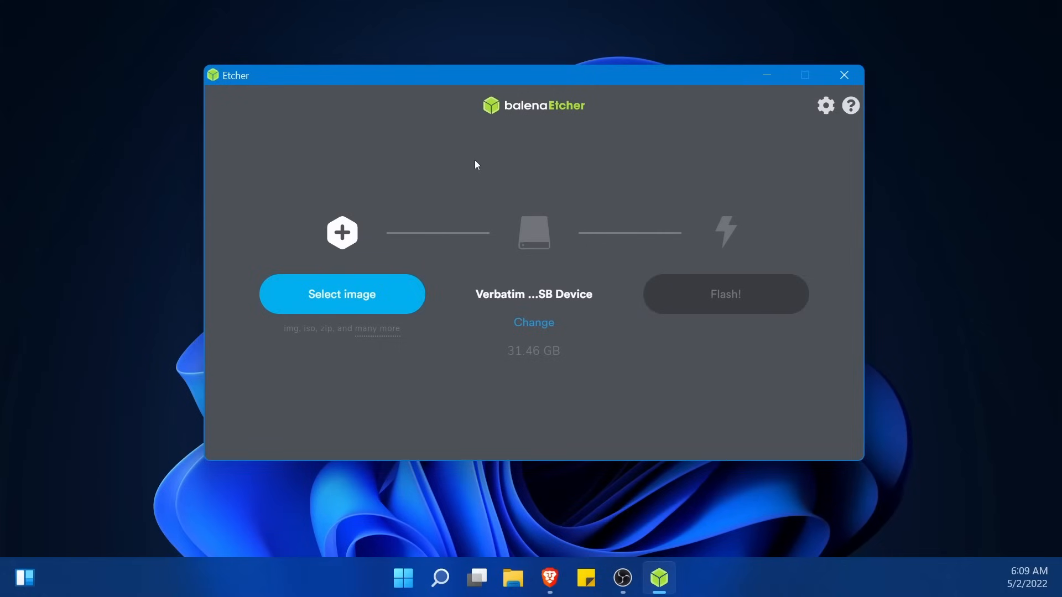
pyautogui.moveTo(559, 161)
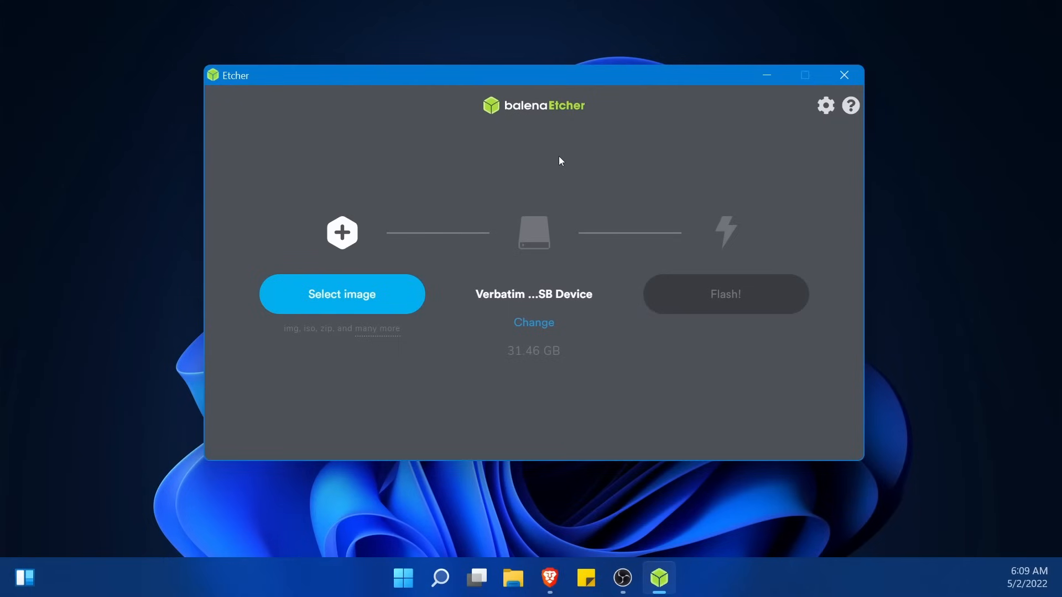
pyautogui.moveTo(579, 183)
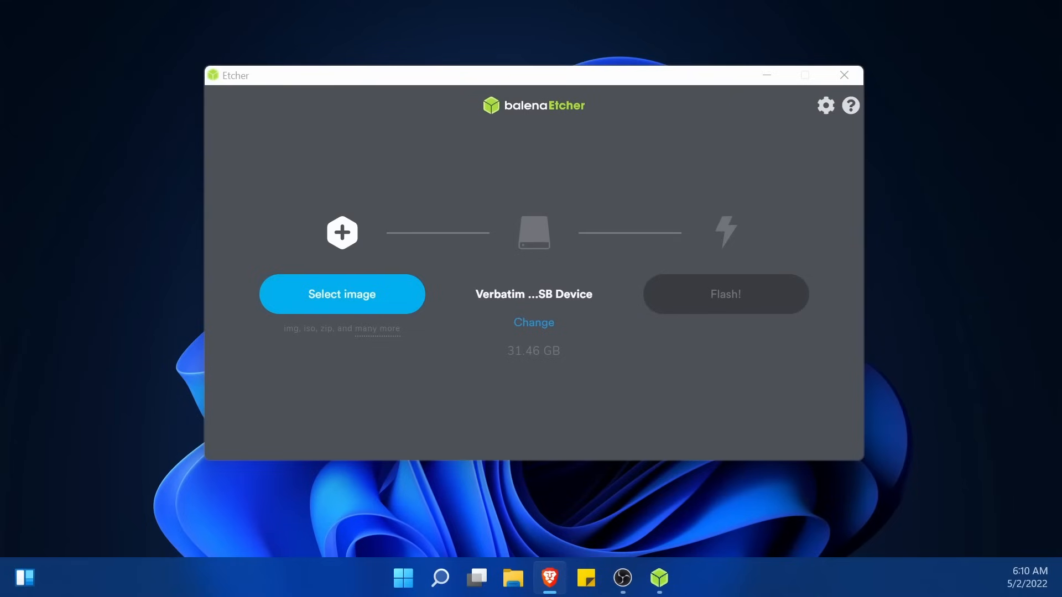
pyautogui.moveTo(341, 293)
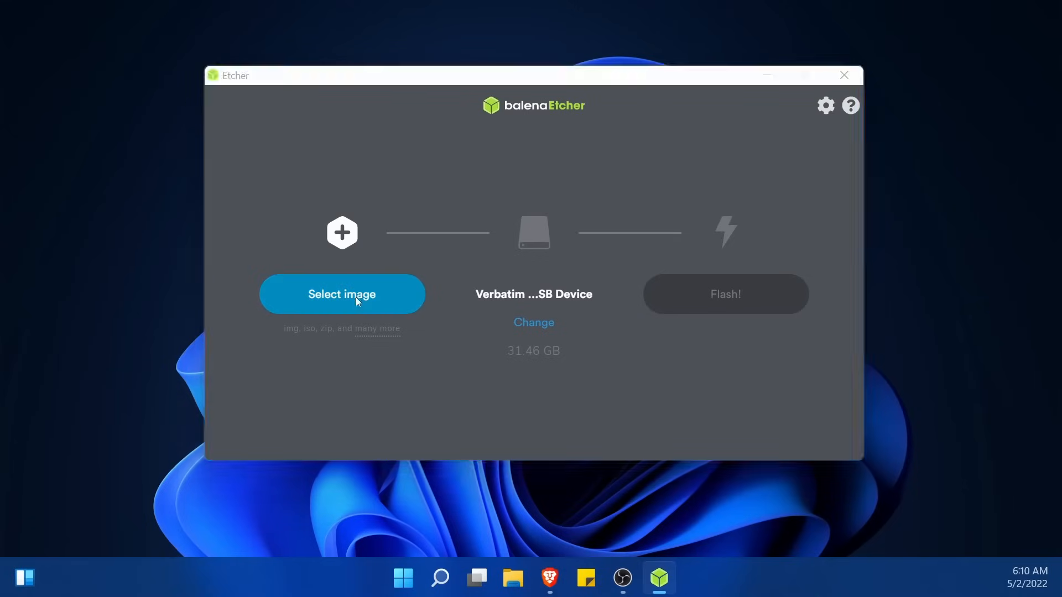
pyautogui.click(341, 294)
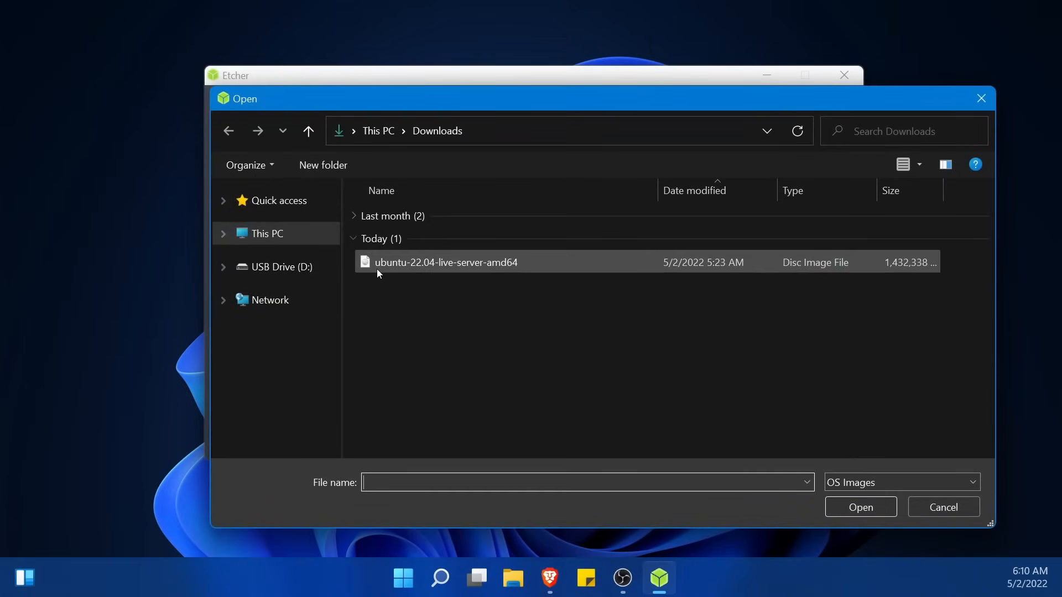
pyautogui.click(446, 262)
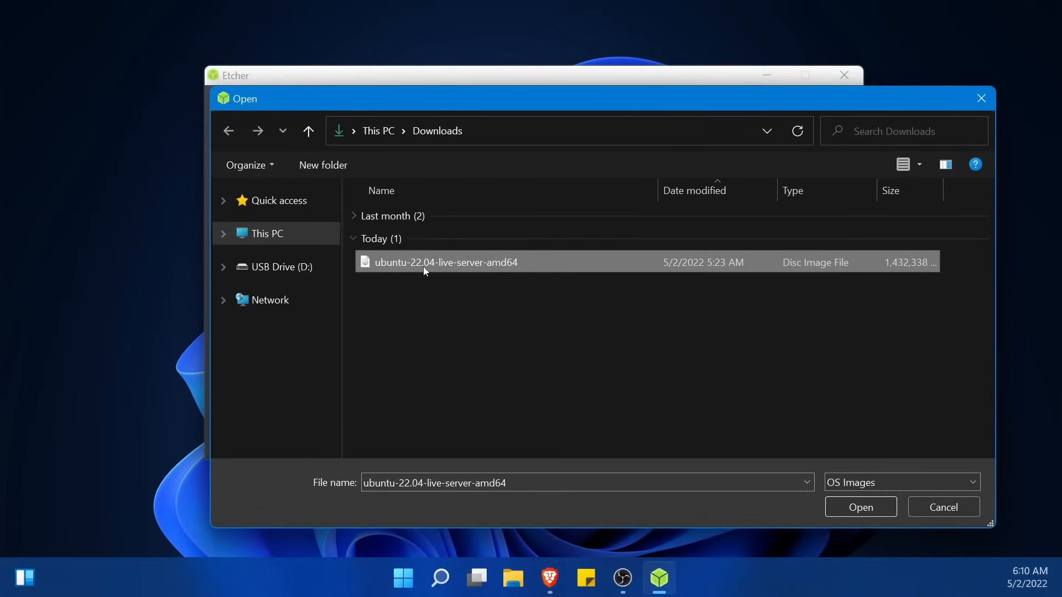
pyautogui.moveTo(522, 263)
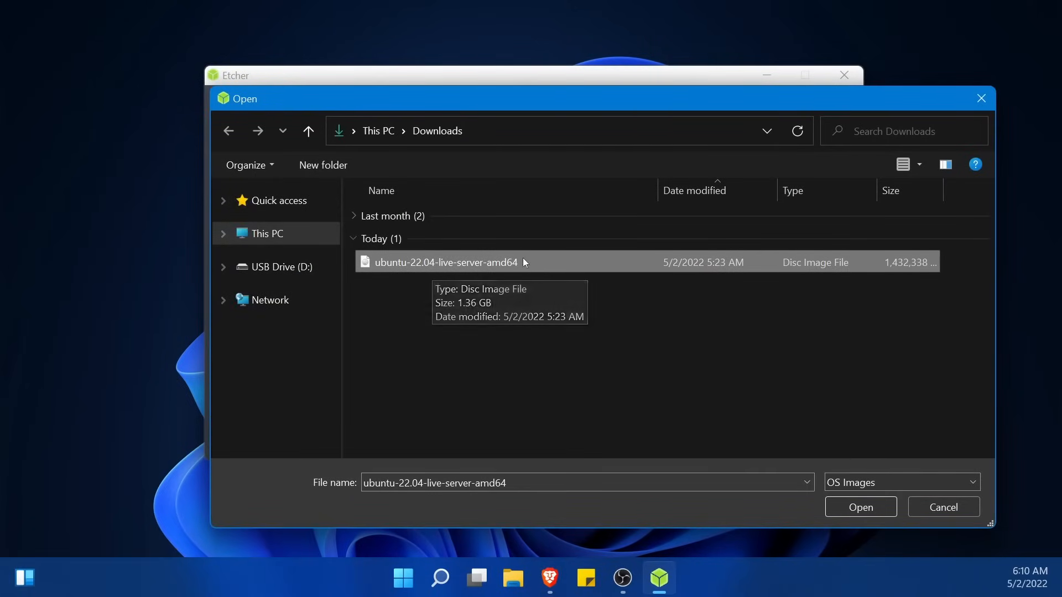
pyautogui.moveTo(552, 266)
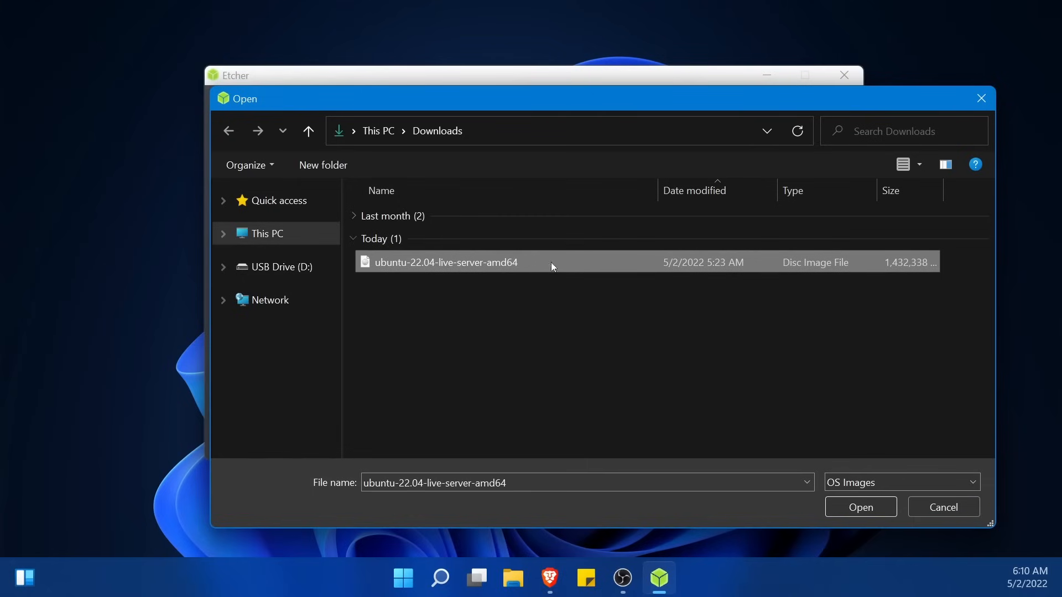
pyautogui.click(859, 506)
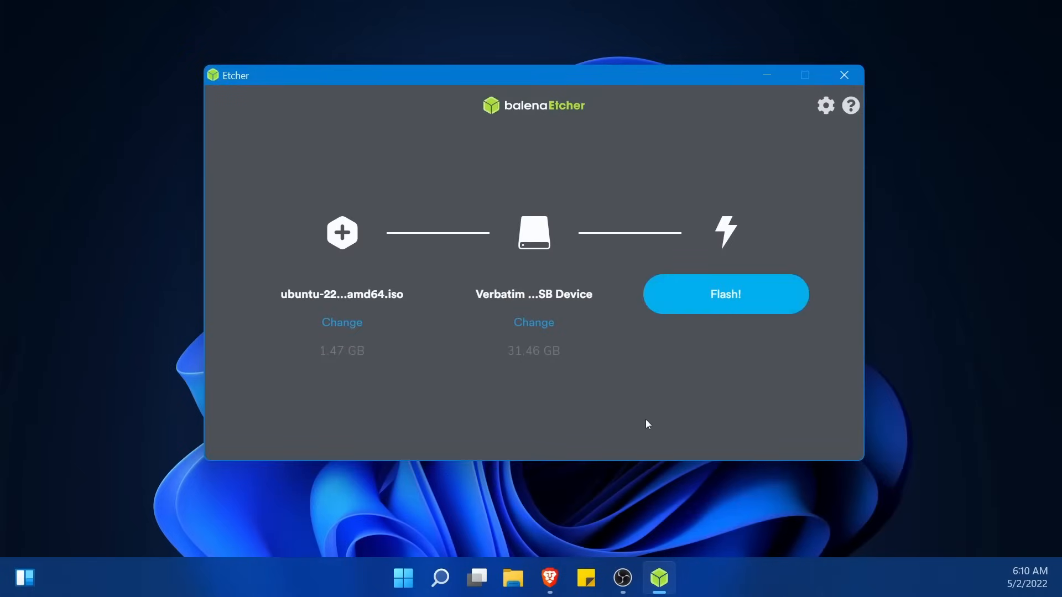
pyautogui.moveTo(534, 322)
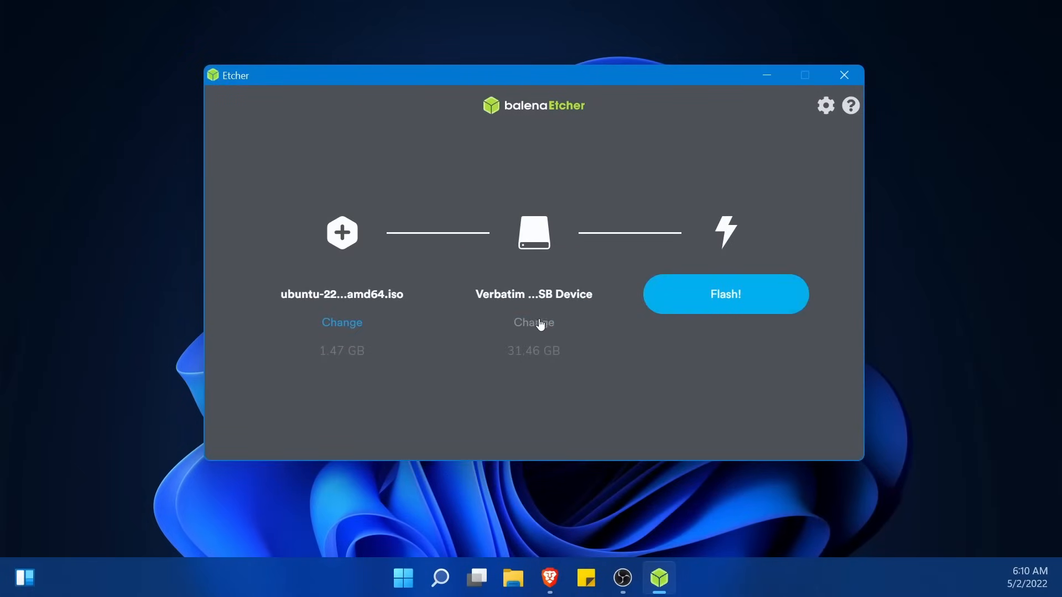
# Step: Keep the Verbatim STORE N GO USB drive as the flash target and continue
pyautogui.click(533, 322)
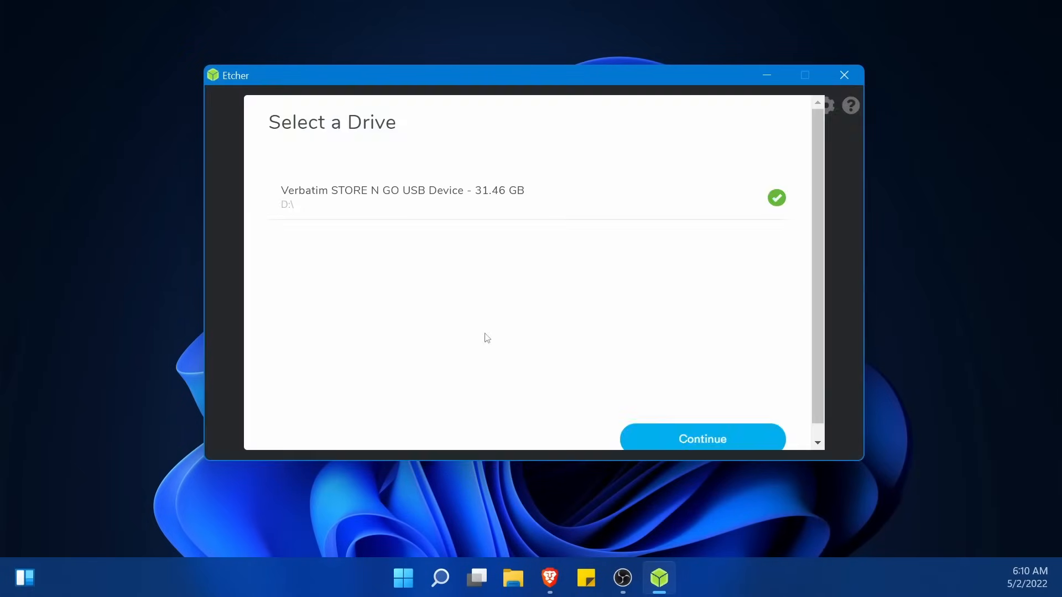
pyautogui.moveTo(465, 202)
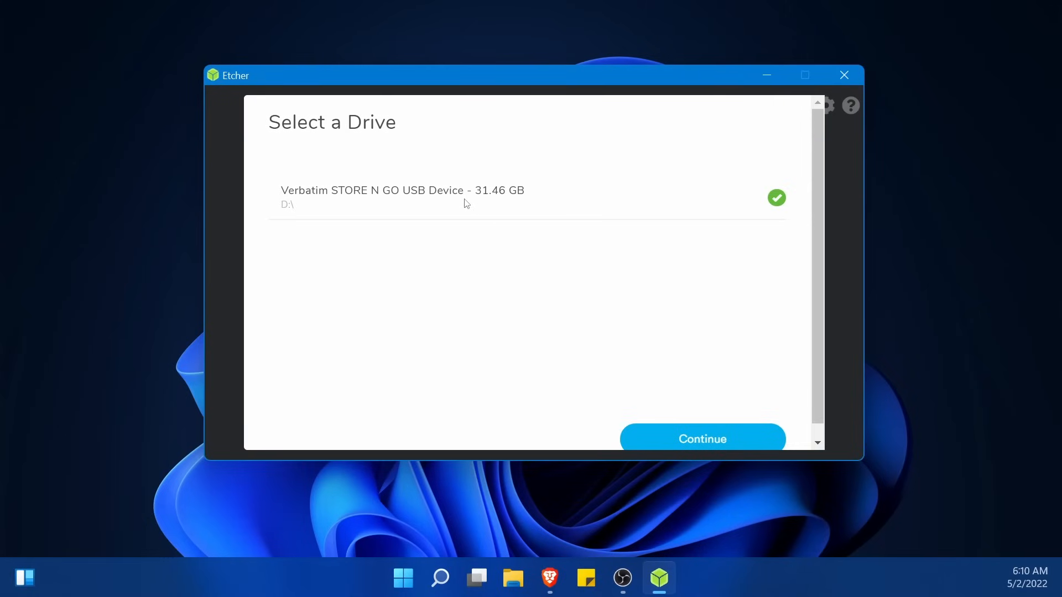
pyautogui.moveTo(446, 233)
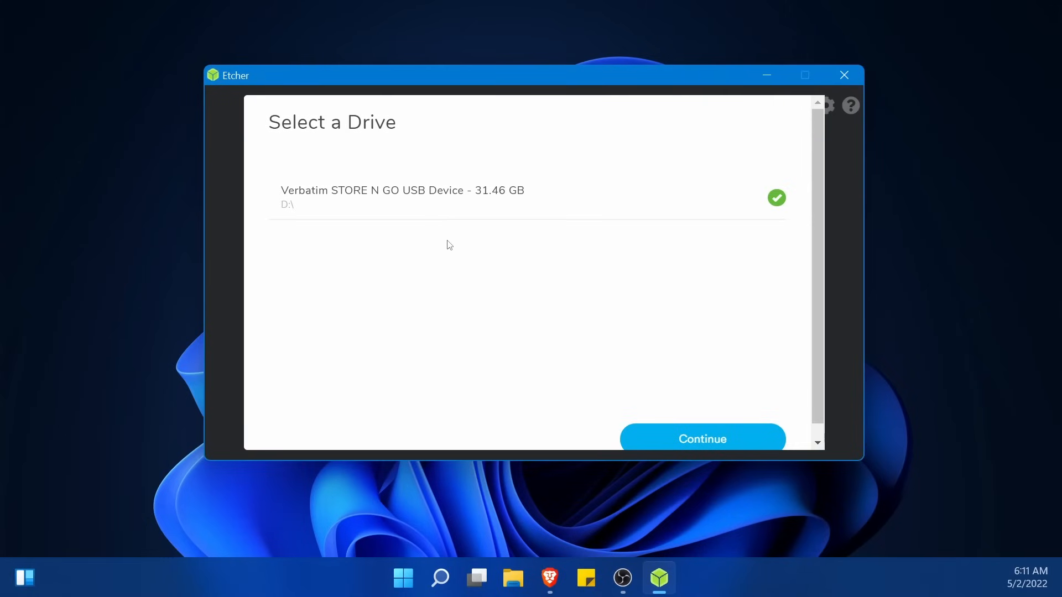
pyautogui.moveTo(501, 239)
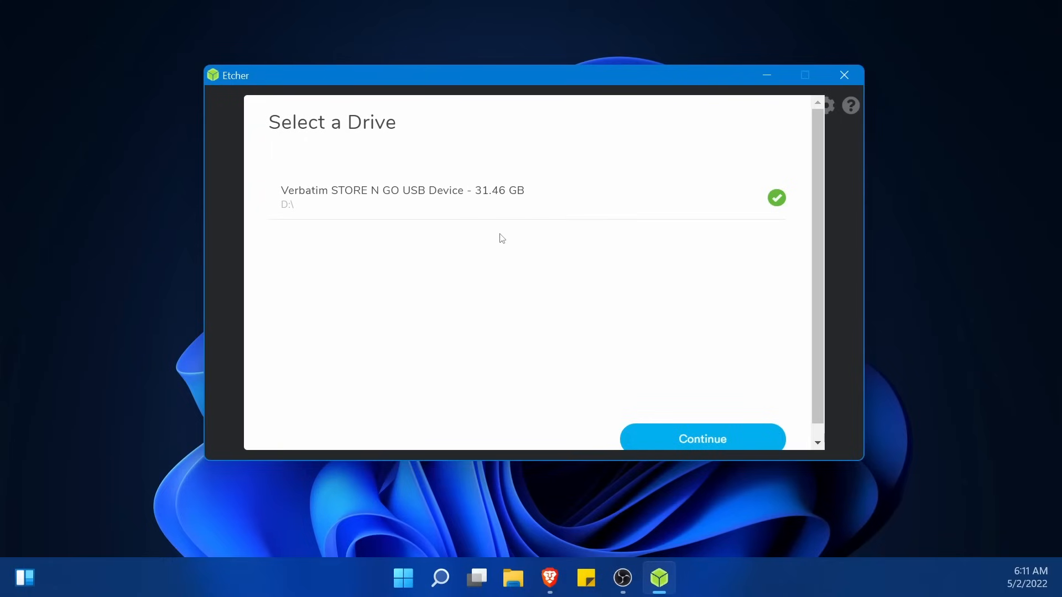
pyautogui.moveTo(521, 192)
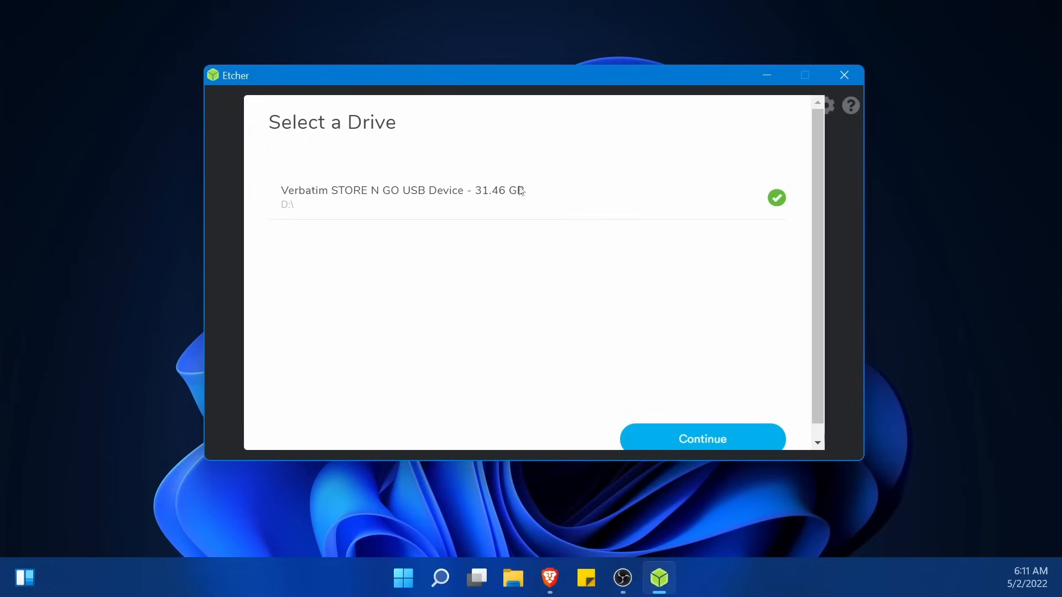
pyautogui.moveTo(335, 208)
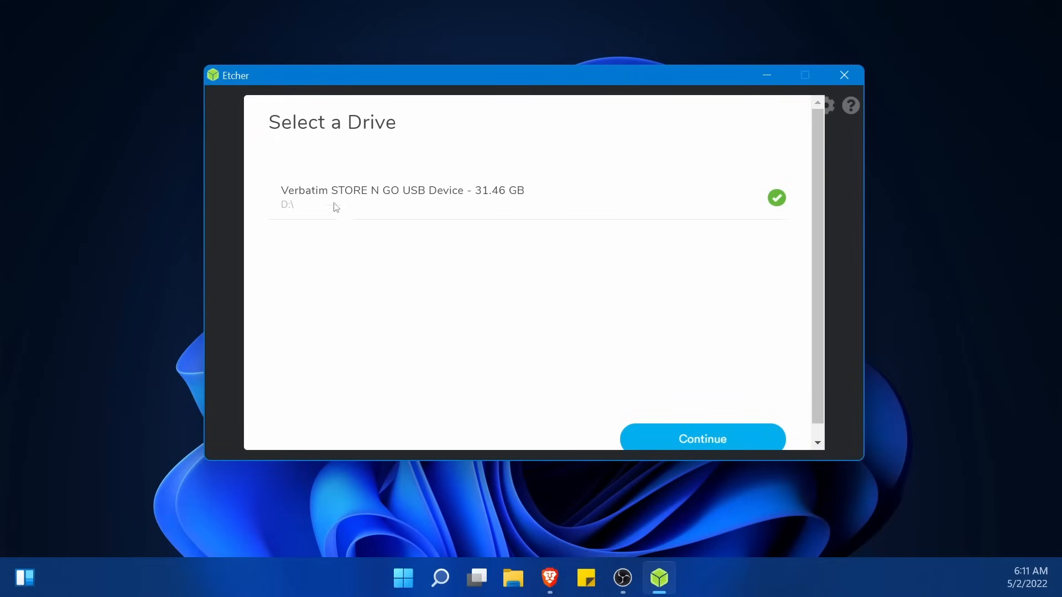
pyautogui.moveTo(702, 439)
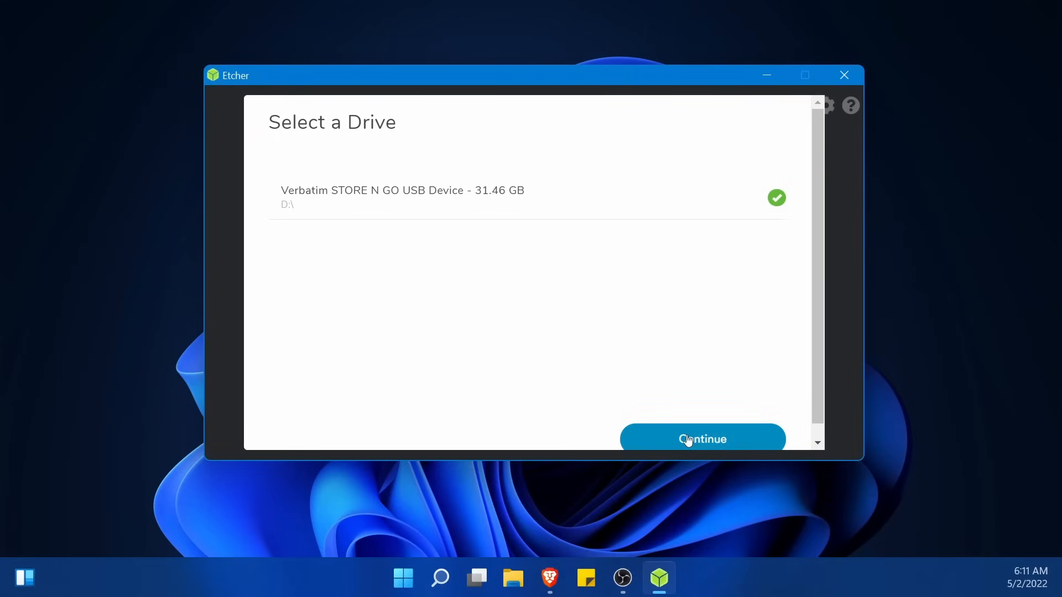
pyautogui.click(701, 439)
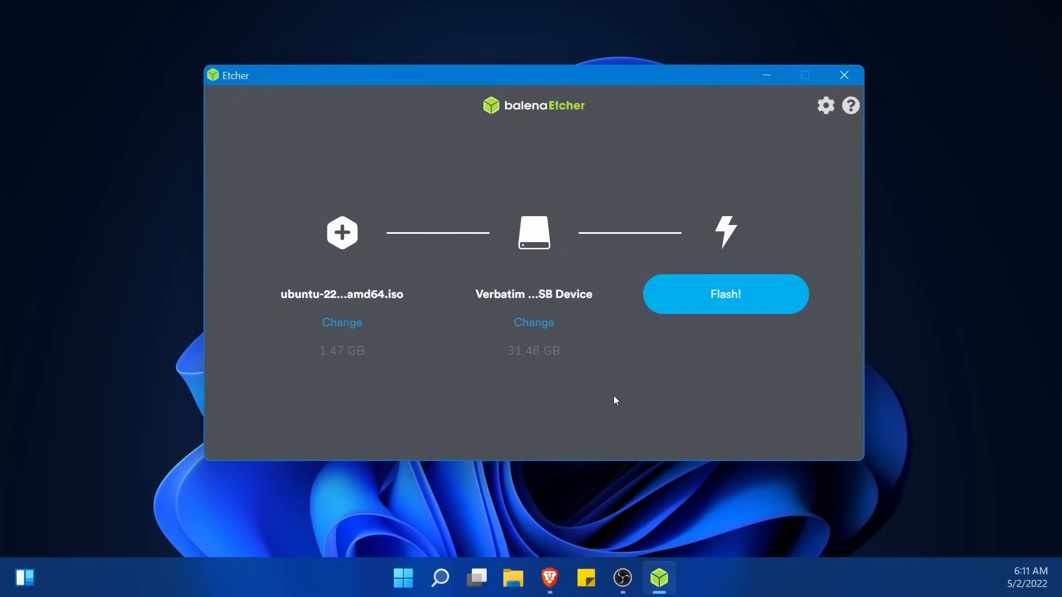
pyautogui.moveTo(604, 398)
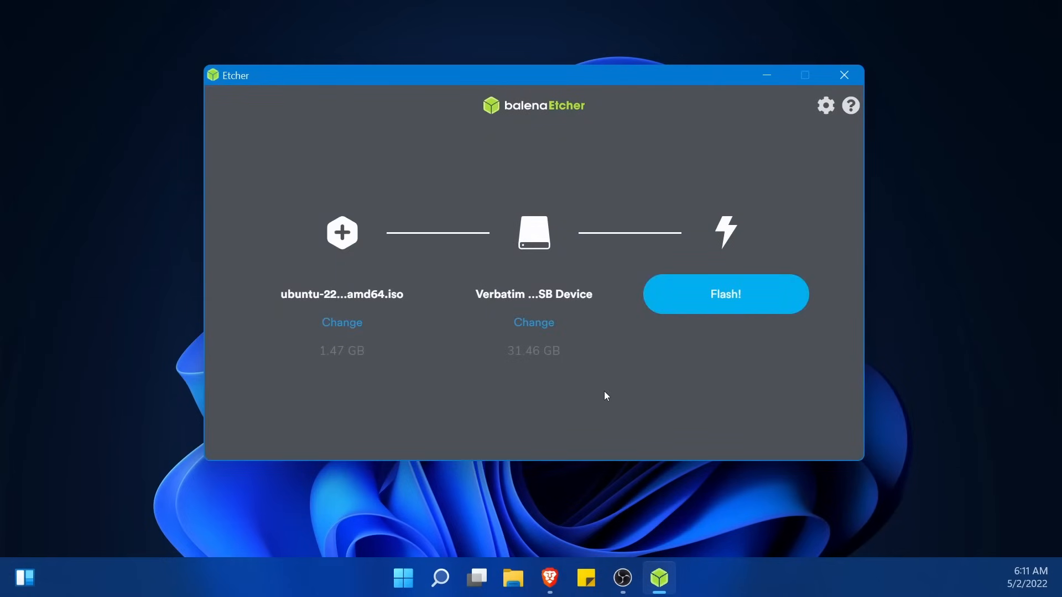
pyautogui.moveTo(610, 400)
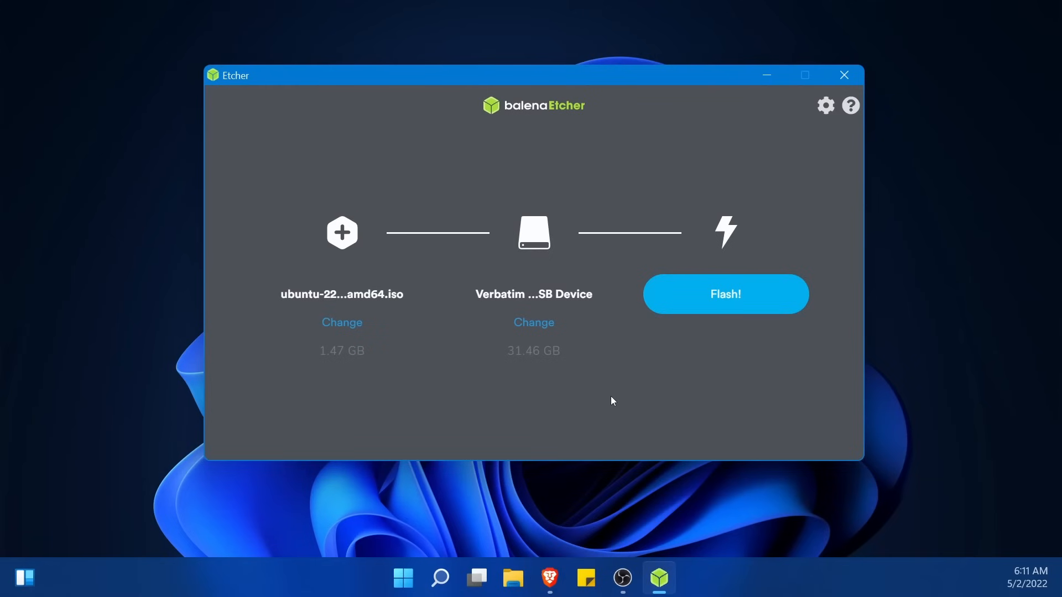
# Step: Flash the Ubuntu image to the USB drive, allow the UAC prompt, and close Etcher when complete
pyautogui.click(724, 293)
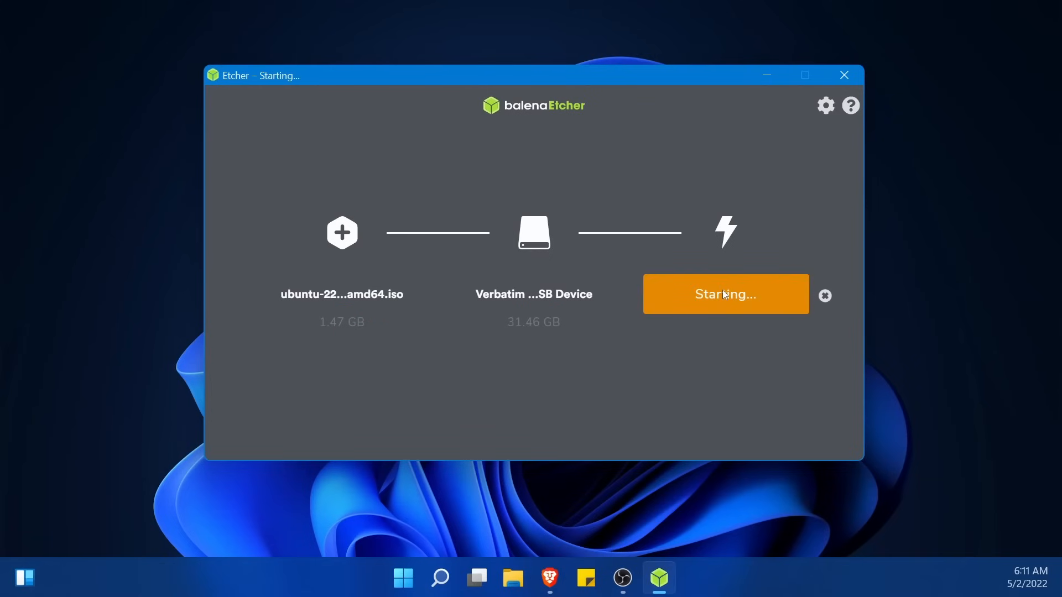
pyautogui.click(725, 294)
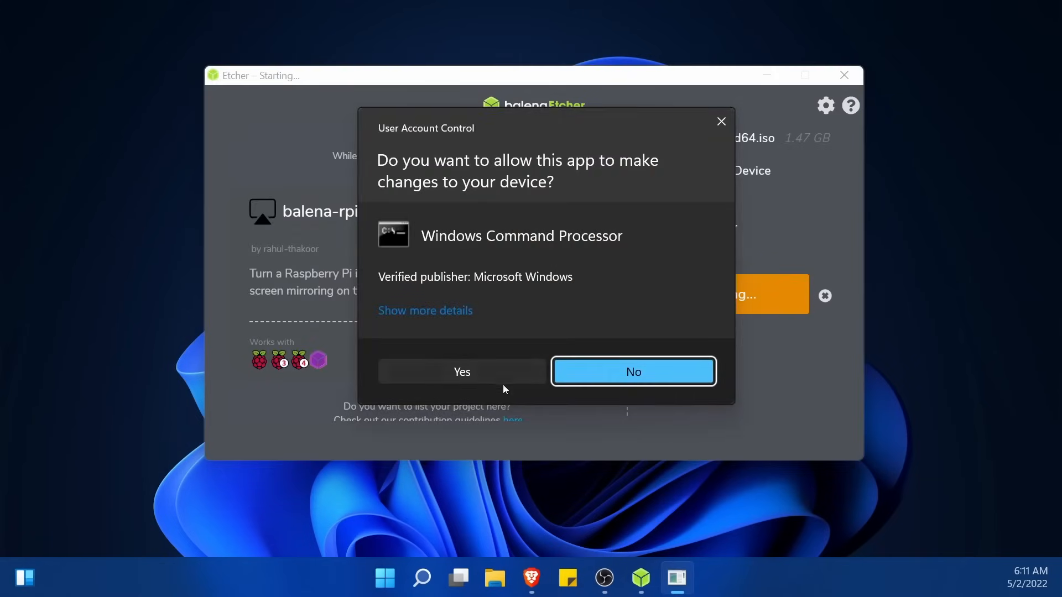
pyautogui.click(461, 372)
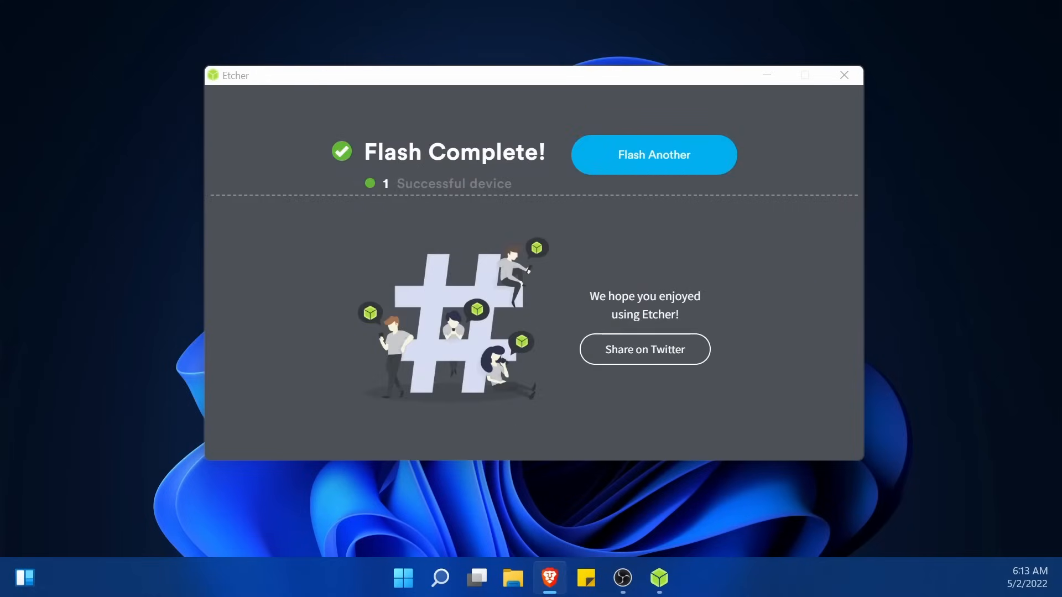
pyautogui.moveTo(441, 106)
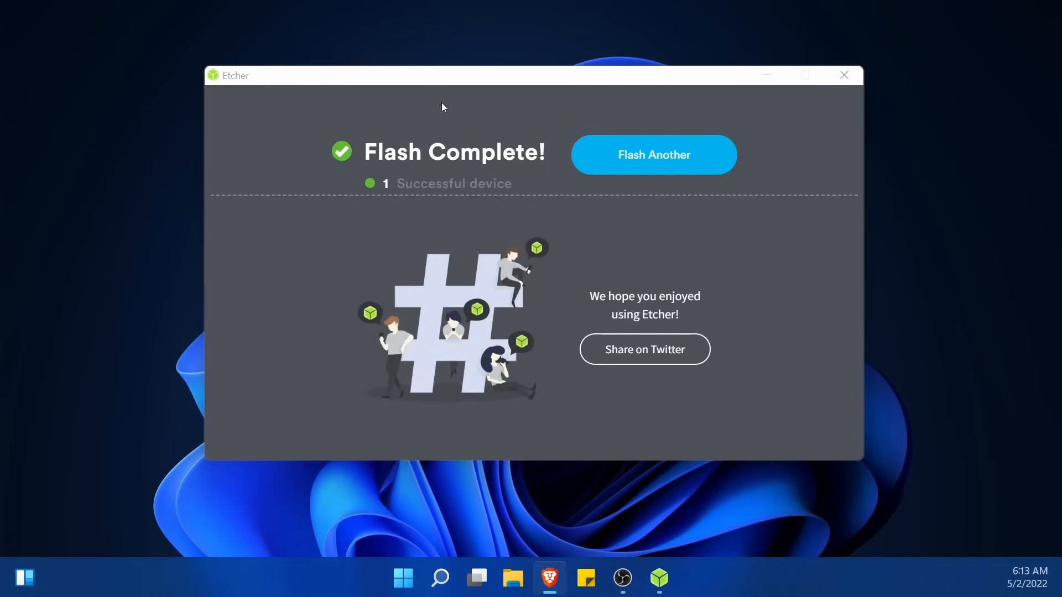
pyautogui.moveTo(799, 233)
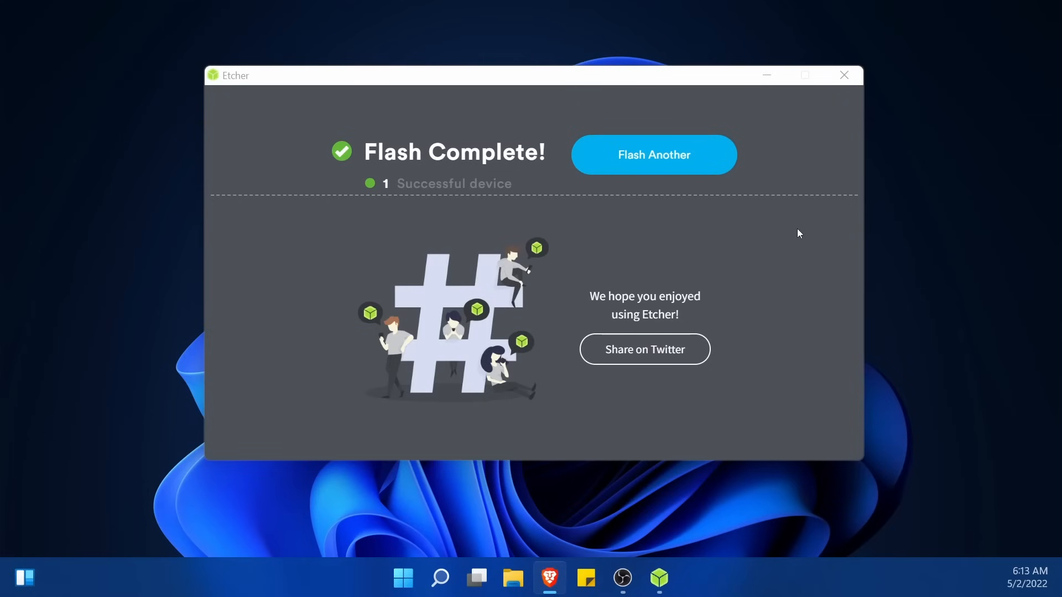
pyautogui.click(844, 75)
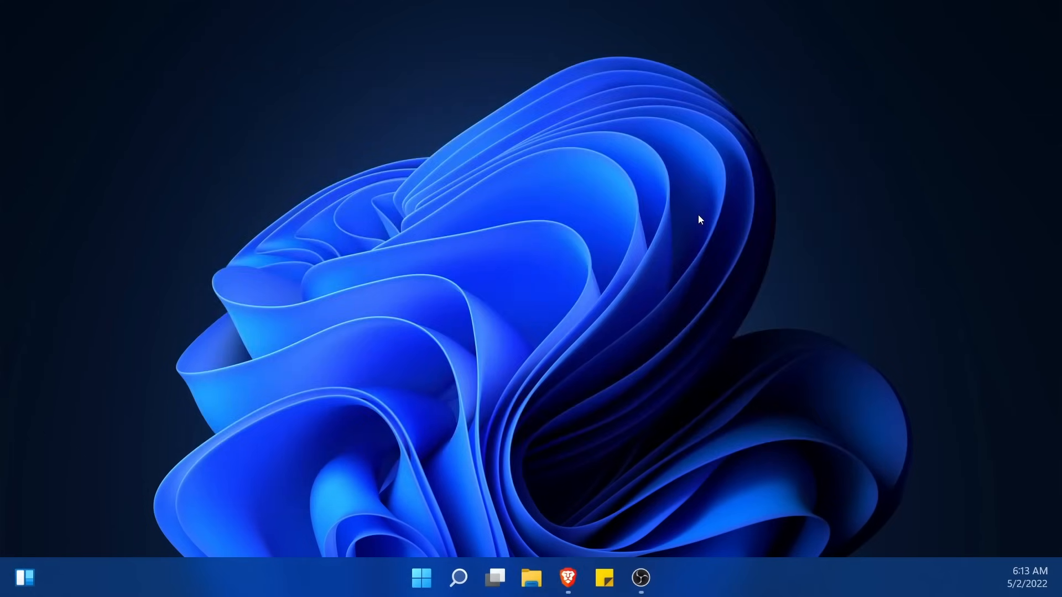
pyautogui.moveTo(692, 223)
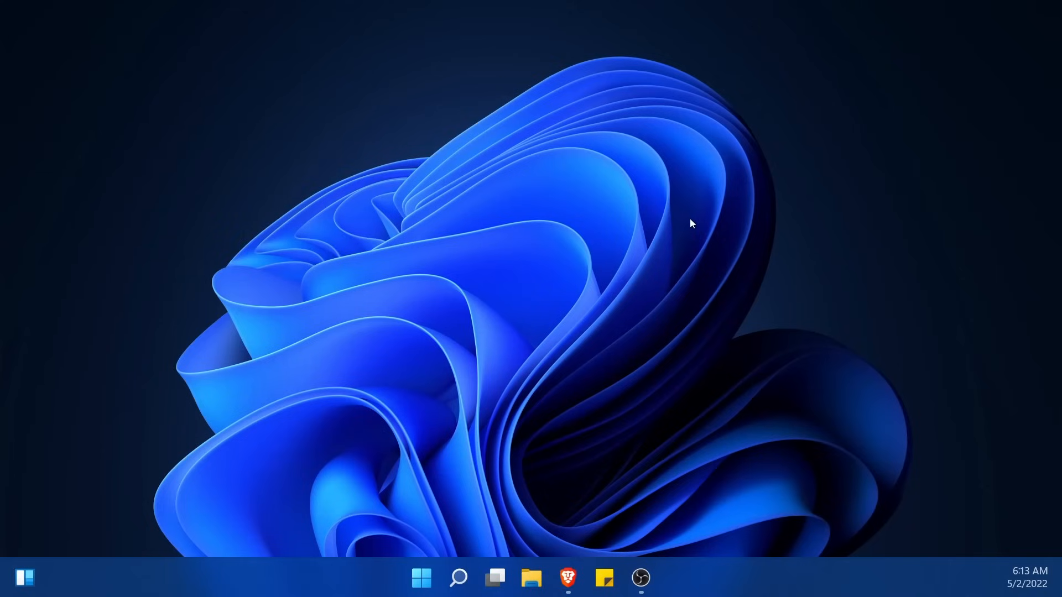
pyautogui.moveTo(726, 226)
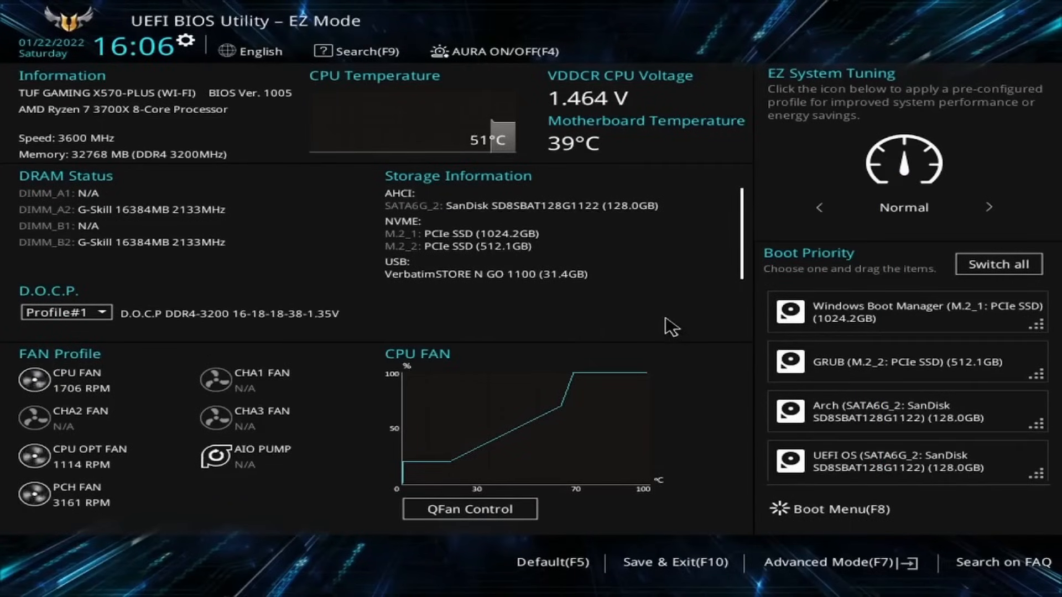
pyautogui.moveTo(1009, 300)
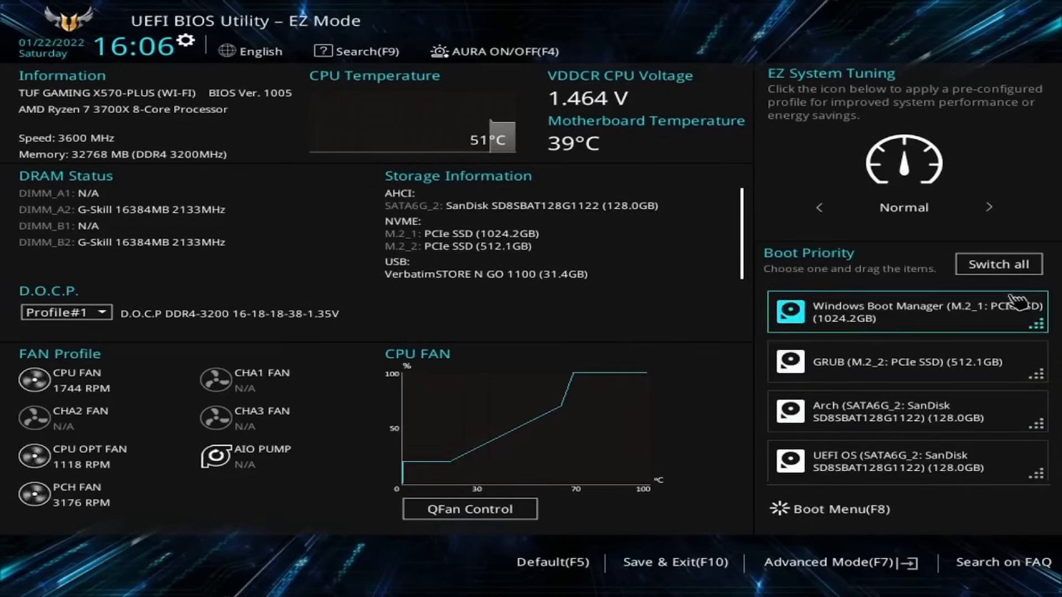
pyautogui.moveTo(649, 358)
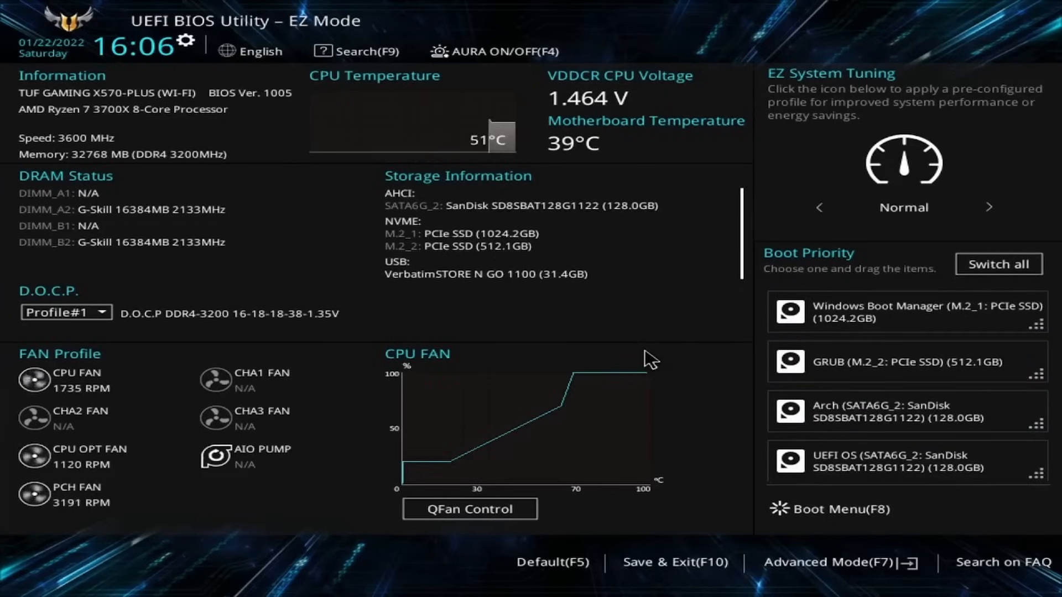
pyautogui.moveTo(689, 364)
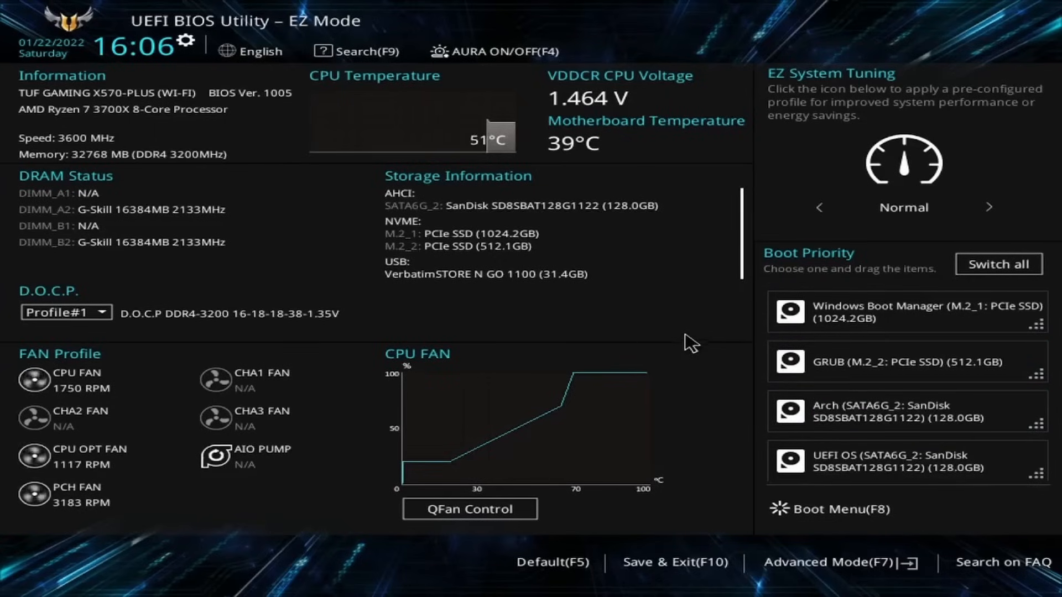
pyautogui.moveTo(808, 274)
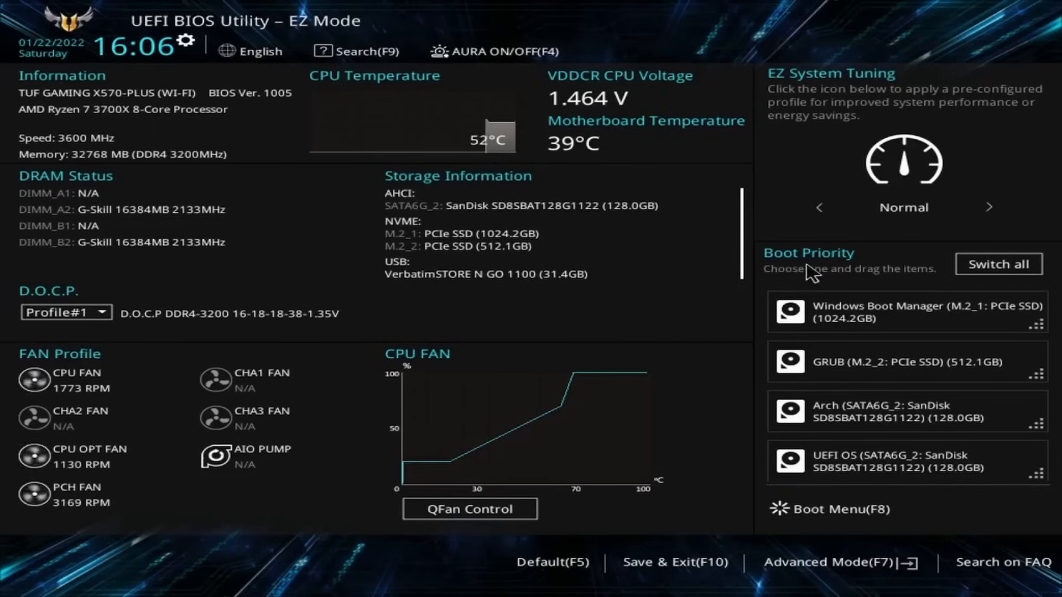
pyautogui.moveTo(754, 465)
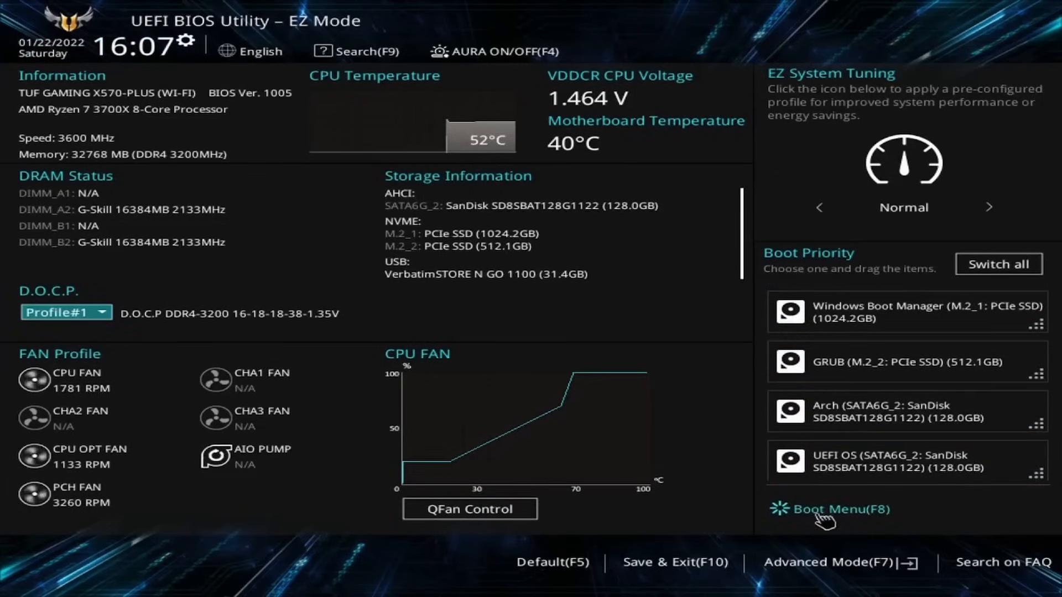
pyautogui.moveTo(929, 530)
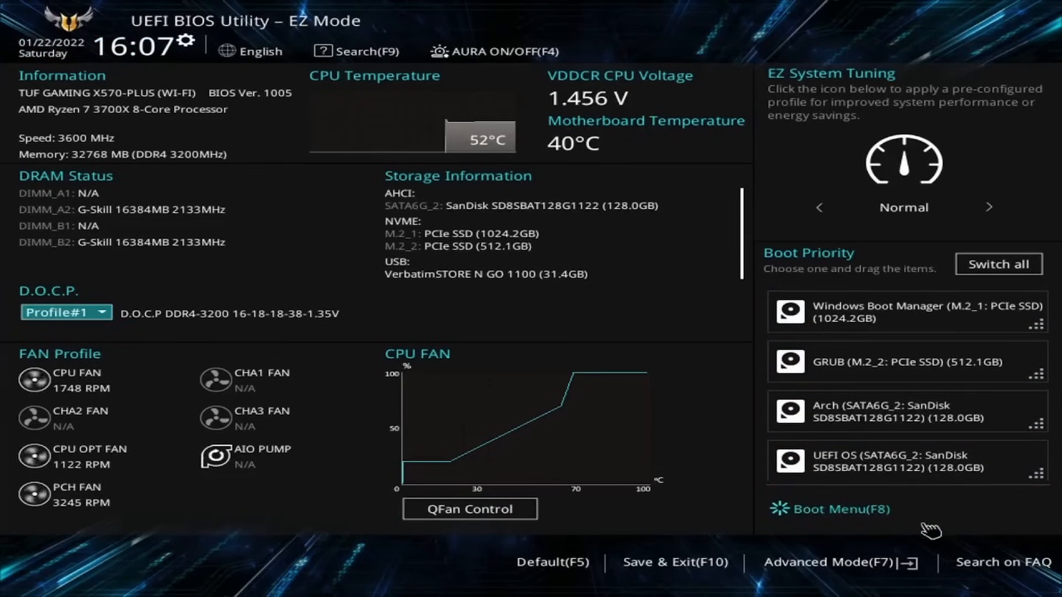
pyautogui.moveTo(989, 515)
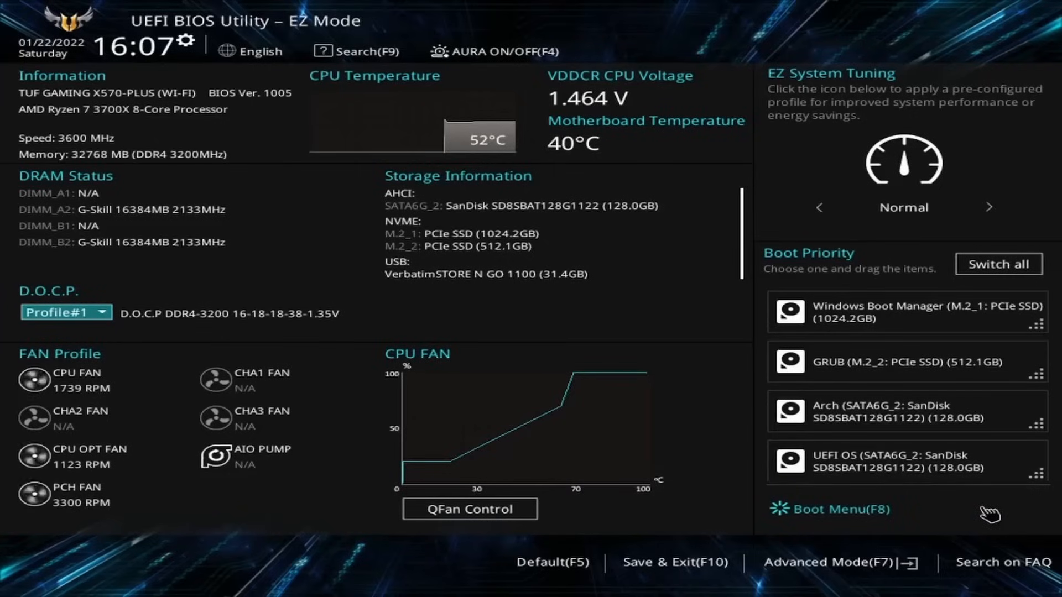
# Step: Switch the ASUS UEFI BIOS from EZ Mode to Advanced Mode
pyautogui.click(833, 562)
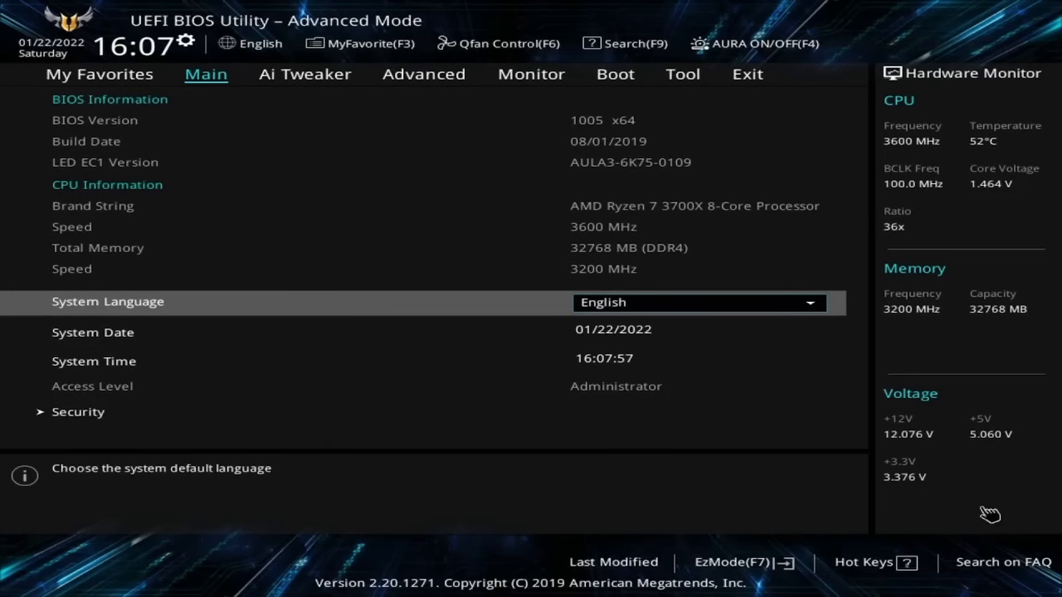
# Step: Go to the Boot section showing the boot option priorities
pyautogui.click(531, 75)
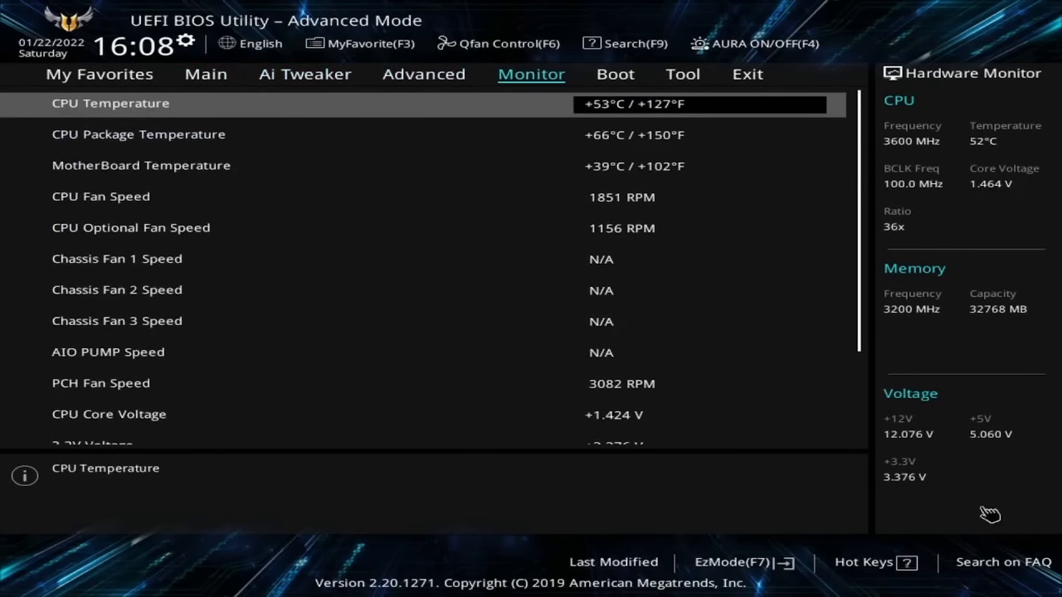
pyautogui.click(613, 75)
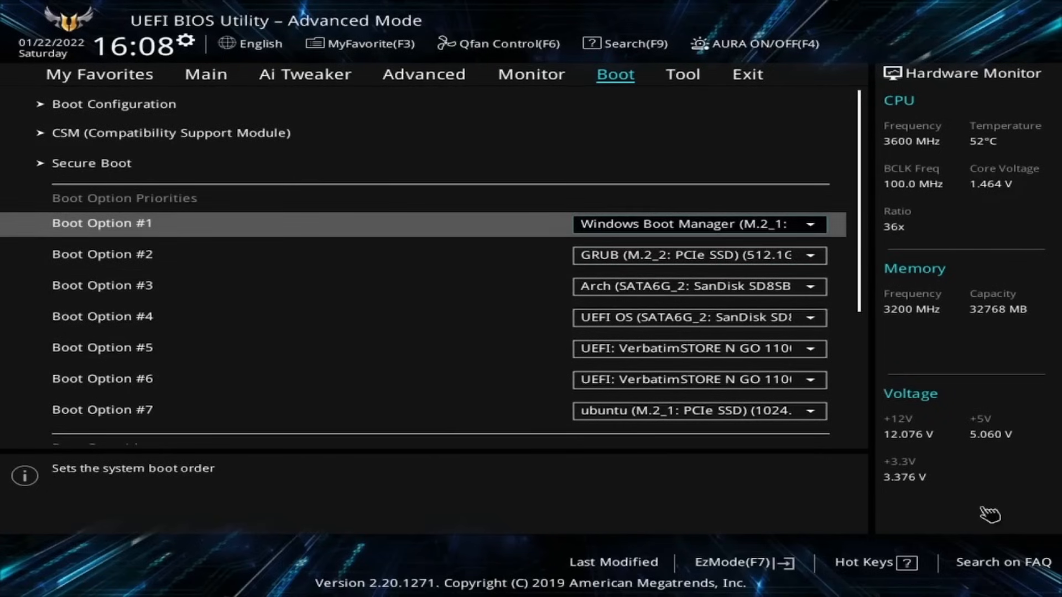
pyautogui.moveTo(1001, 515)
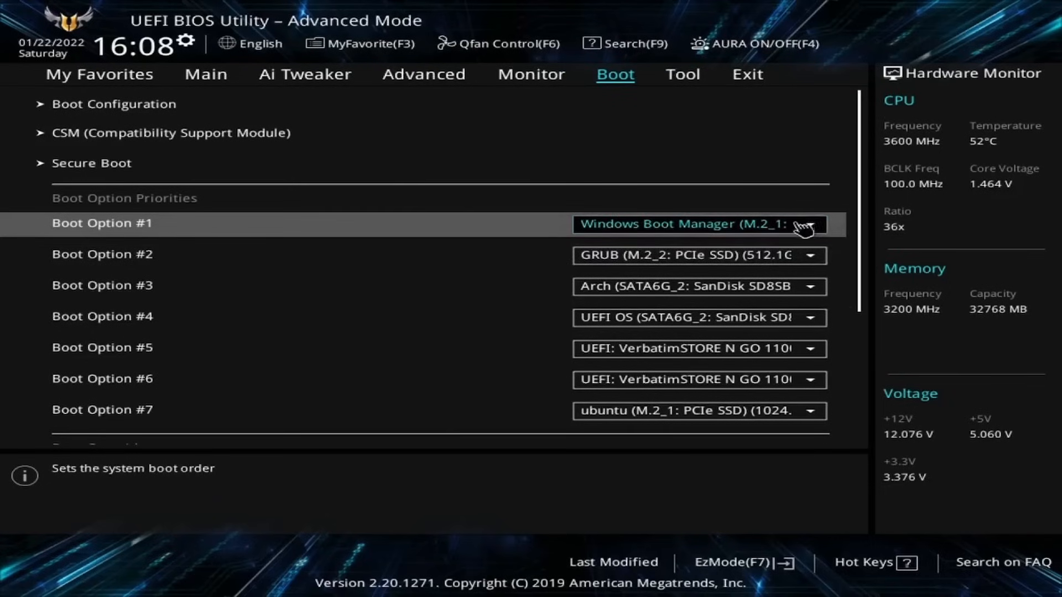
# Step: Set Boot Option #1 to the UEFI Verbatim STORE N GO USB drive
pyautogui.click(816, 224)
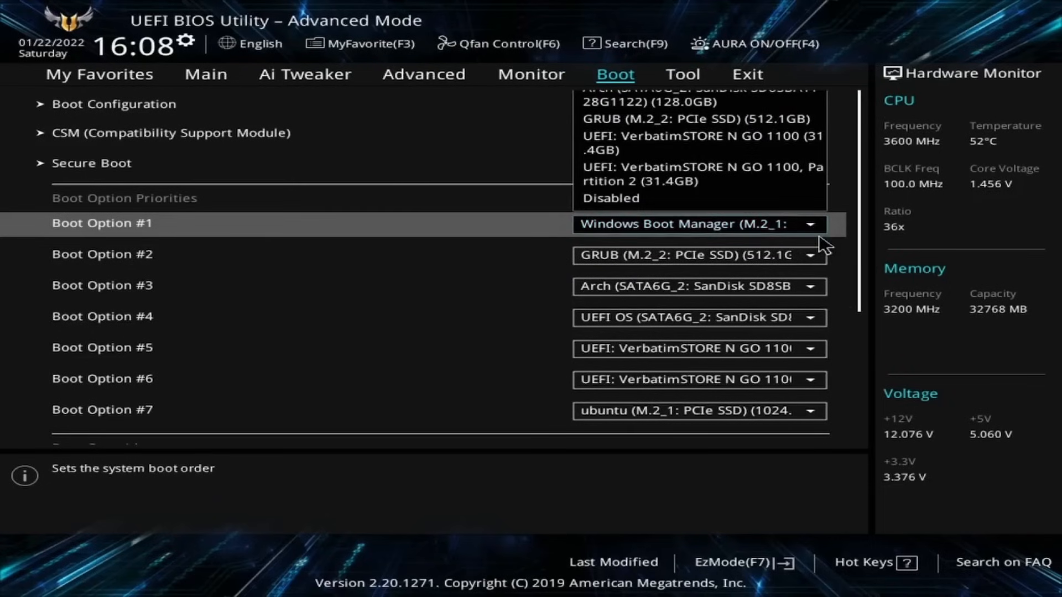
pyautogui.moveTo(704, 174)
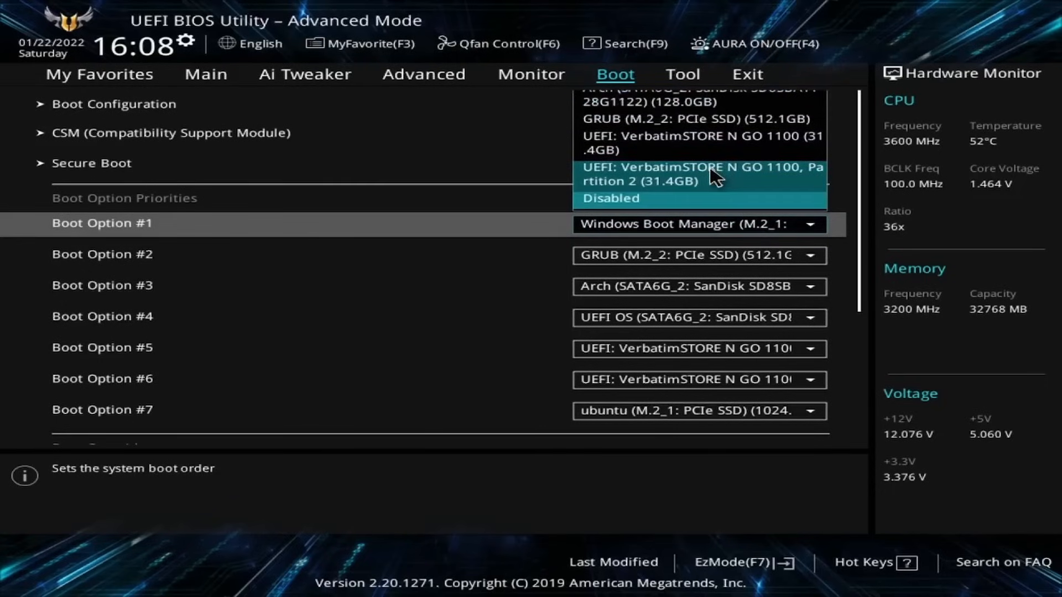
pyautogui.moveTo(781, 176)
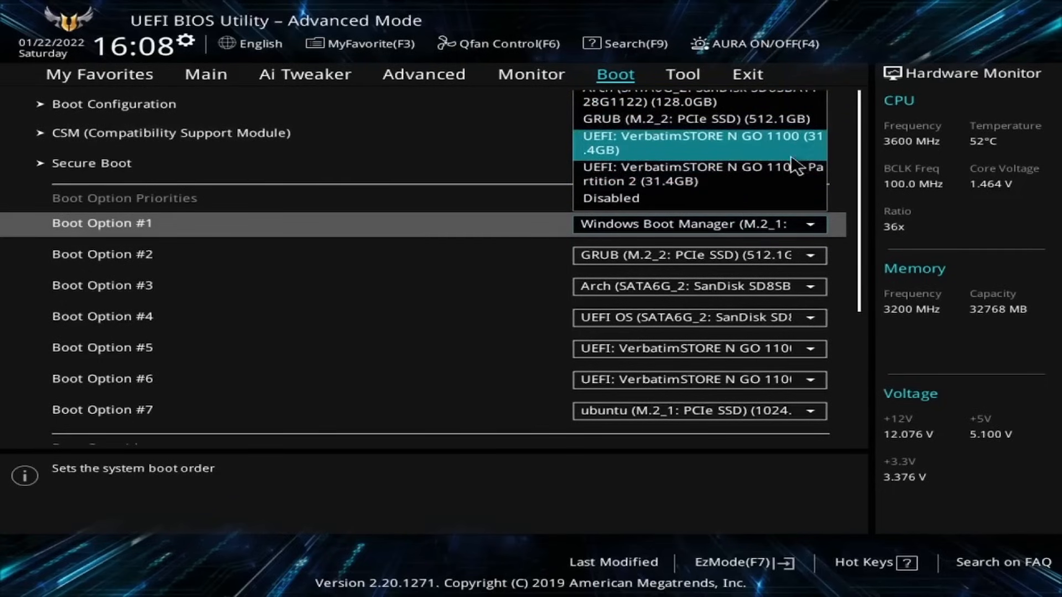
pyautogui.moveTo(698, 156)
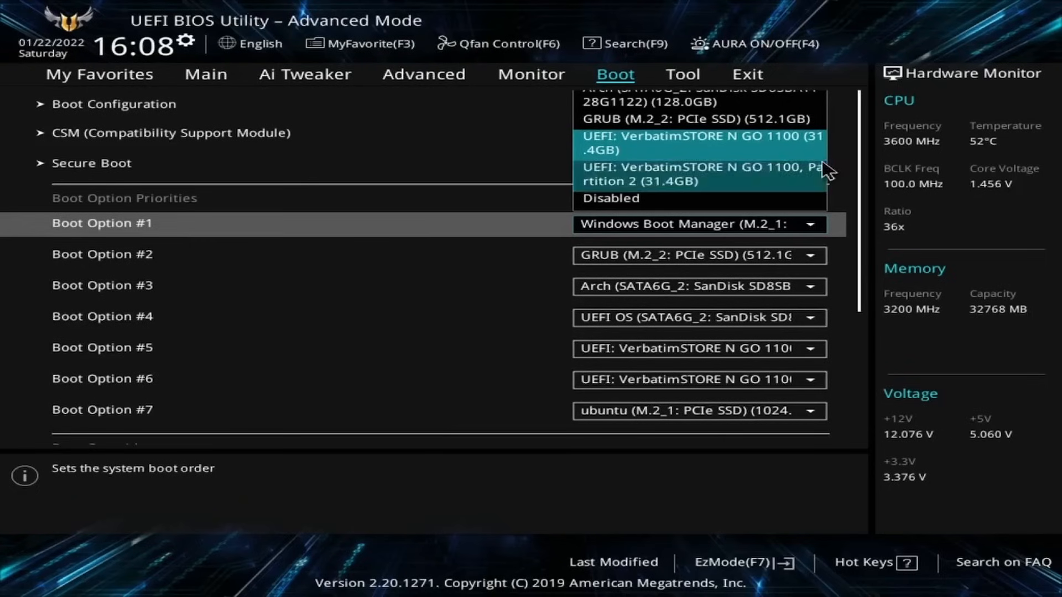
pyautogui.moveTo(781, 142)
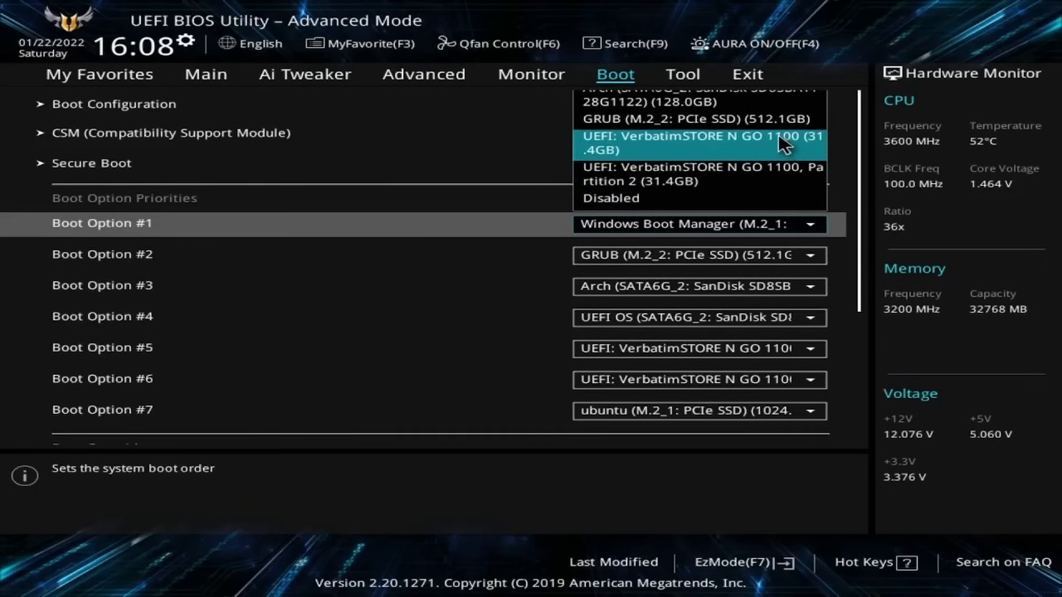
pyautogui.moveTo(711, 157)
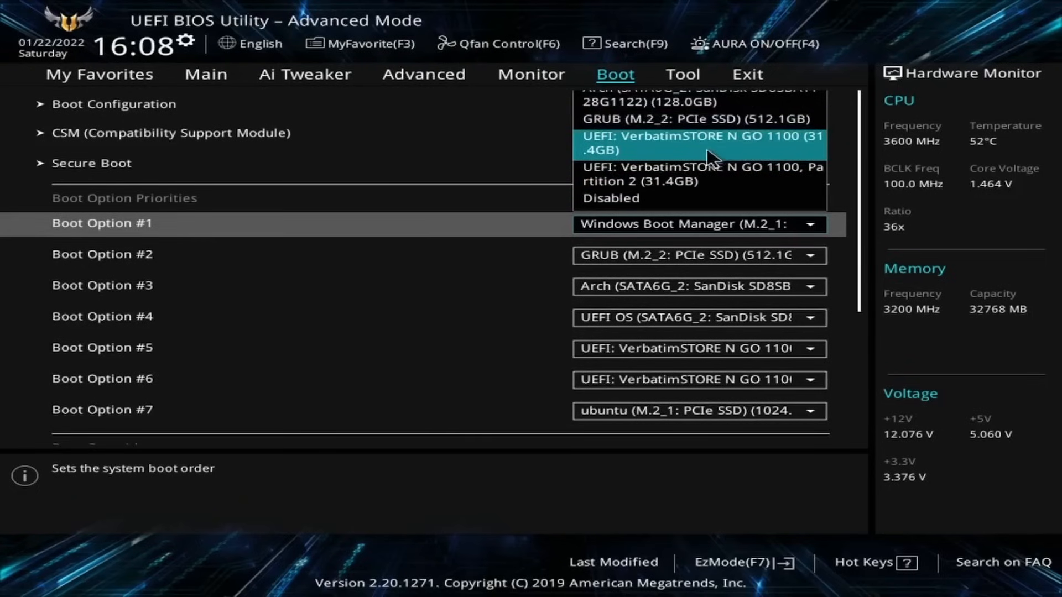
pyautogui.moveTo(812, 157)
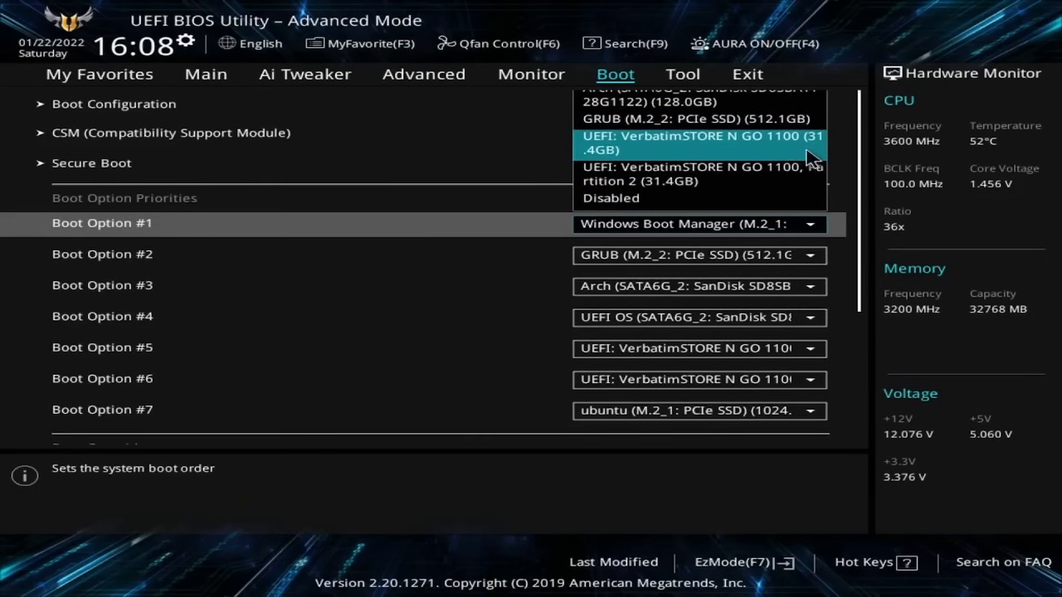
pyautogui.moveTo(795, 175)
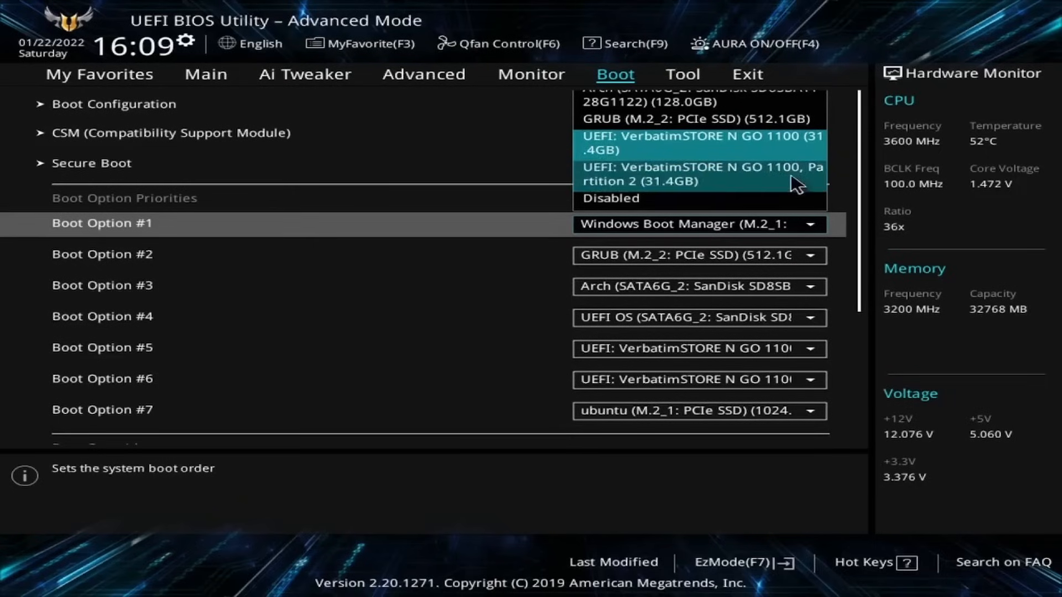
pyautogui.click(701, 143)
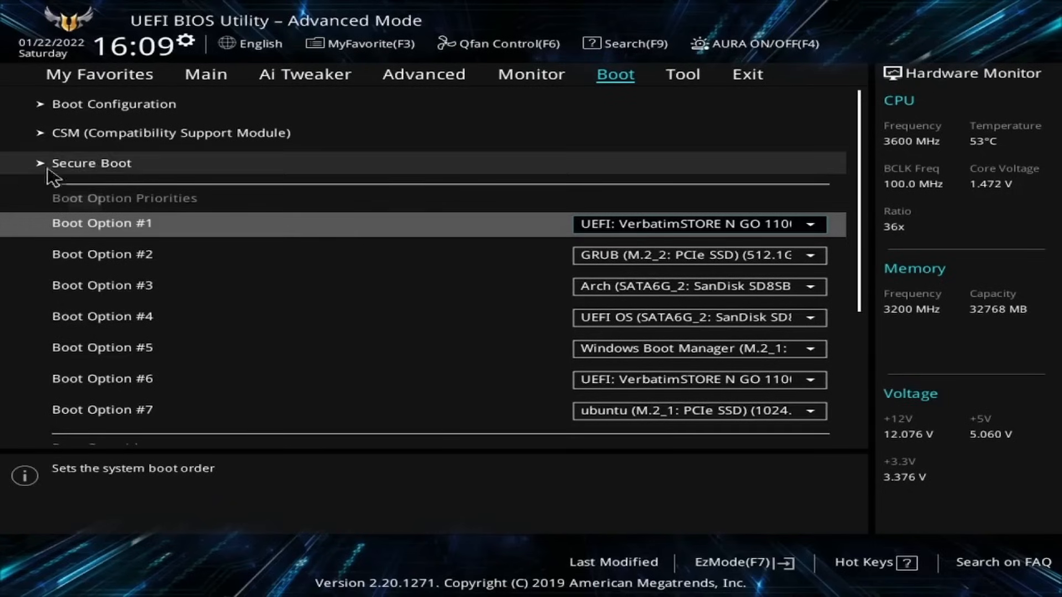
pyautogui.moveTo(163, 170)
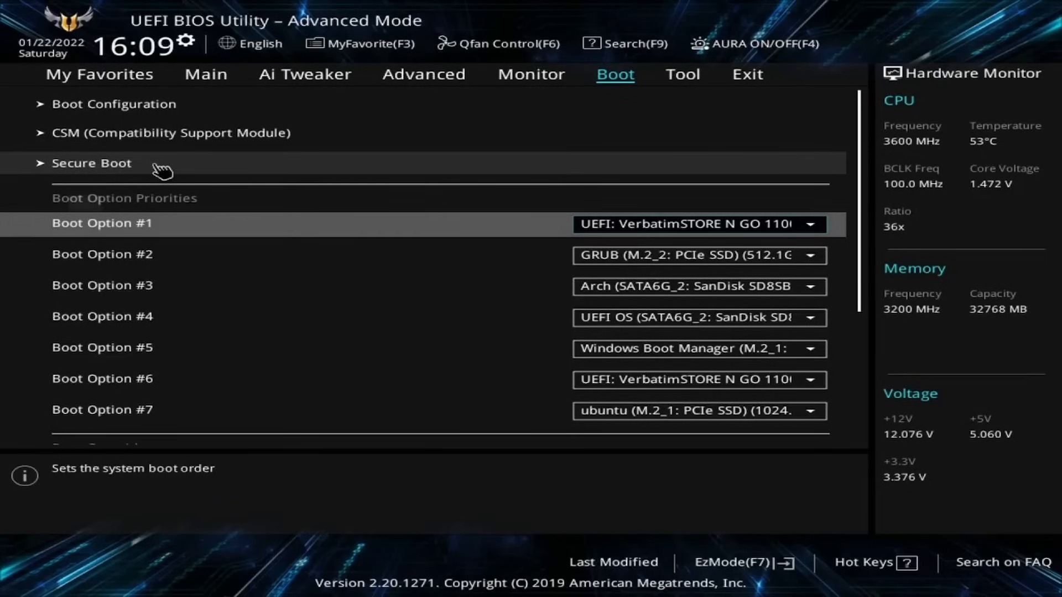
# Step: Bring up the Secure Boot page showing Secure Boot enabled and OS Type Other OS
pyautogui.click(91, 162)
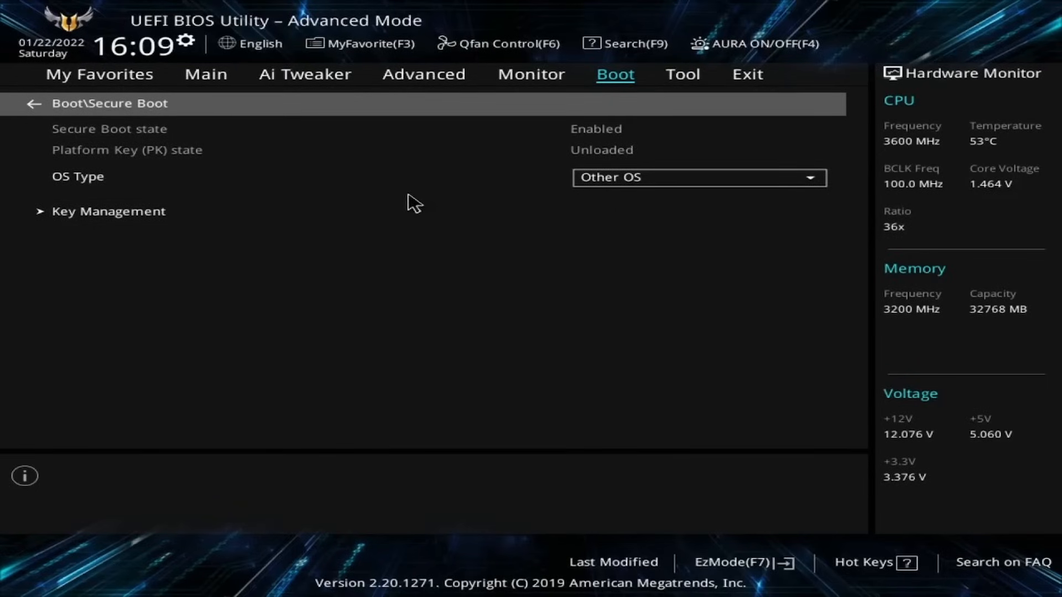
pyautogui.moveTo(242, 147)
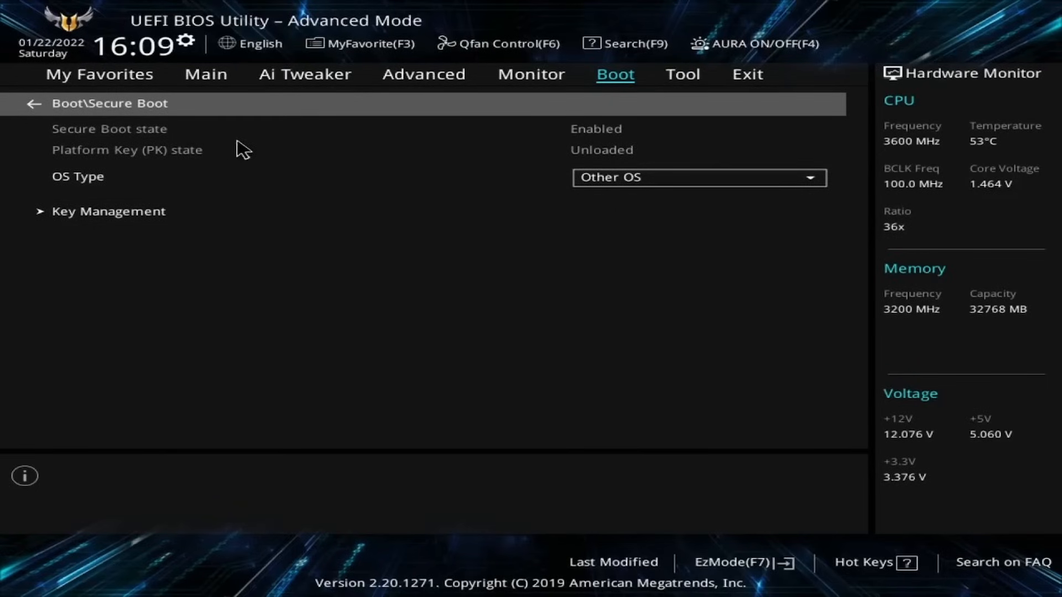
pyautogui.moveTo(423, 132)
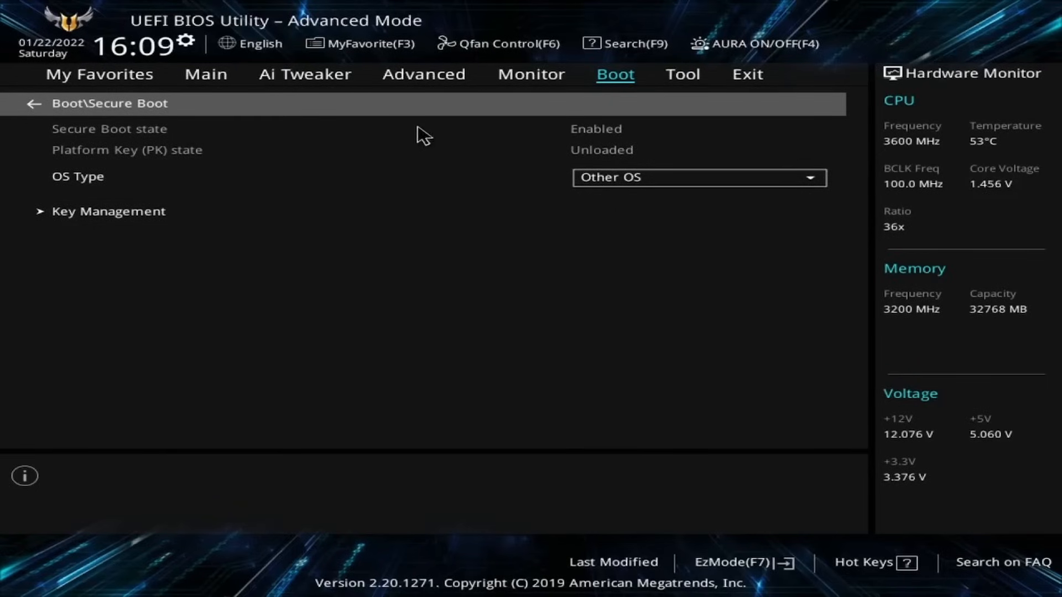
pyautogui.moveTo(504, 203)
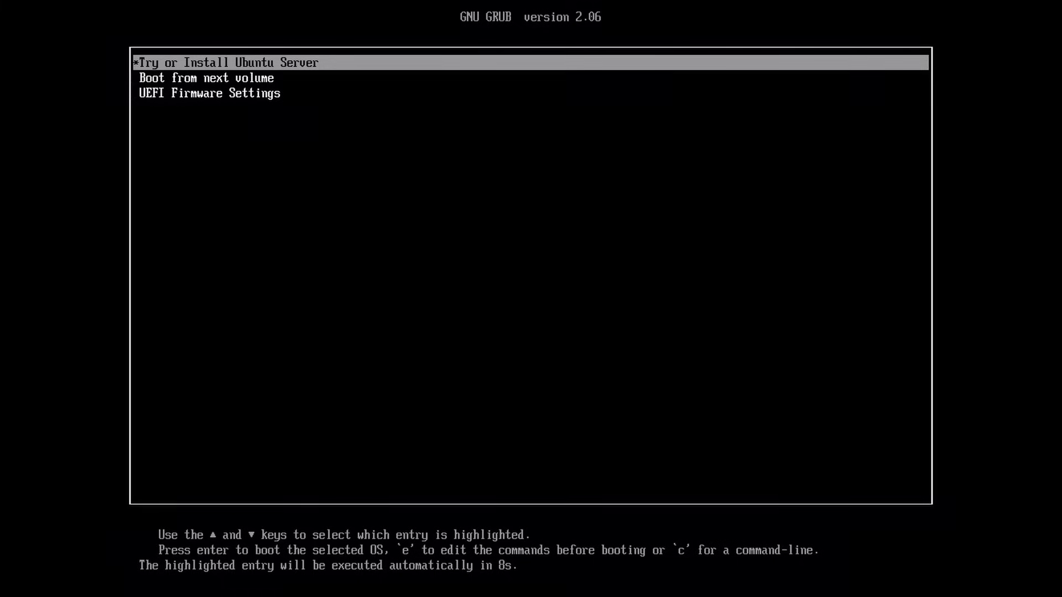
# Step: Boot the 'Try or Install Ubuntu Server' entry from GRUB
pyautogui.press('Down')
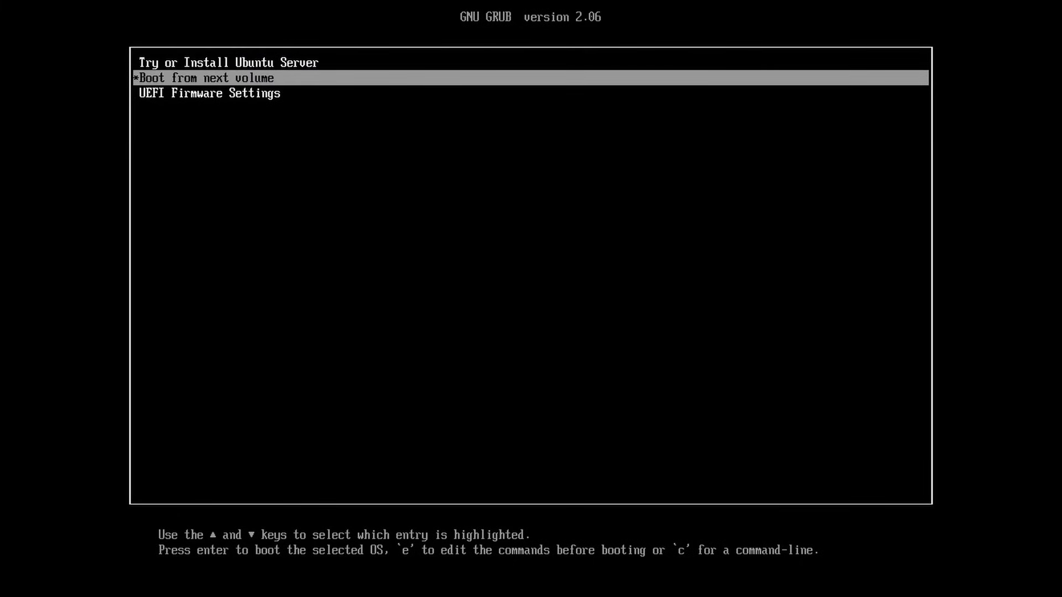
pyautogui.press('Up')
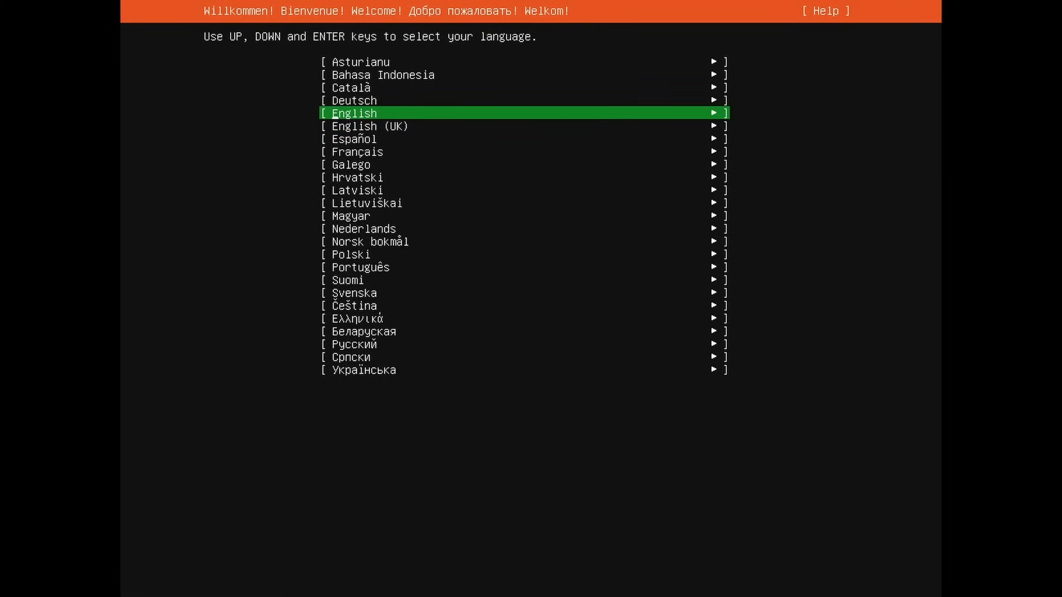
# Step: Confirm English as the language and English (US) as the keyboard layout
pyautogui.press('Return')
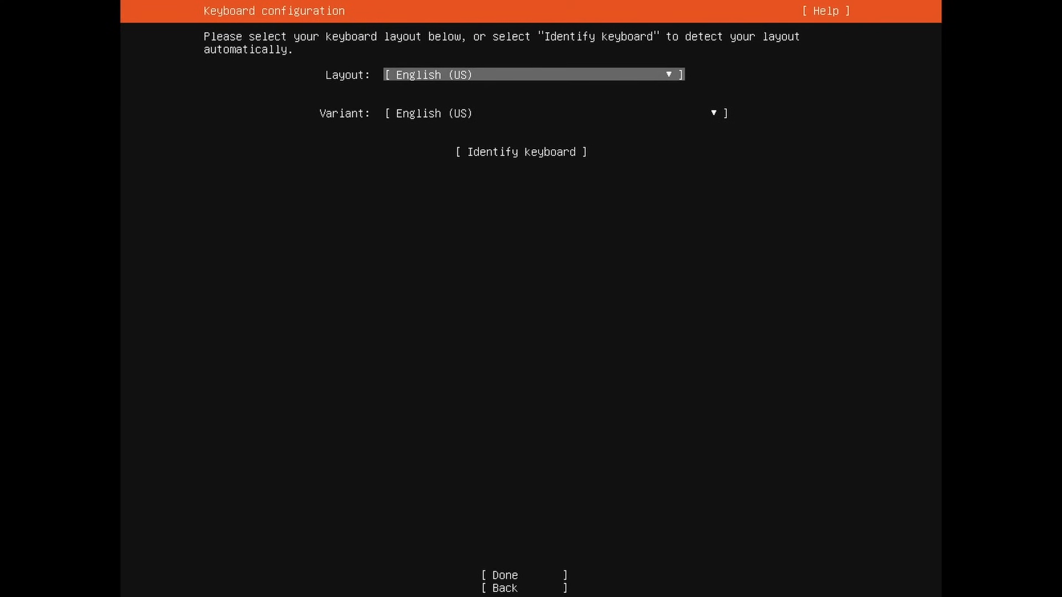
pyautogui.click(532, 75)
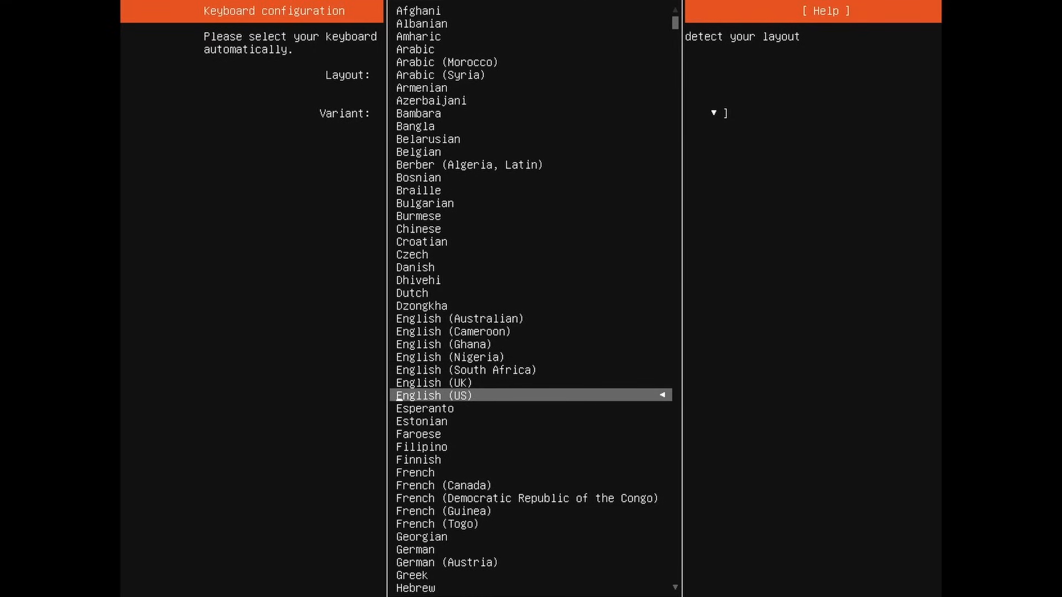
pyautogui.click(433, 396)
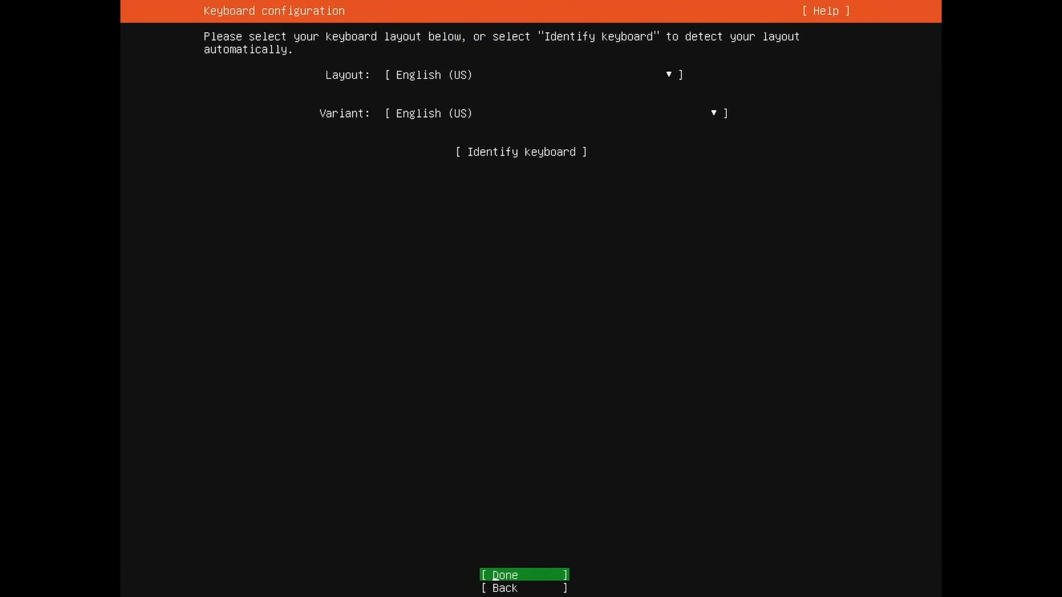
# Step: Accept the keyboard configuration and the standard Ubuntu Server install type
pyautogui.click(523, 575)
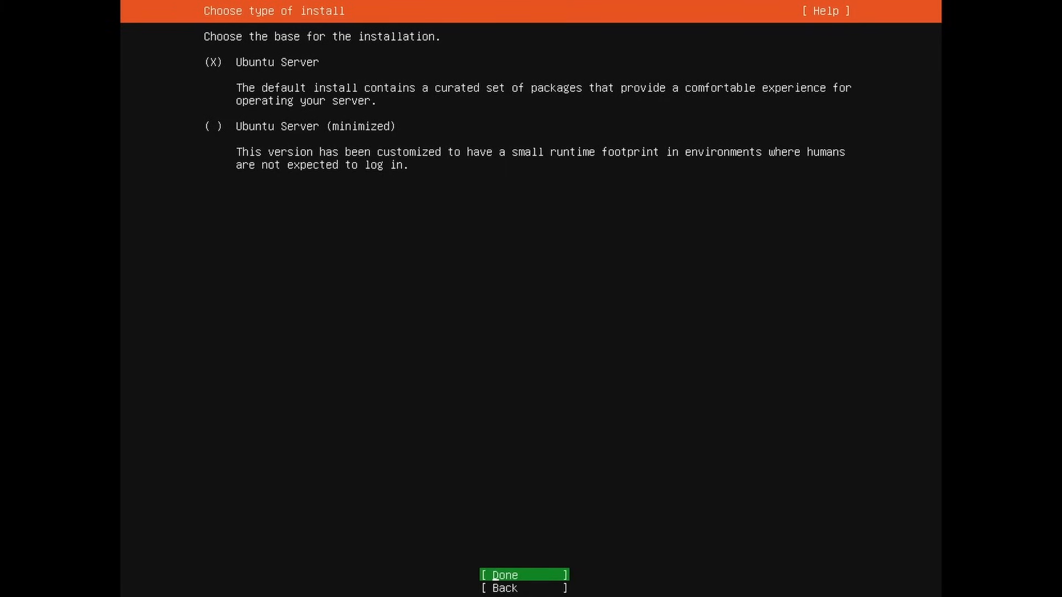
pyautogui.click(522, 575)
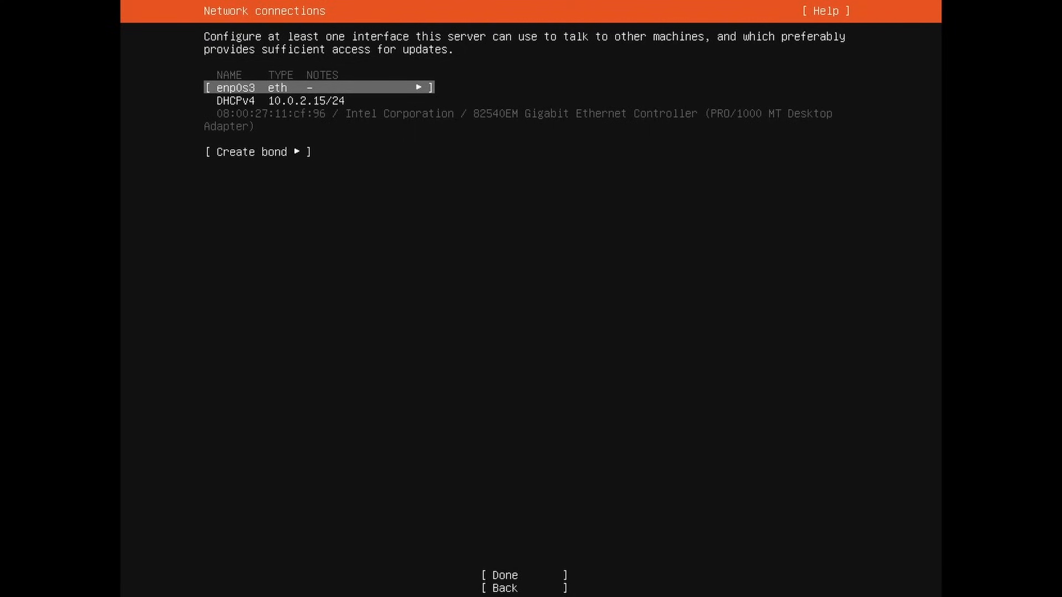
# Step: Try a manual IPv4 setup for enp0s3, cancel it to keep DHCP, and finish network configuration
pyautogui.click(418, 88)
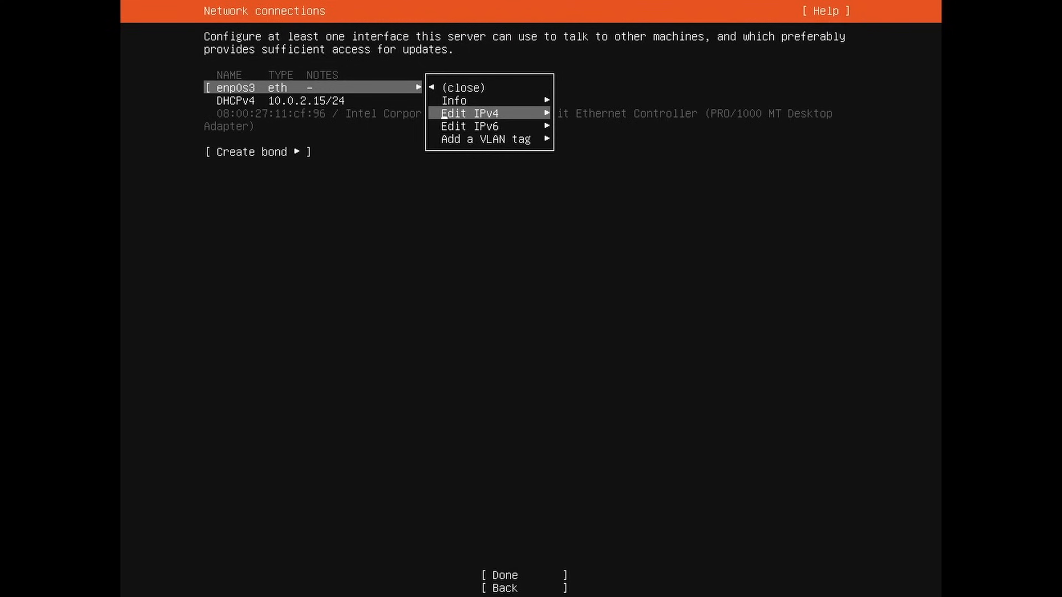
pyautogui.click(468, 113)
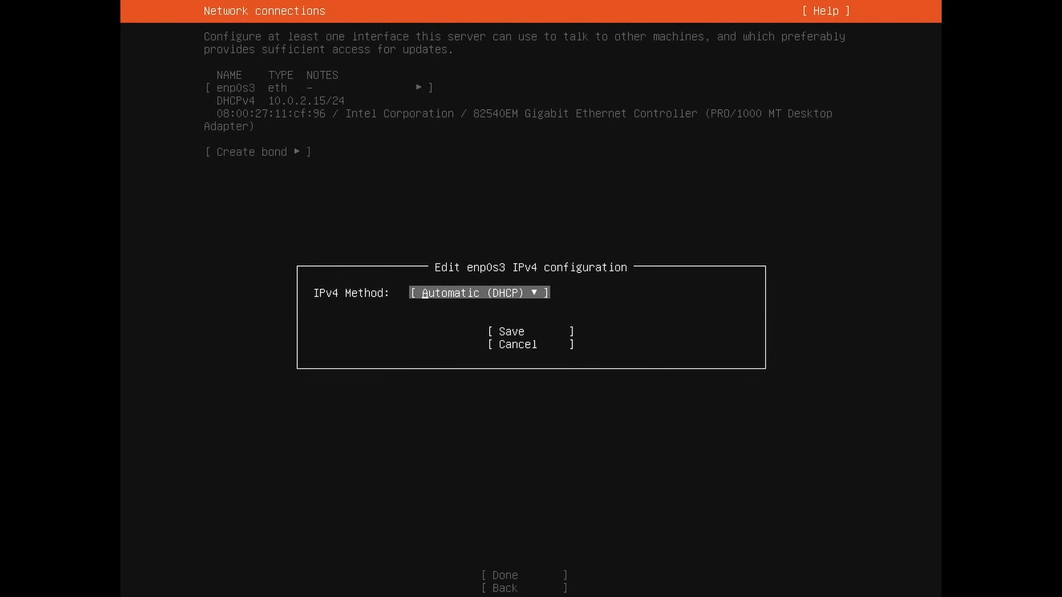
pyautogui.click(479, 292)
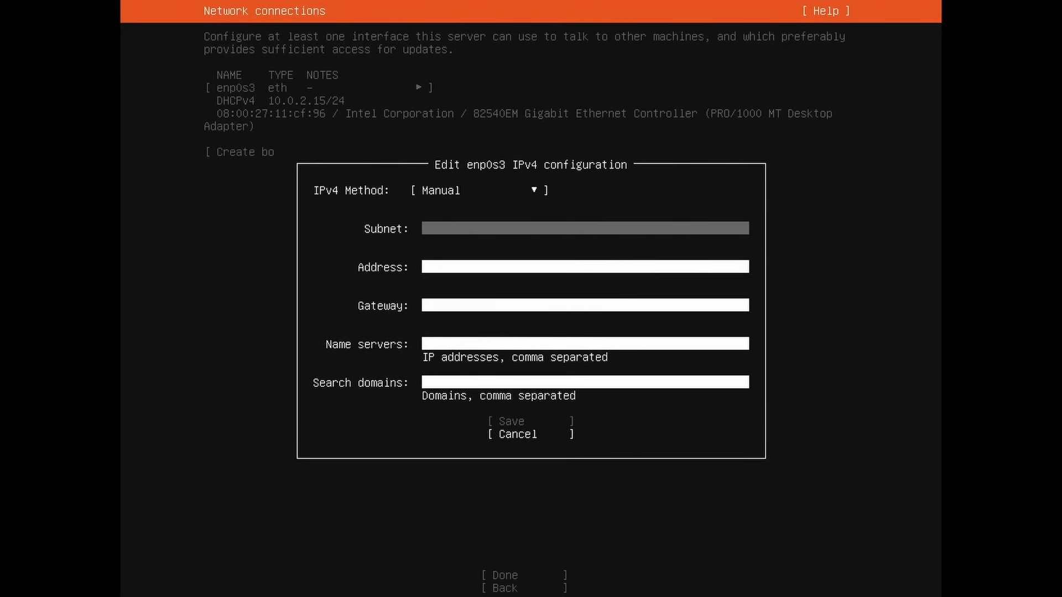
pyautogui.press('Tab')
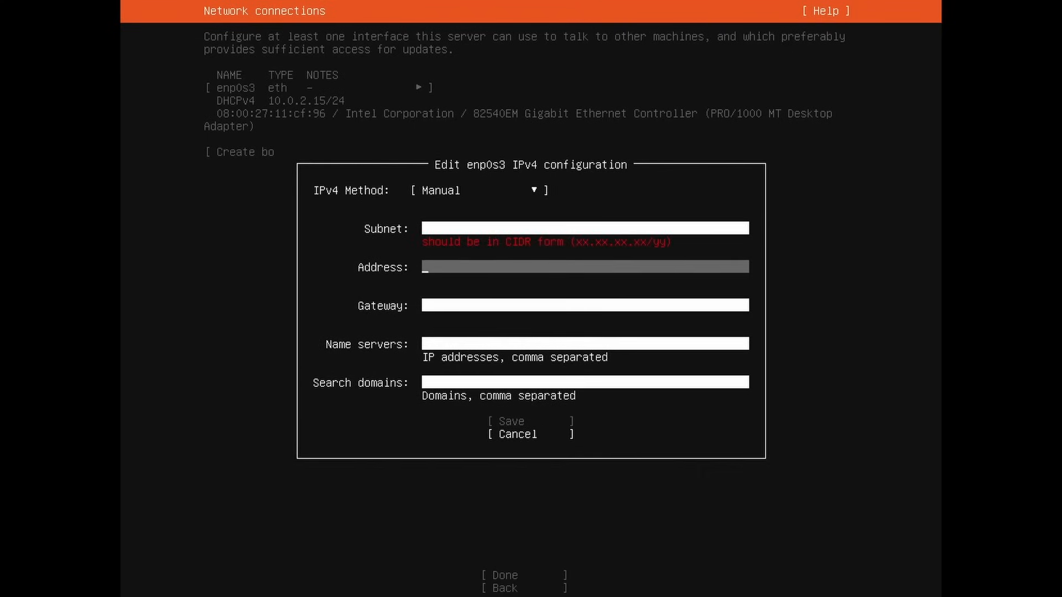
pyautogui.press('Tab')
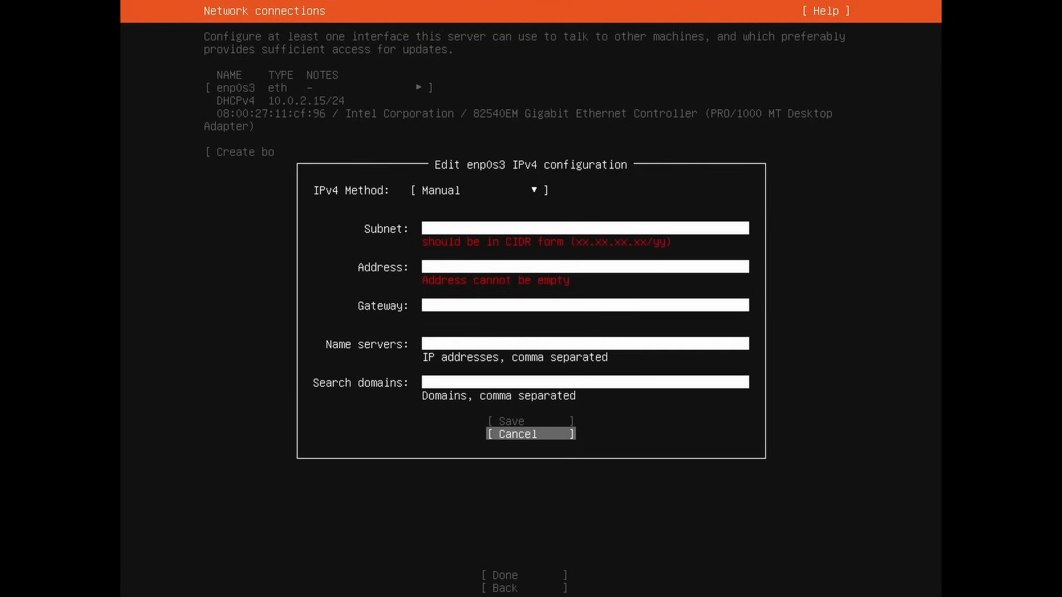
pyautogui.click(530, 434)
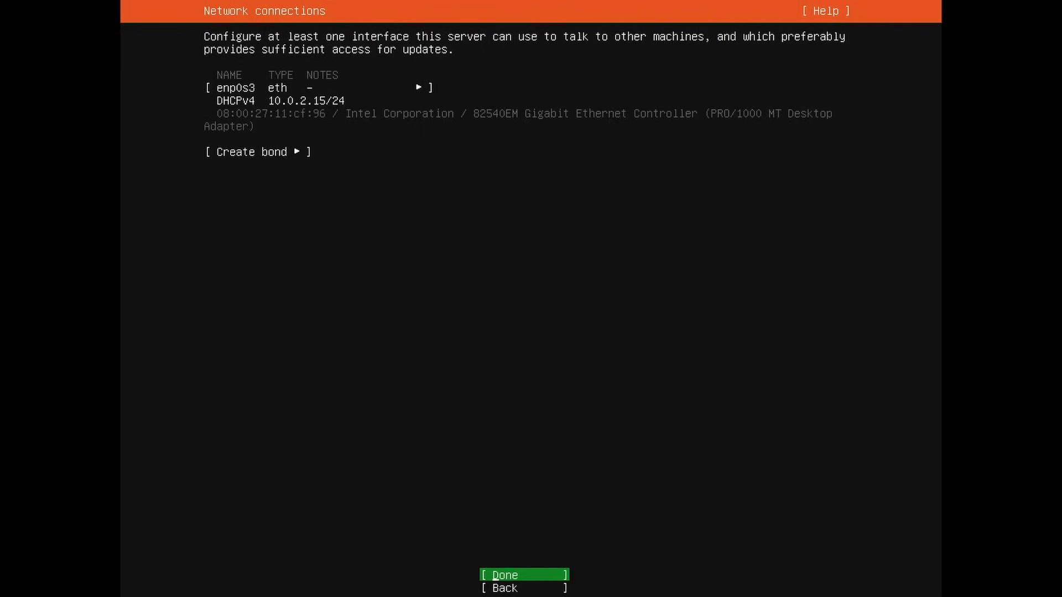
pyautogui.click(504, 575)
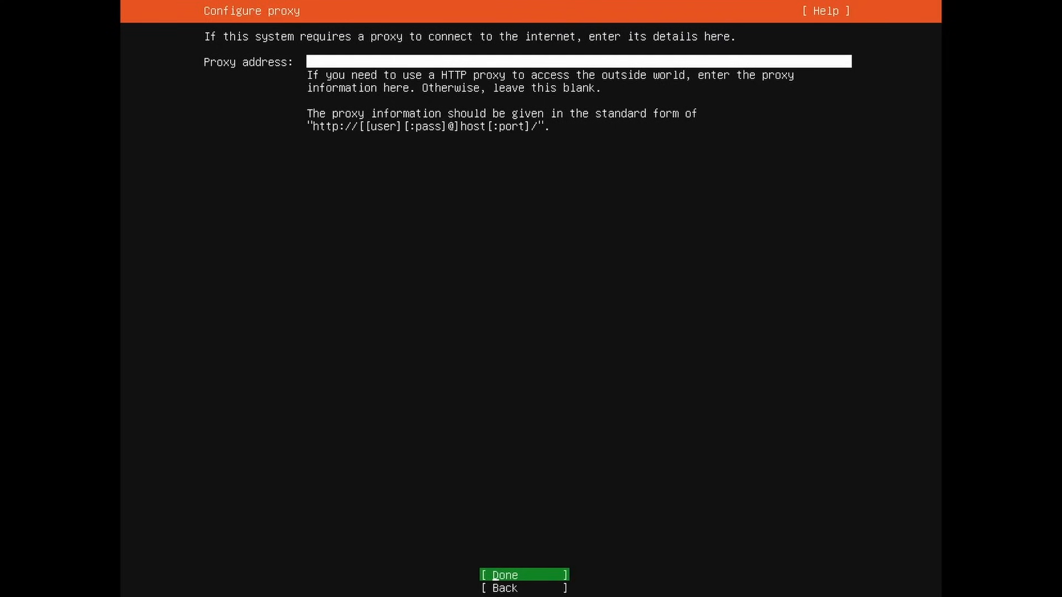
# Step: Leave the proxy blank and accept the default archive mirror address
pyautogui.click(523, 575)
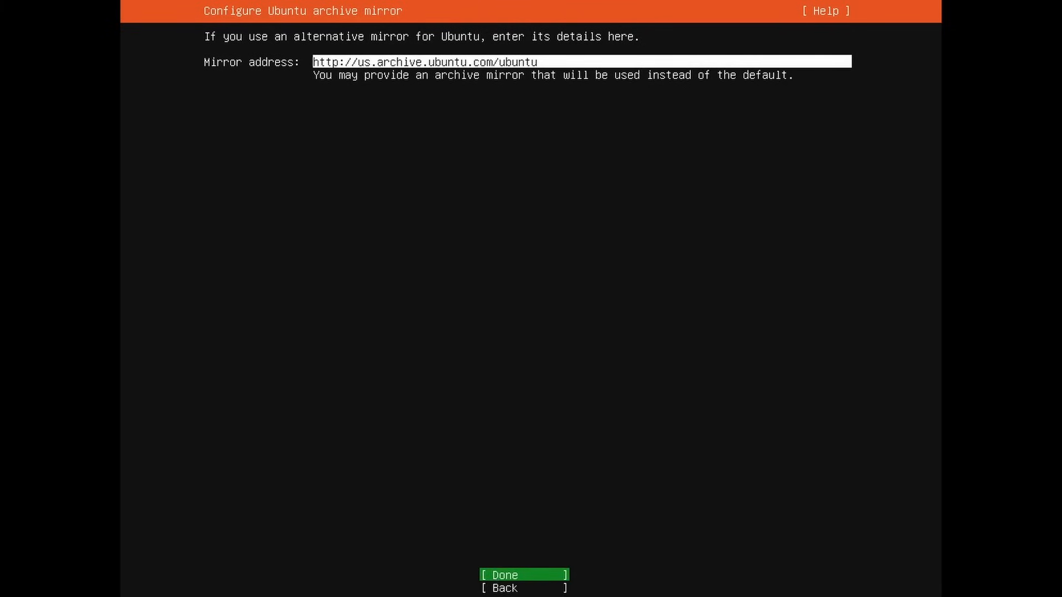
pyautogui.click(524, 574)
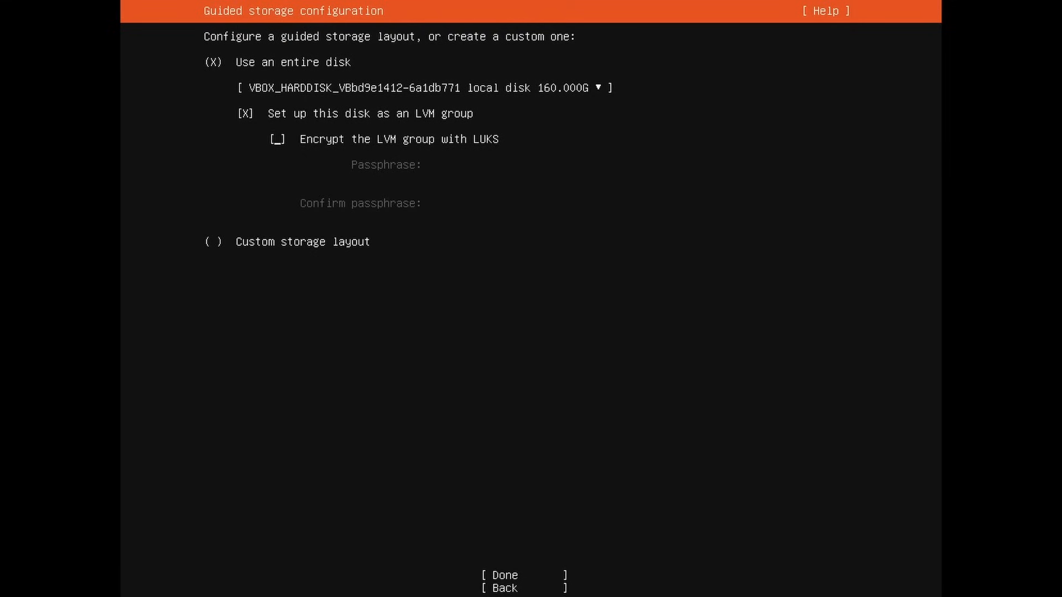
# Step: Toggle LUKS encryption on then off, keeping the whole 160 GB disk as unencrypted LVM
pyautogui.click(276, 139)
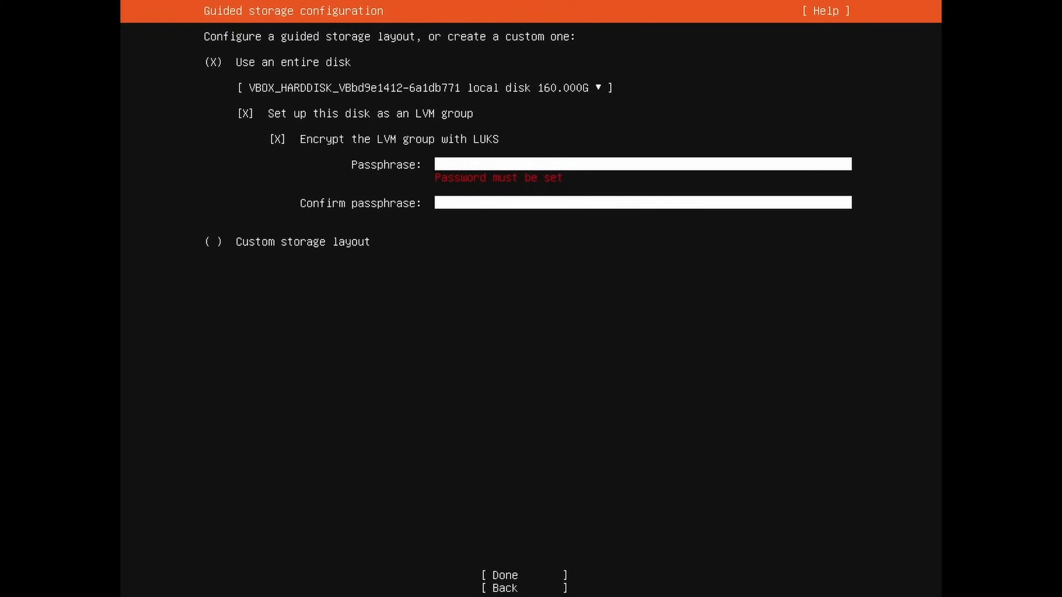
pyautogui.click(277, 138)
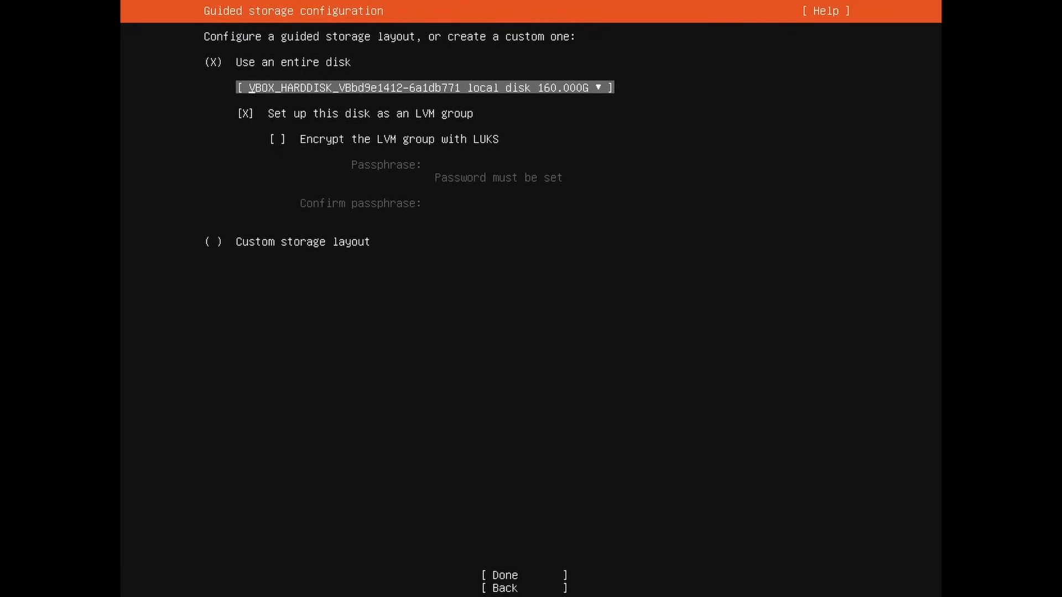
pyautogui.click(422, 87)
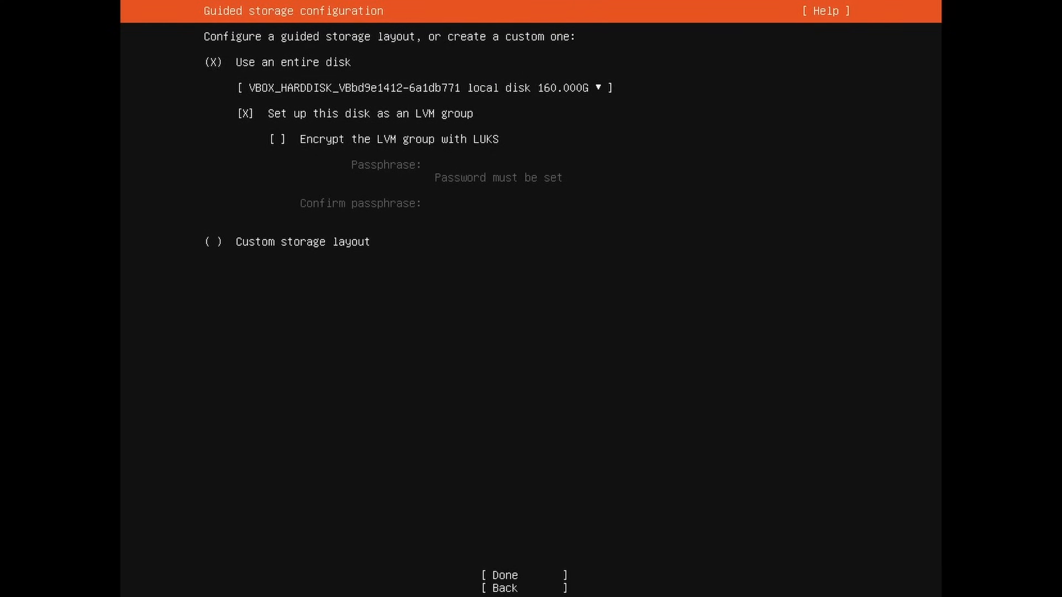
pyautogui.moveTo(245, 112)
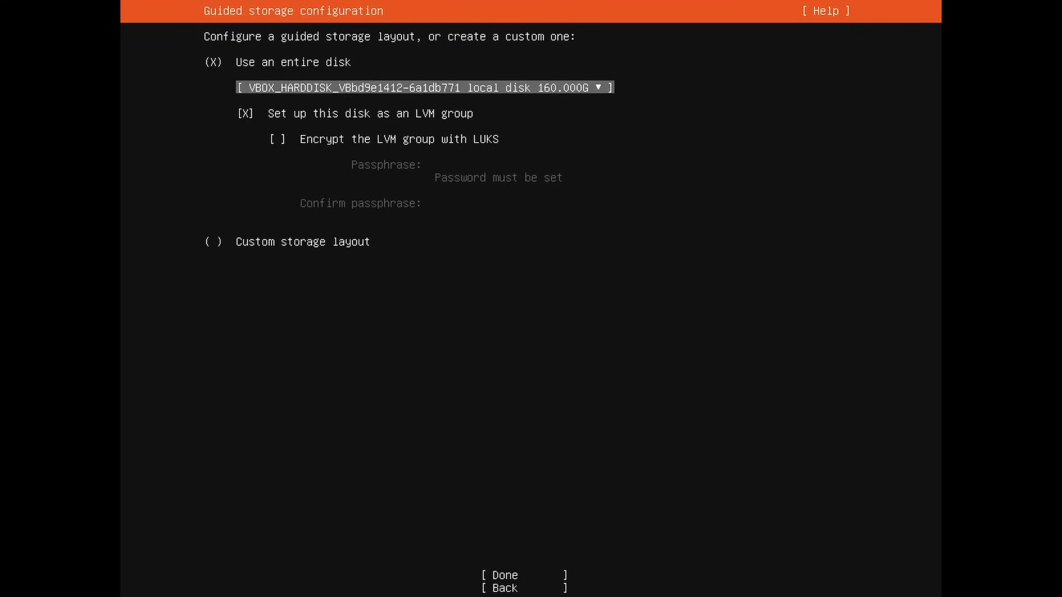
pyautogui.click(524, 575)
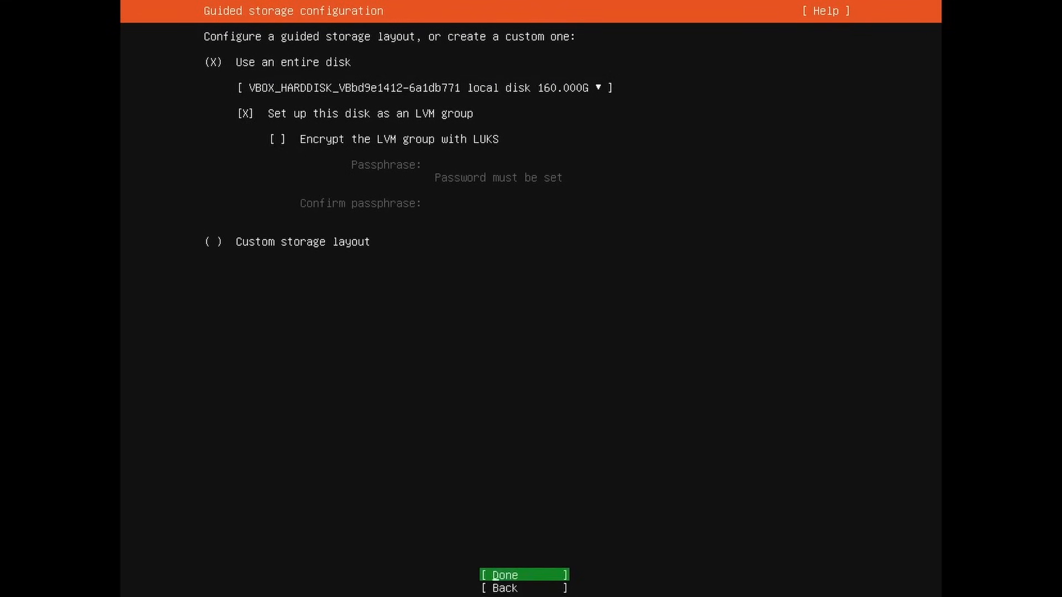
pyautogui.click(523, 575)
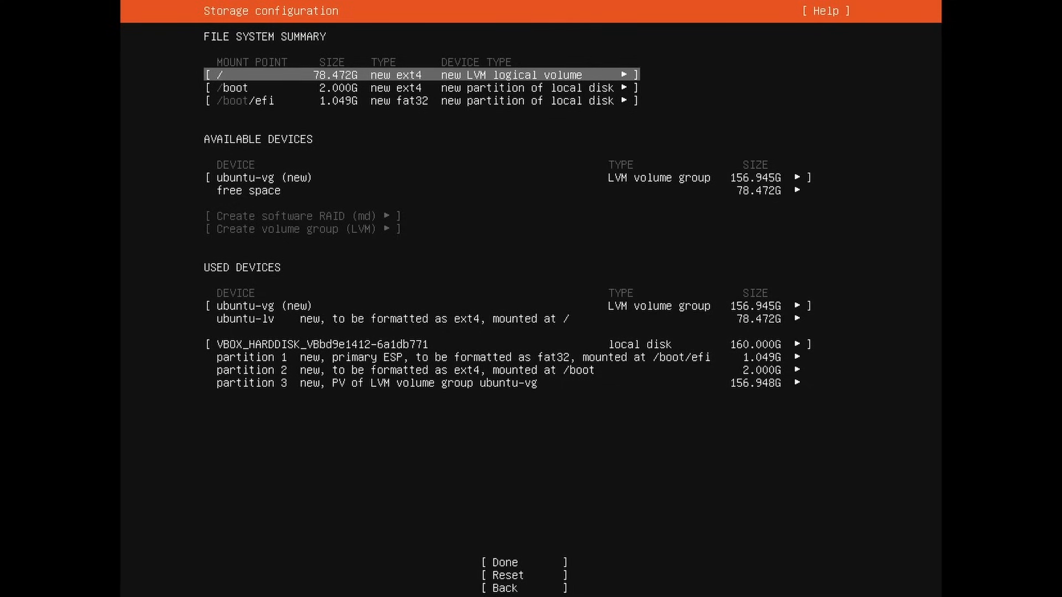
# Step: Navigate to the ubuntu-lv root logical volume under USED DEVICES and bring up its actions
pyautogui.press('Down')
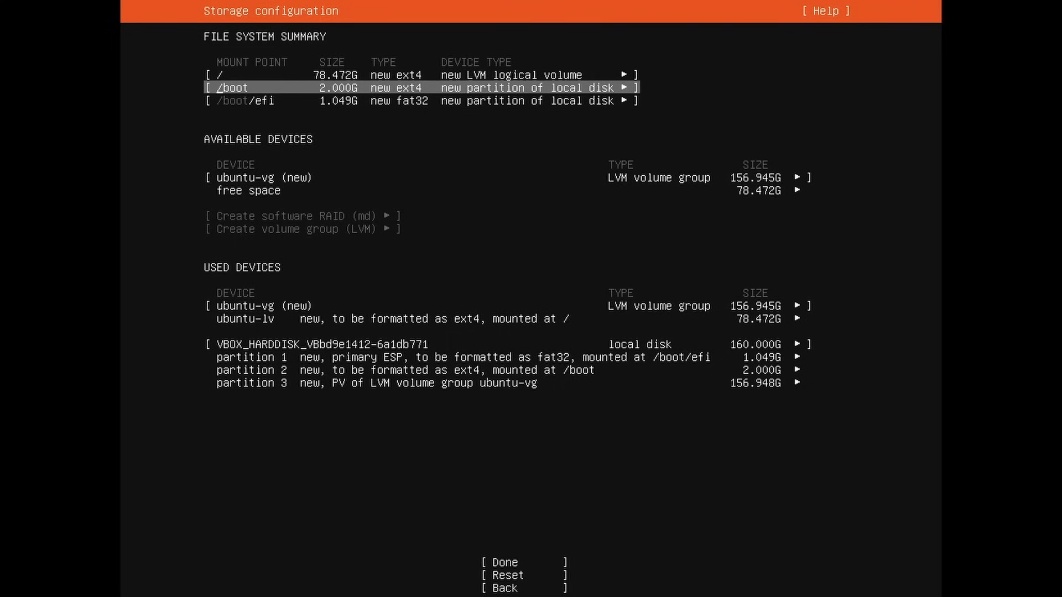
pyautogui.press('Down')
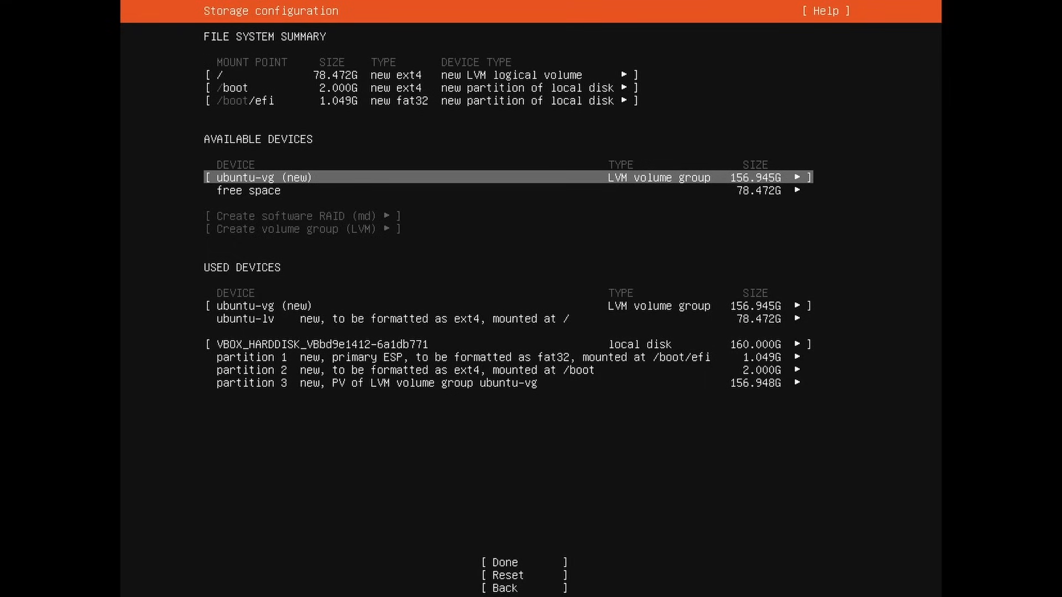
pyautogui.press('Down')
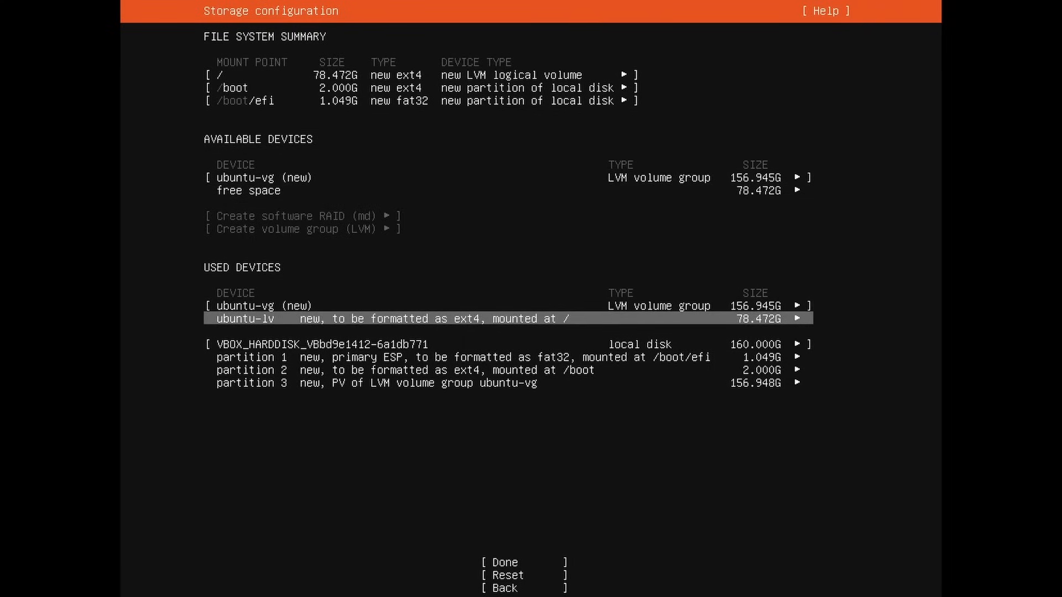
pyautogui.press('Up')
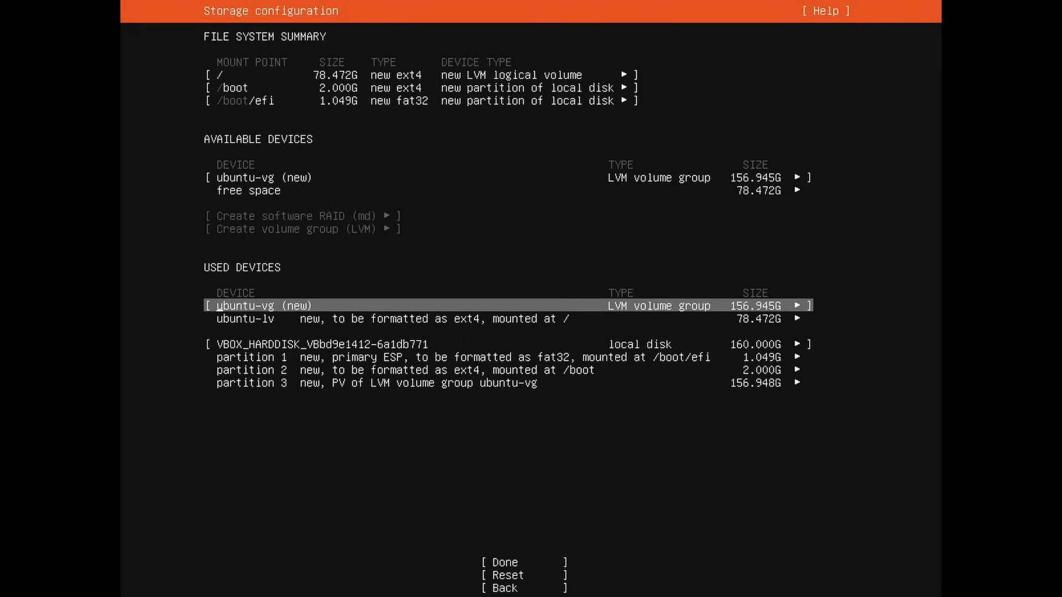
pyautogui.press('Down')
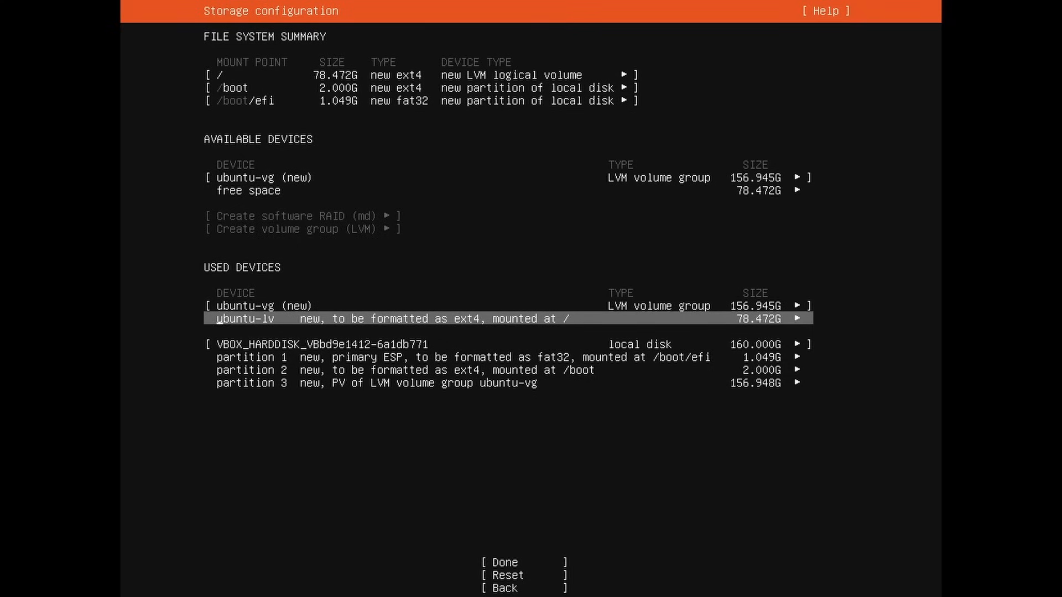
pyautogui.click(798, 318)
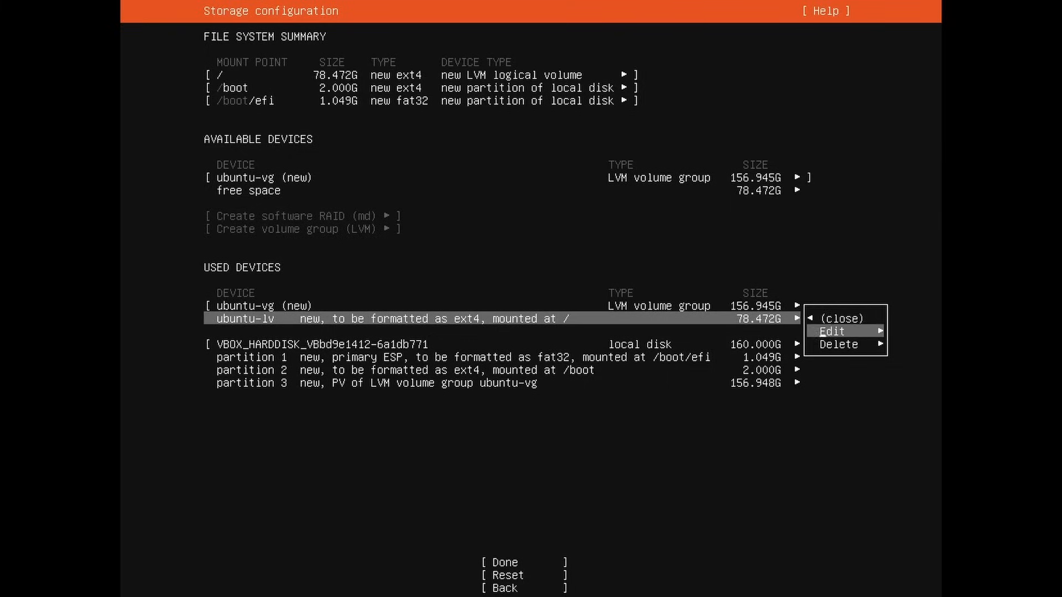
# Step: Edit ubuntu-lv and set its size to 156.945G, then save
pyautogui.click(831, 332)
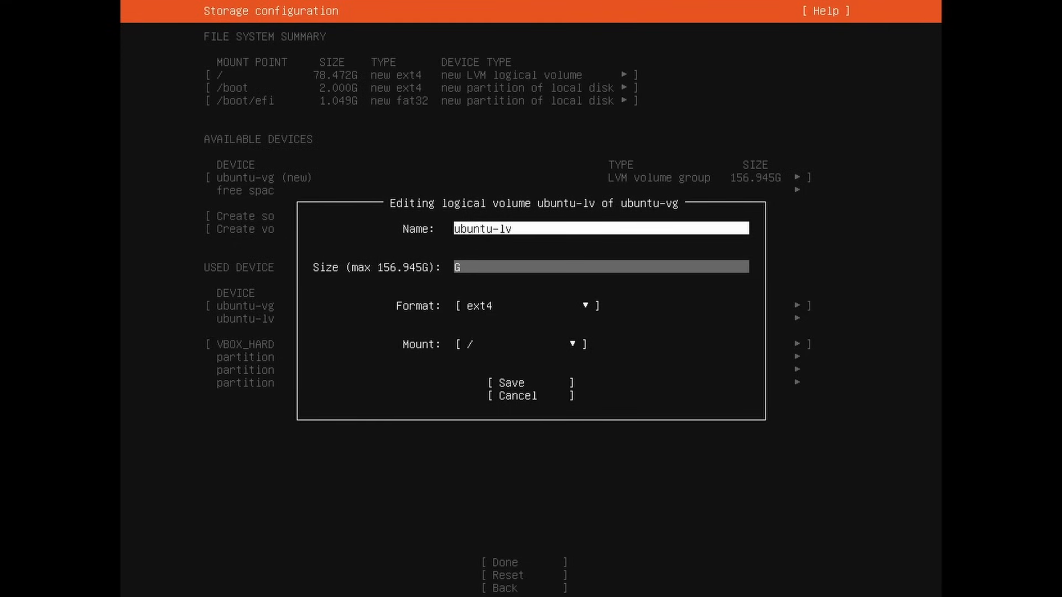
pyautogui.write('156.')
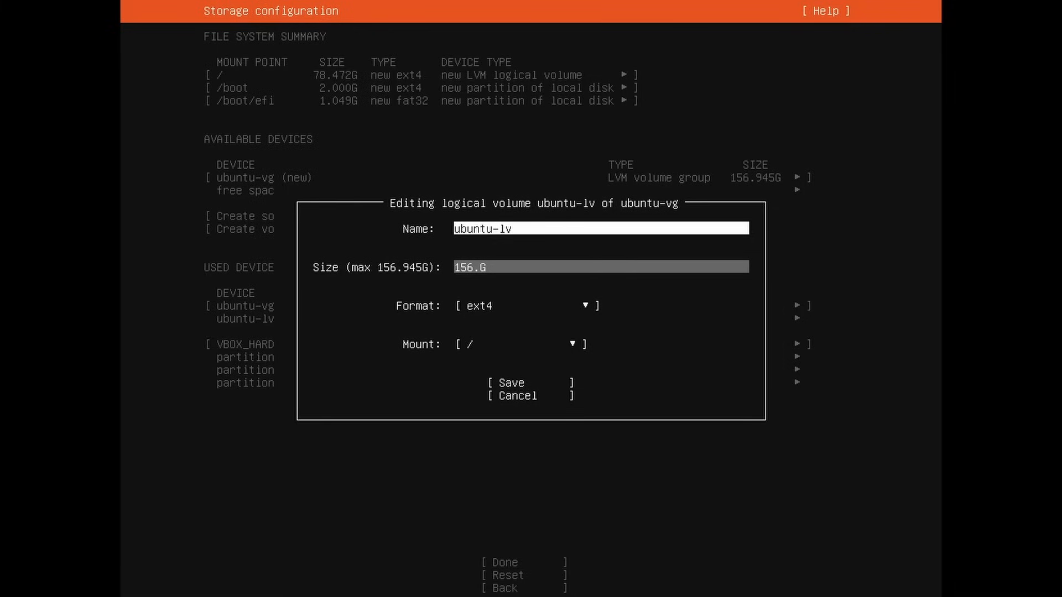
pyautogui.write('945')
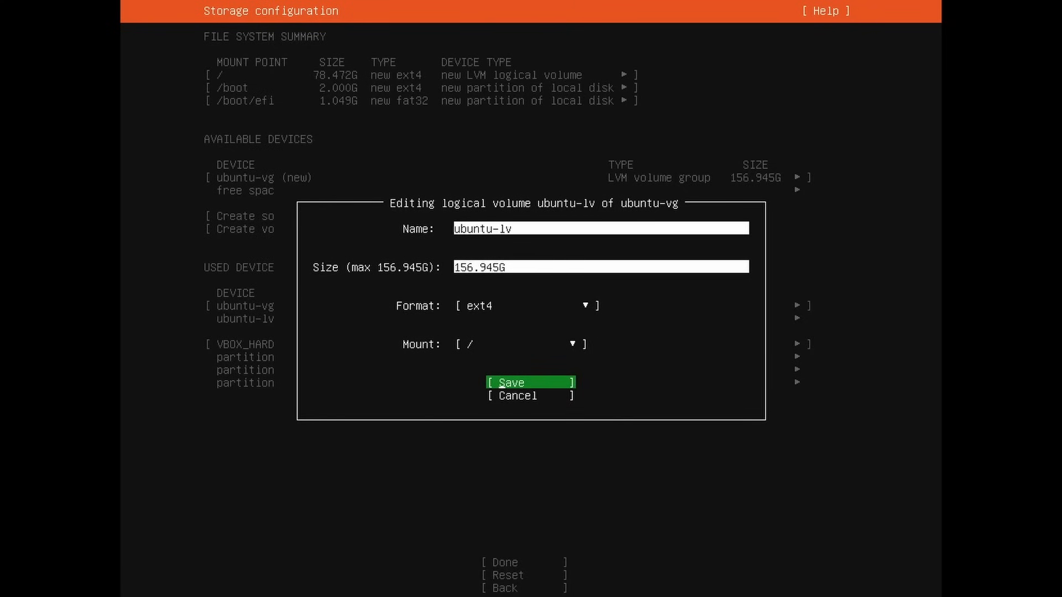
pyautogui.click(509, 383)
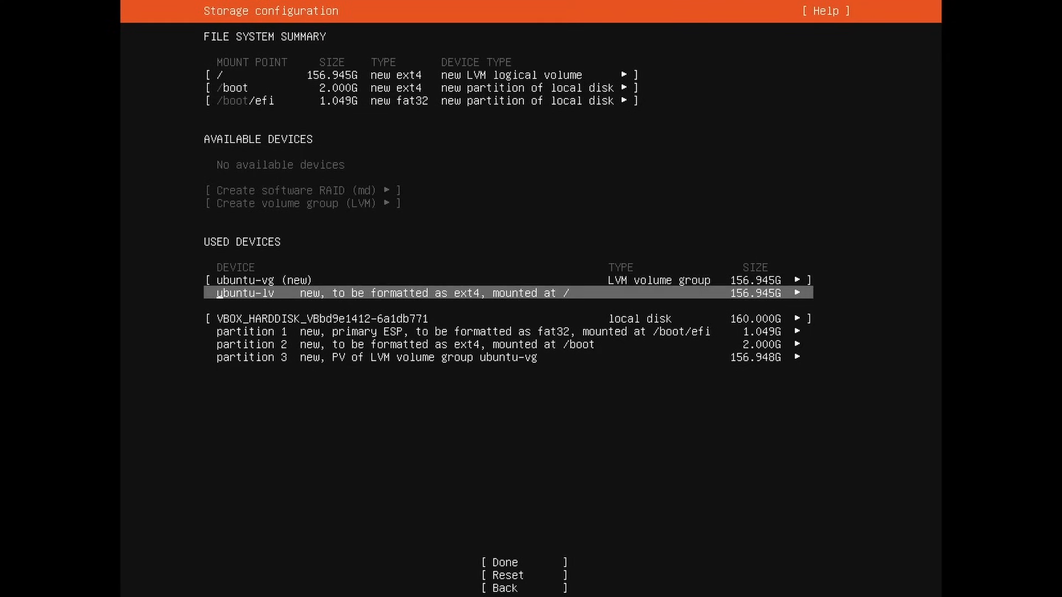
pyautogui.press('up')
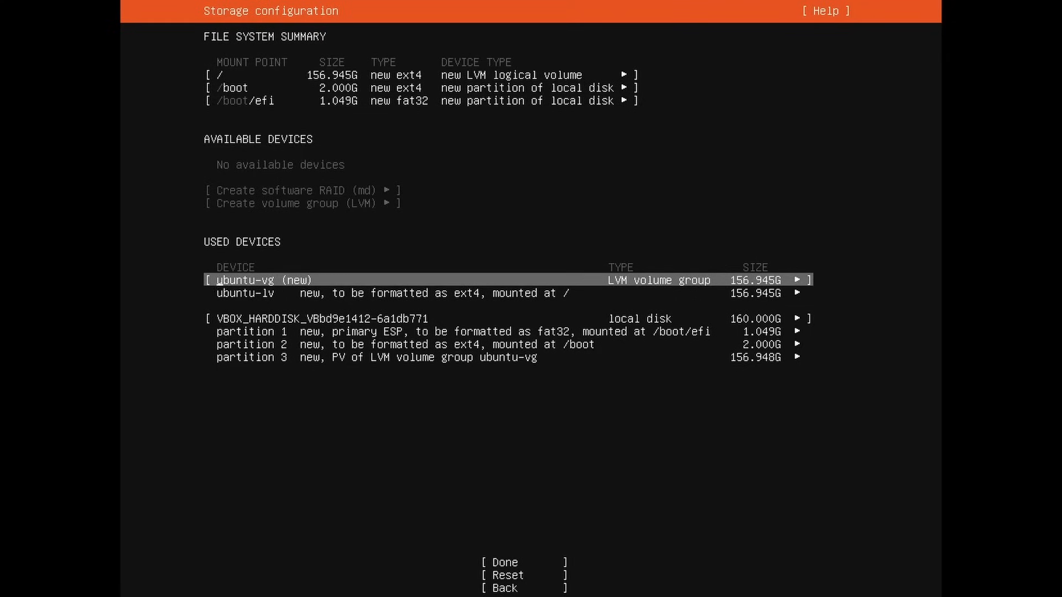
pyautogui.press('Down')
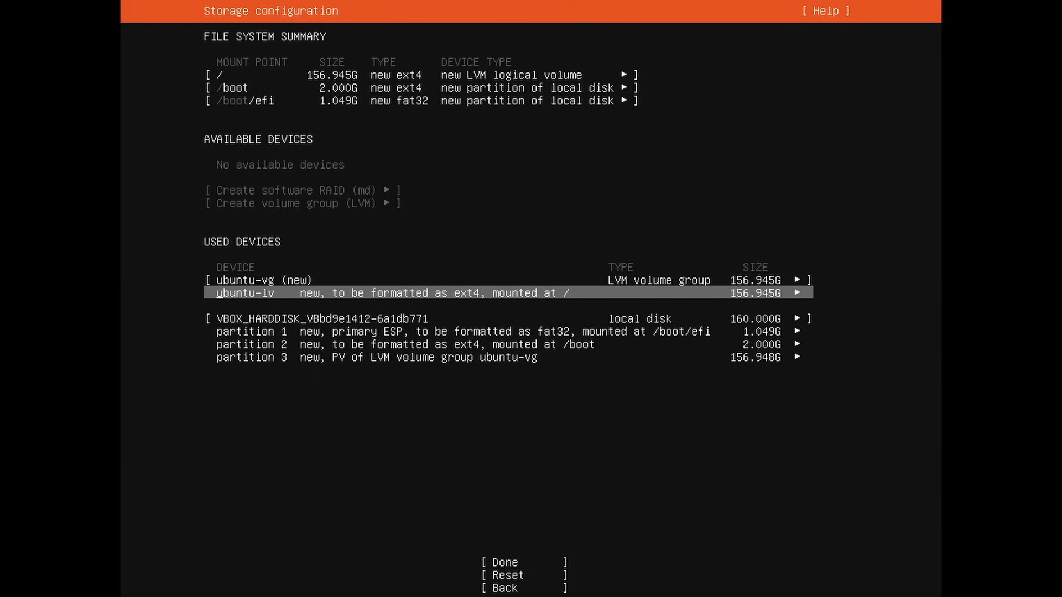
pyautogui.press('Down')
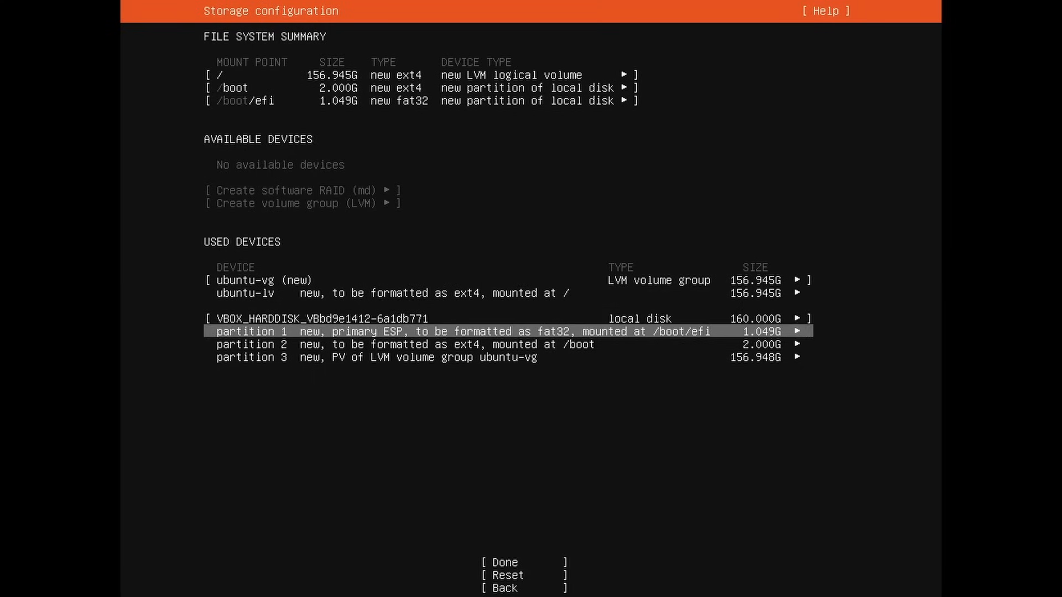
pyautogui.press('Down')
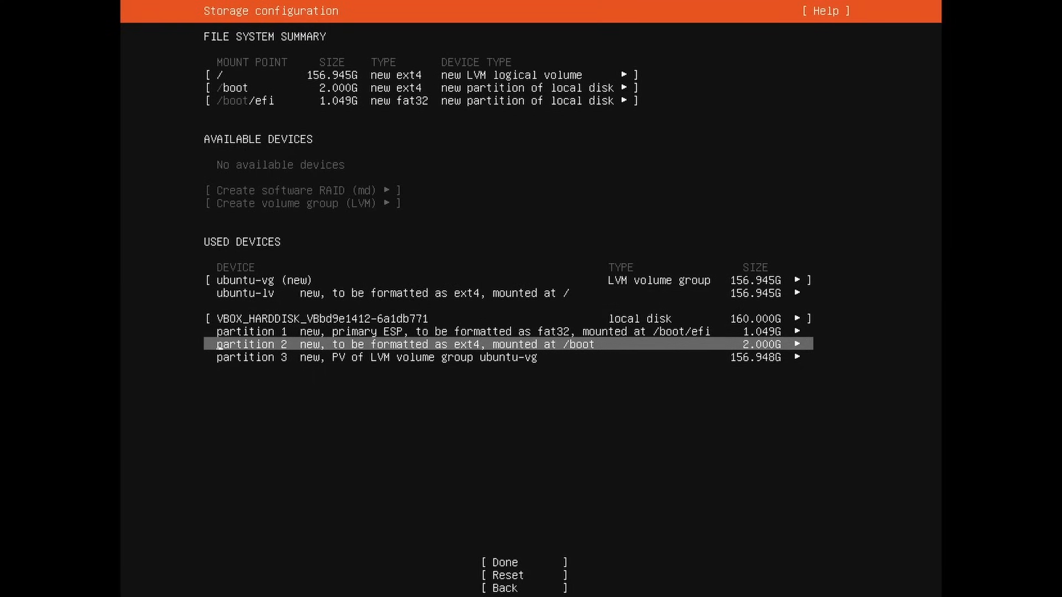
pyautogui.press('Up')
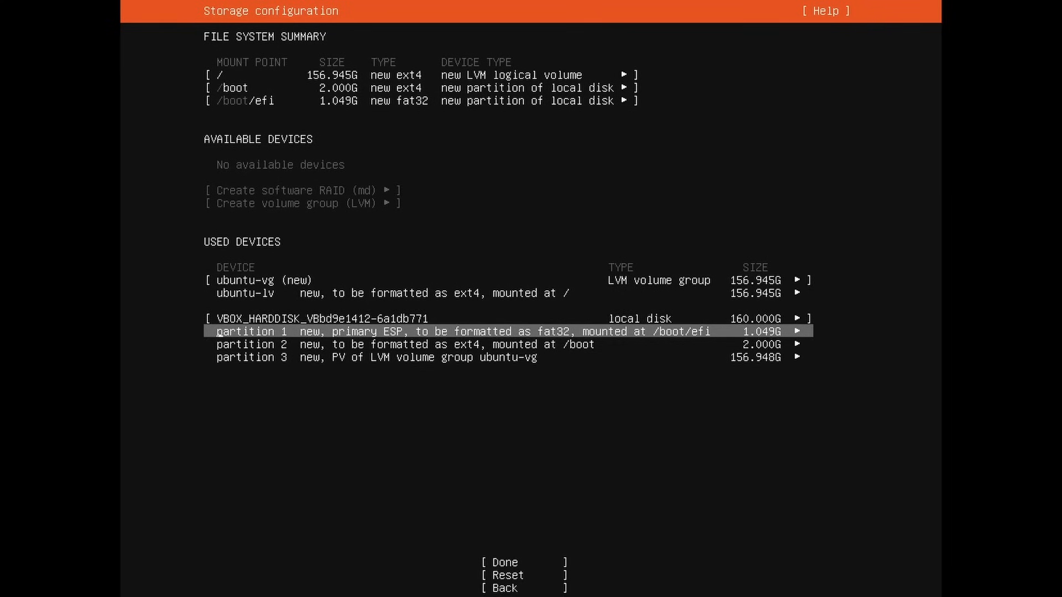
pyautogui.press('Down')
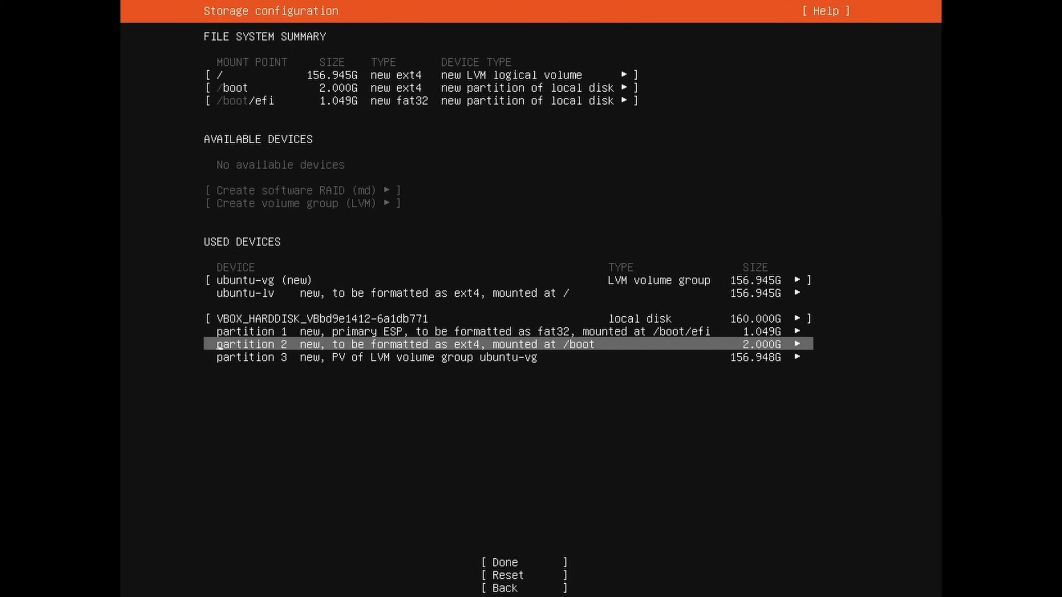
pyautogui.press('Down')
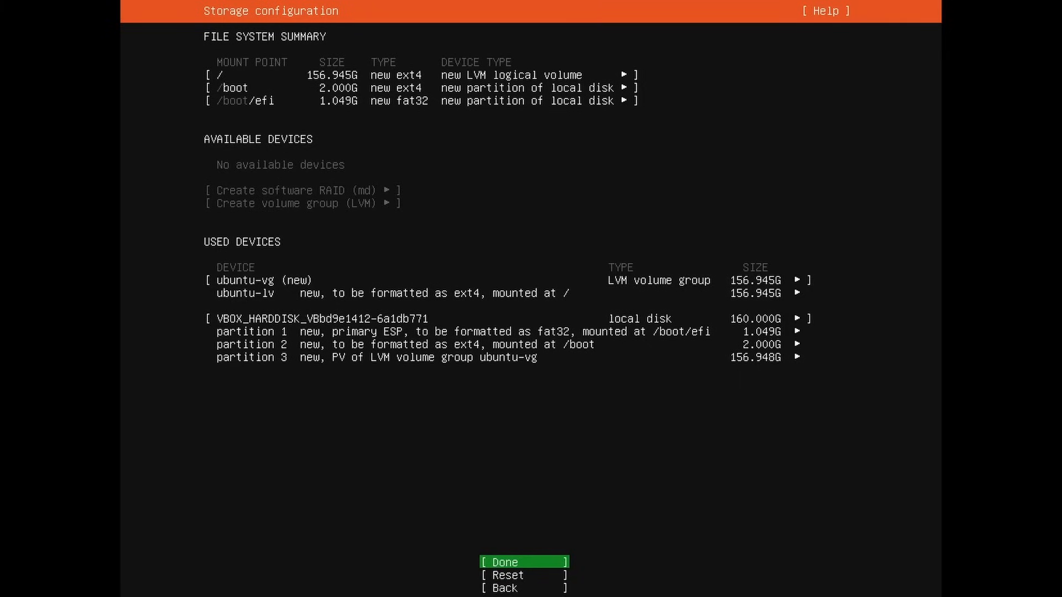
# Step: Finish storage configuration and choose Continue on the destructive-action warning
pyautogui.click(523, 562)
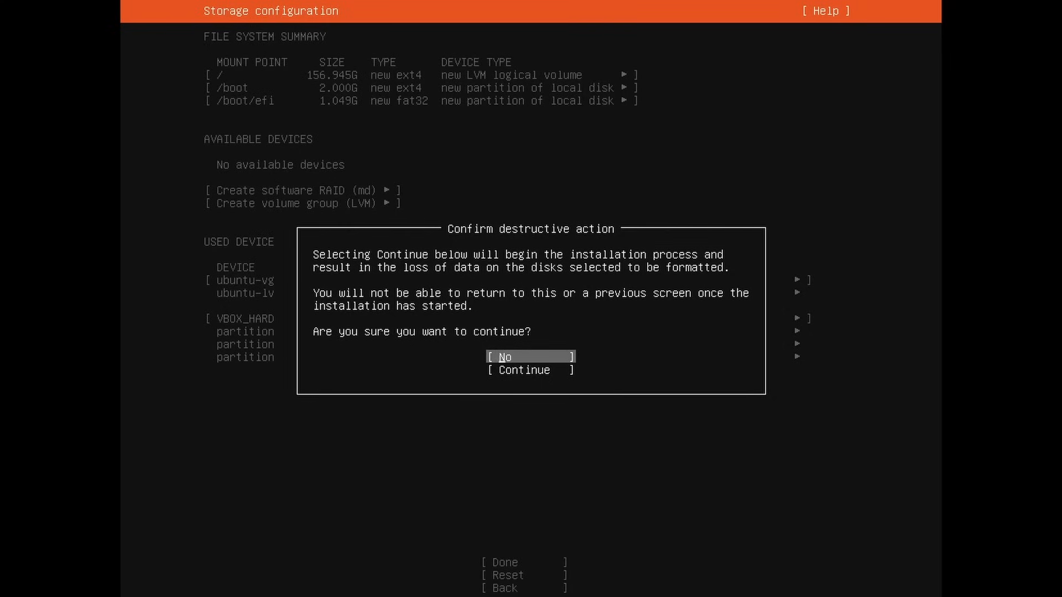
pyautogui.press('Down')
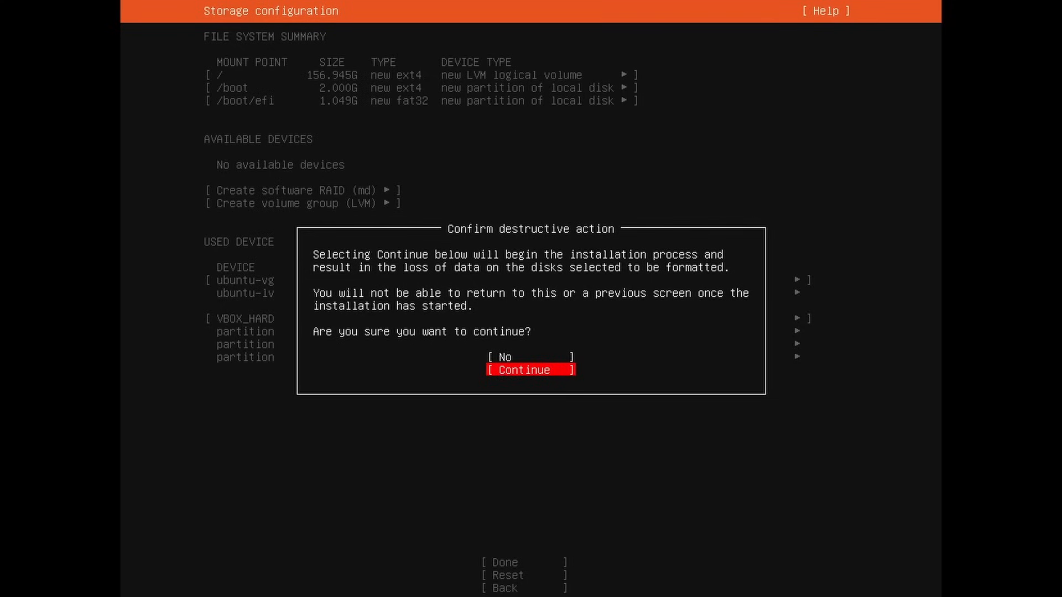
pyautogui.click(531, 370)
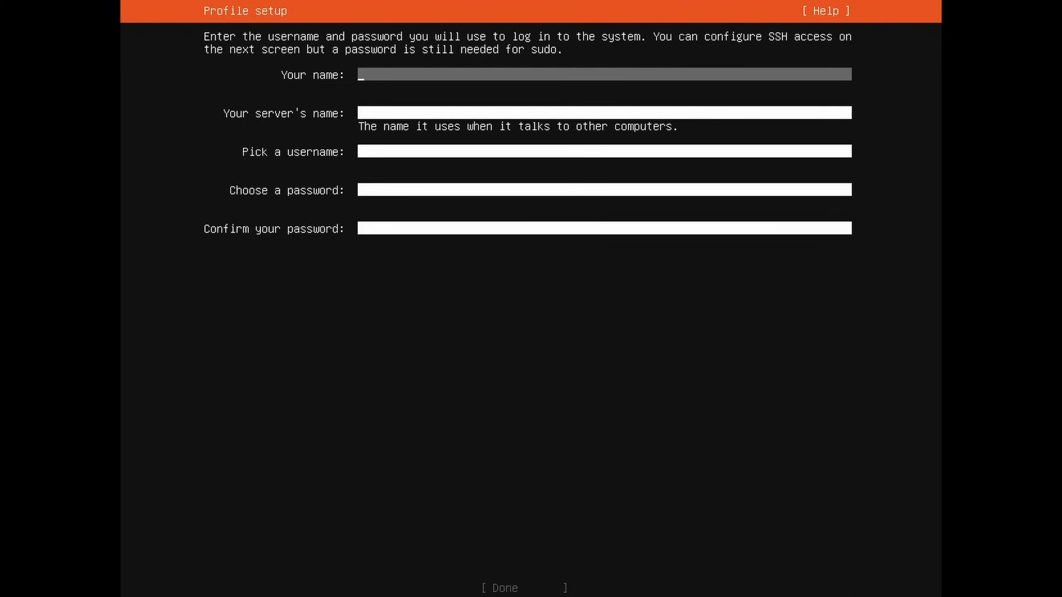
# Step: Fill the profile with name savvynik, username savvyn and a matching password, then confirm
pyautogui.write('savvynik')
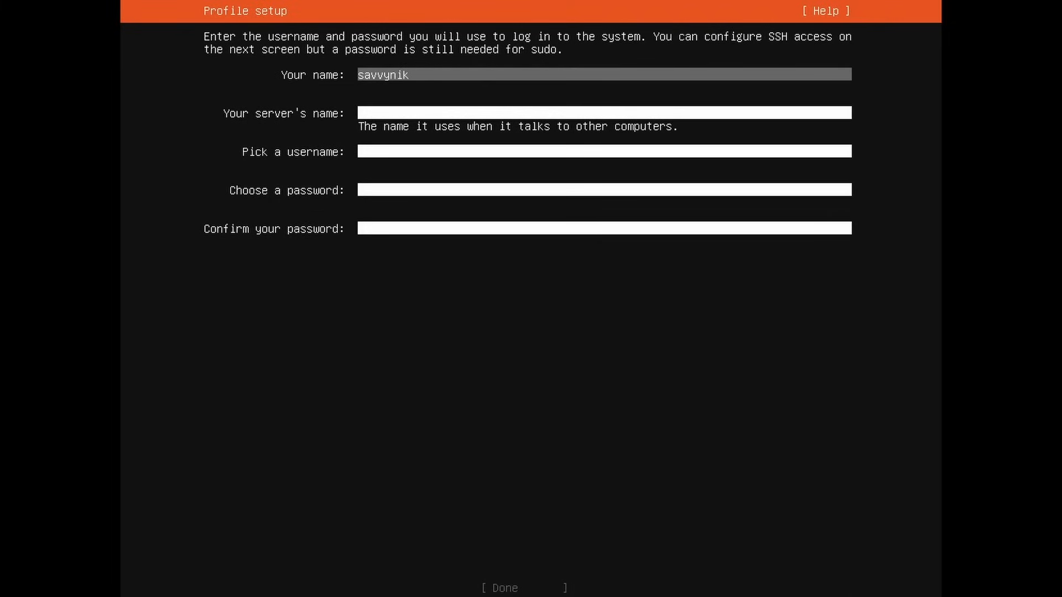
pyautogui.write('savvynik')
pyautogui.click(605, 113)
pyautogui.write('savvyserver')
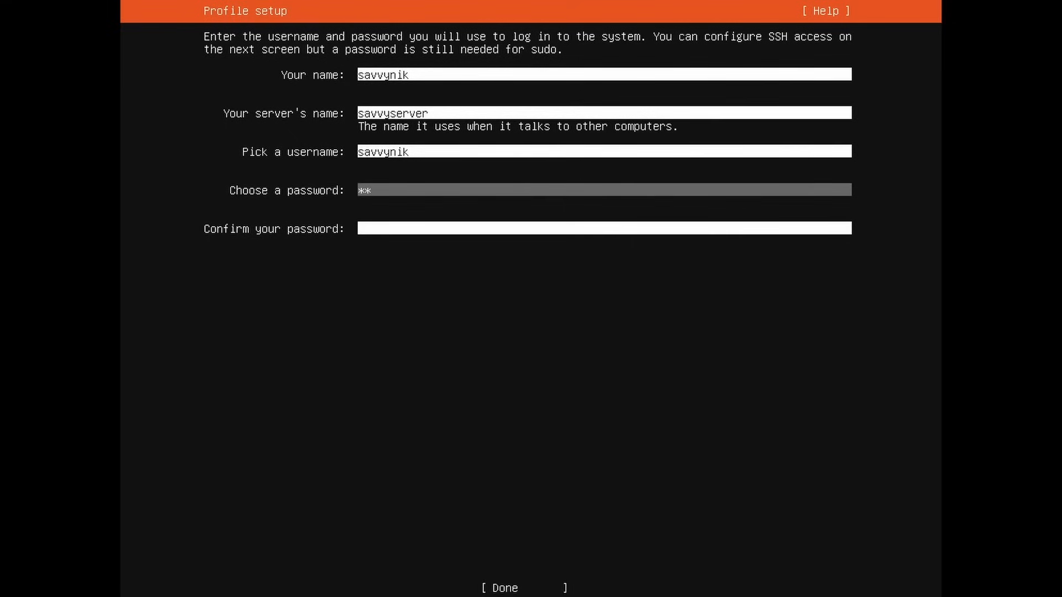
pyautogui.write('****')
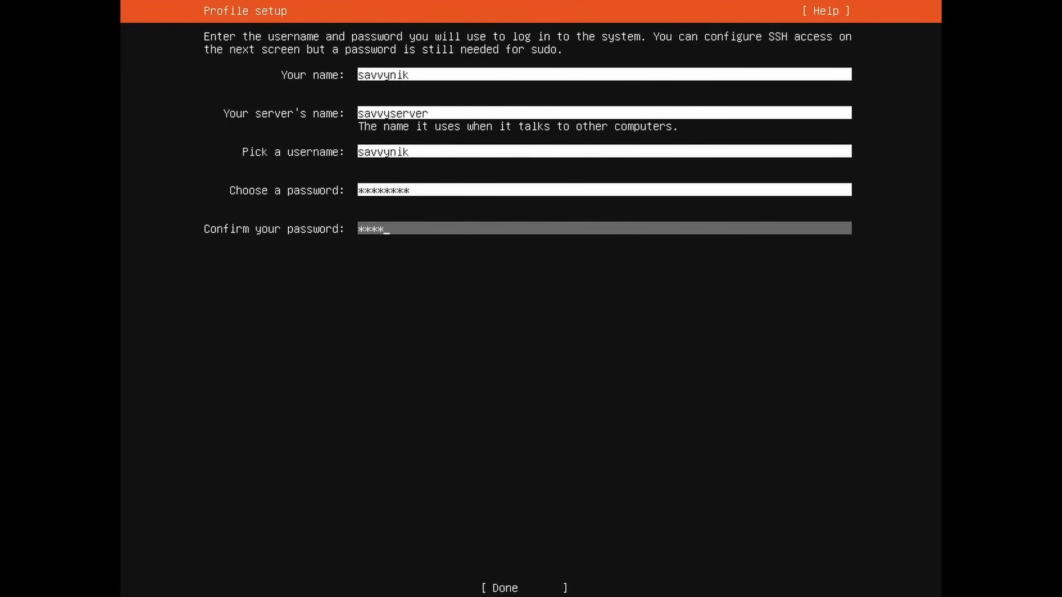
pyautogui.write('***')
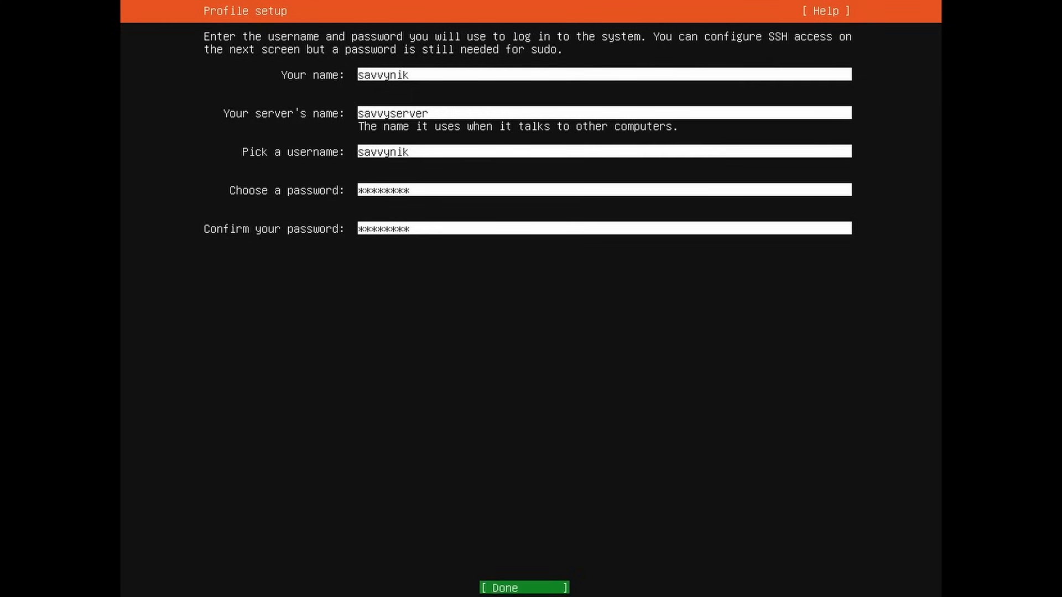
pyautogui.click(522, 588)
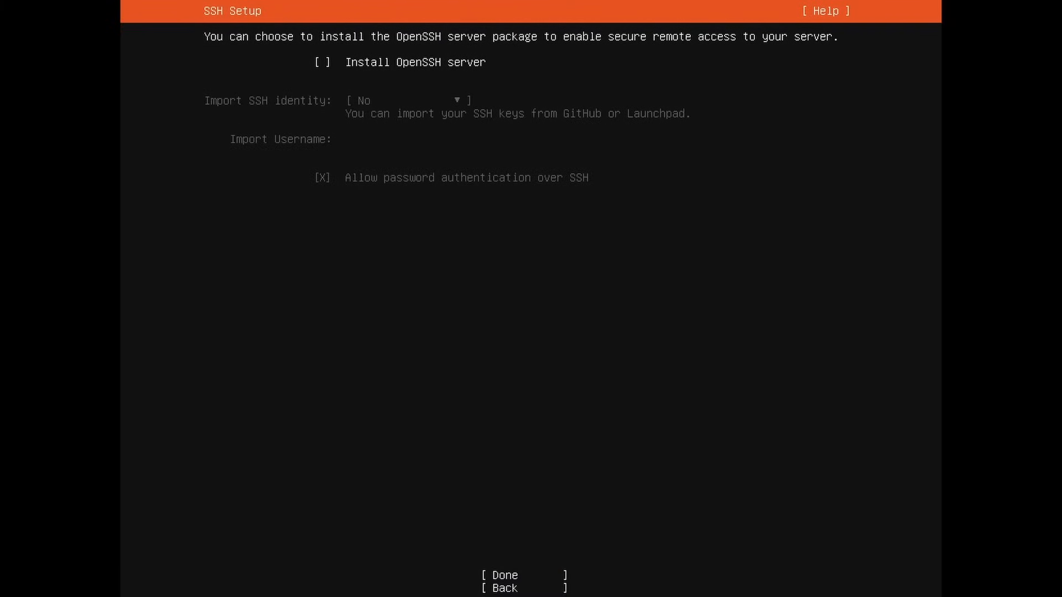
pyautogui.moveTo(322, 62)
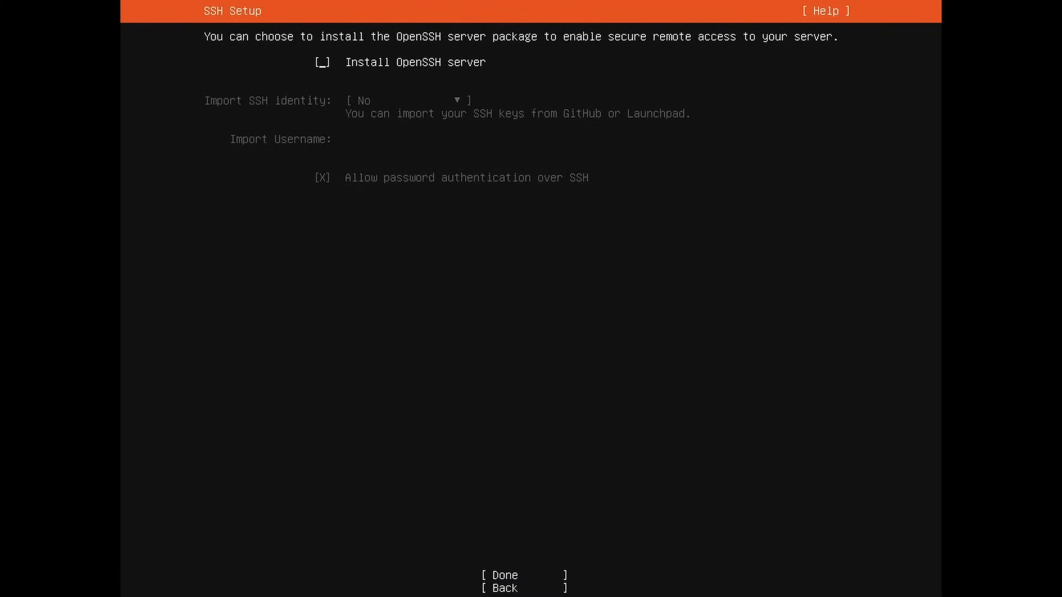
# Step: Tick Install OpenSSH server and accept the SSH settings
pyautogui.click(322, 61)
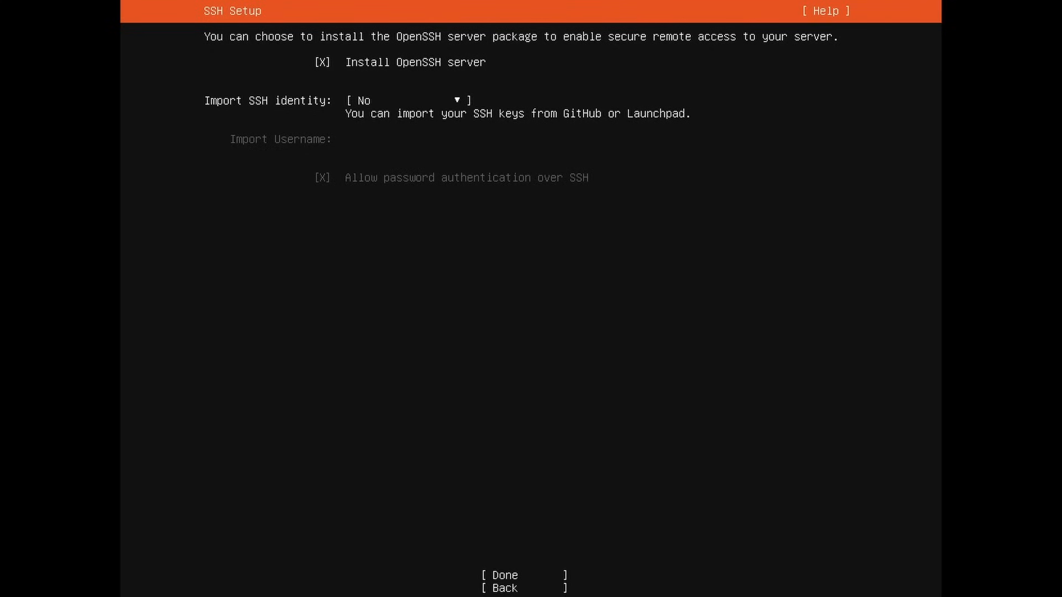
pyautogui.moveTo(504, 575)
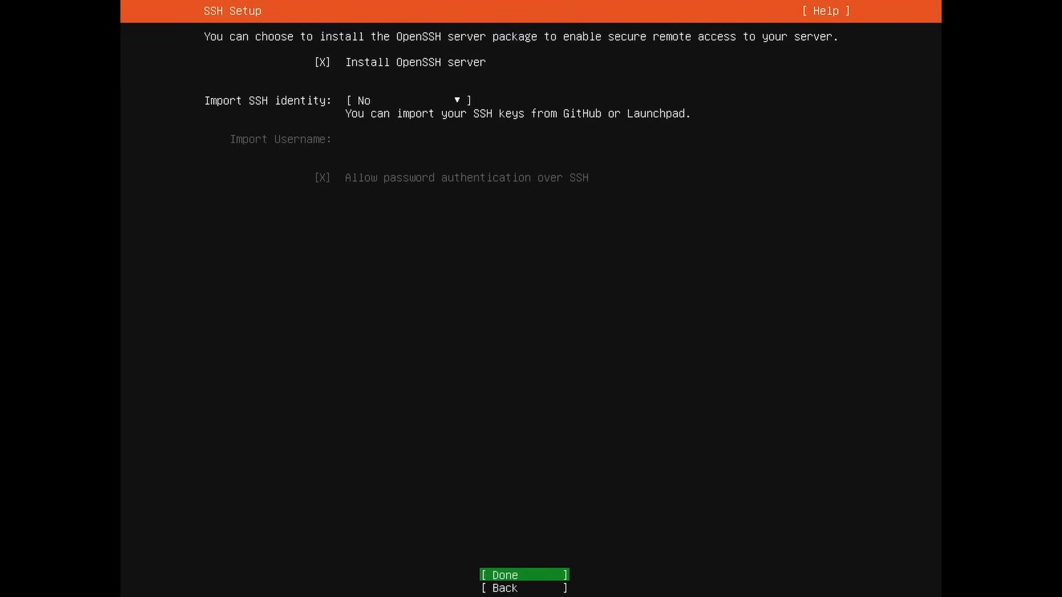
pyautogui.click(523, 575)
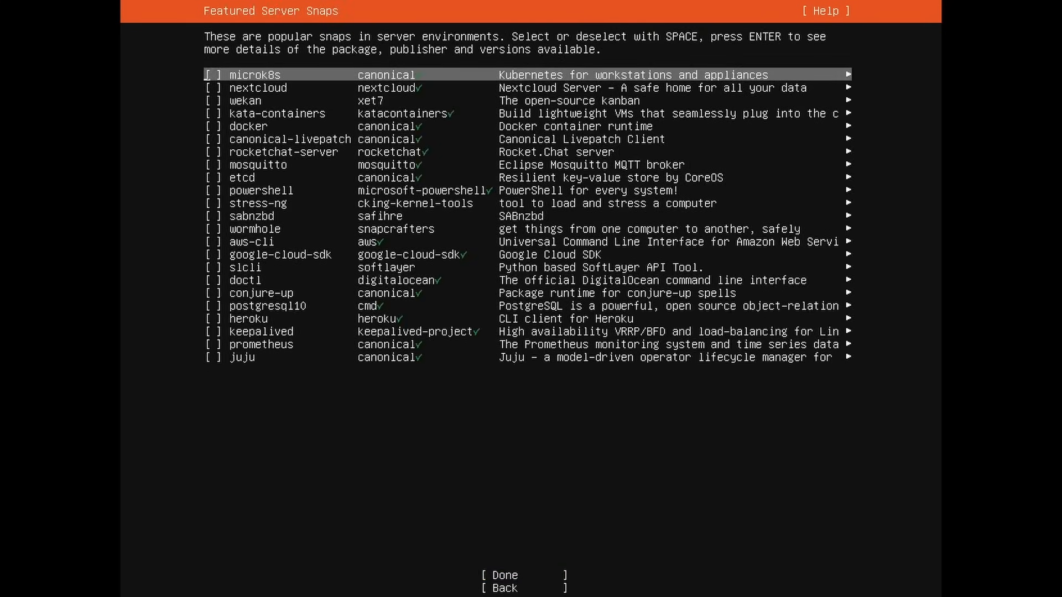
pyautogui.press('Down')
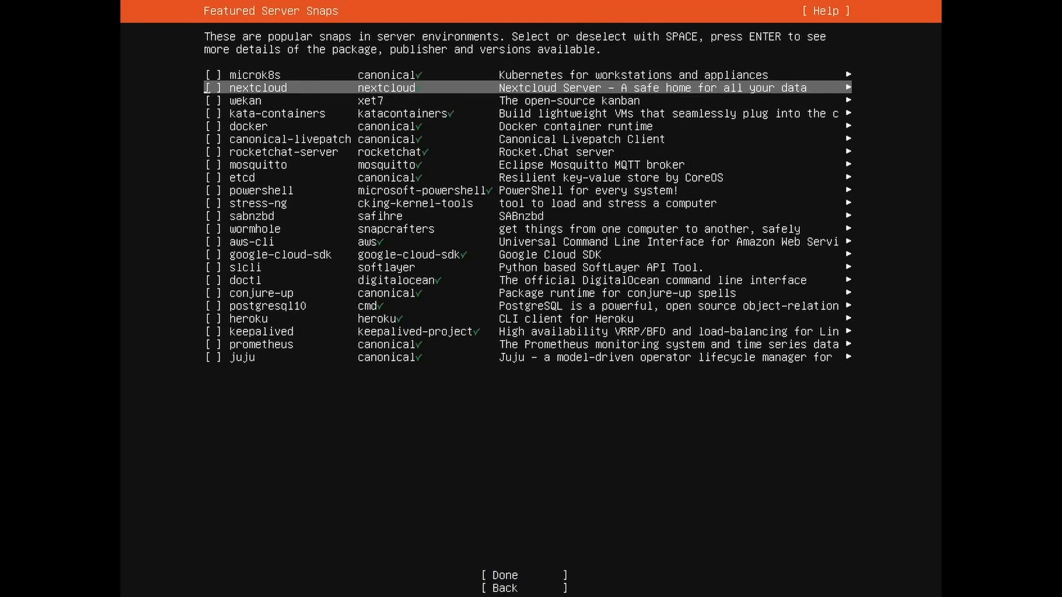
pyautogui.press('Down')
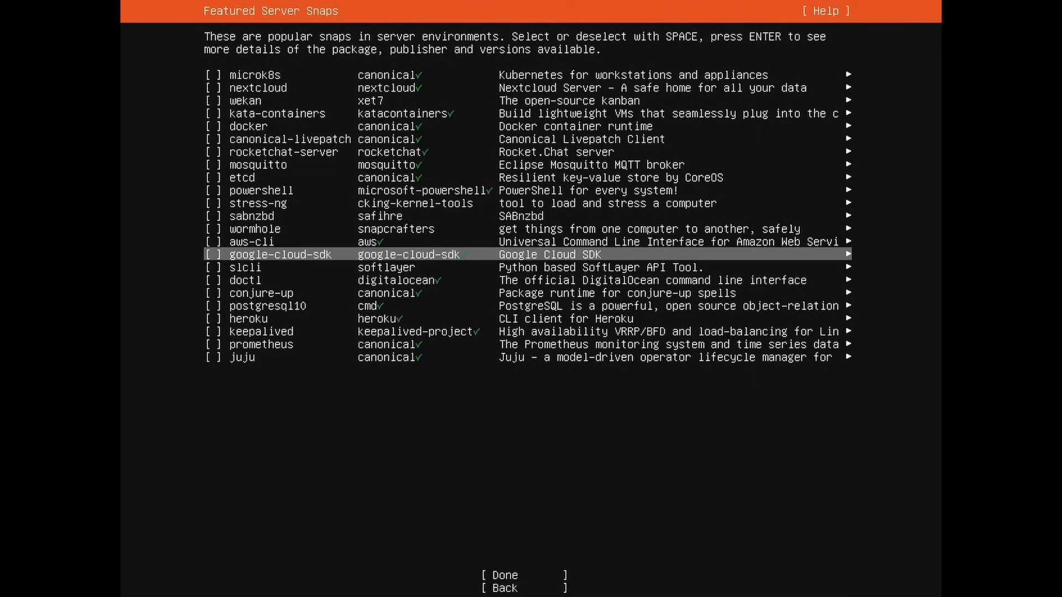
pyautogui.press('Down')
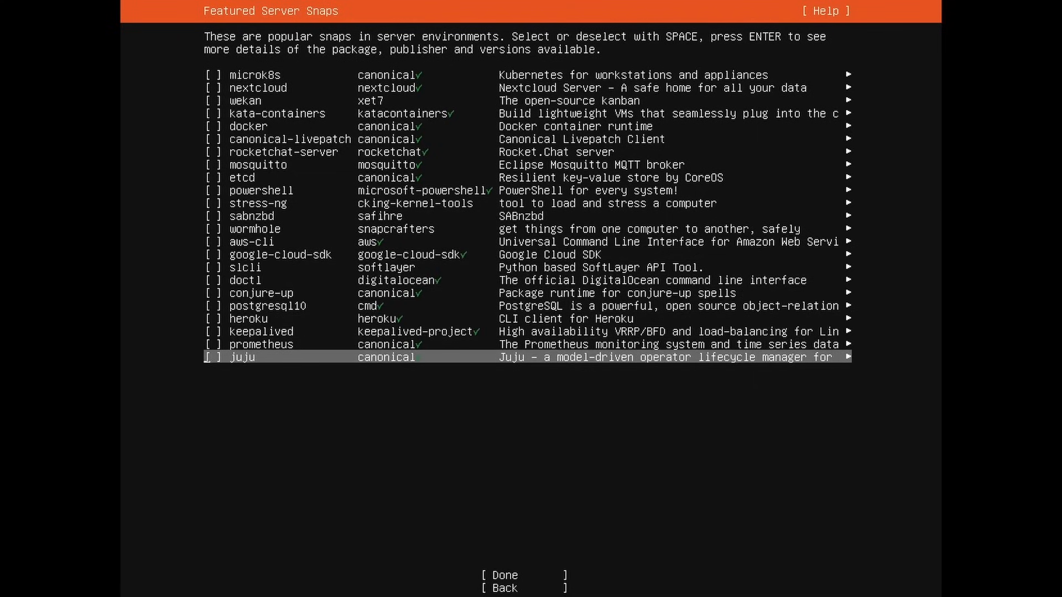
pyautogui.press('Up')
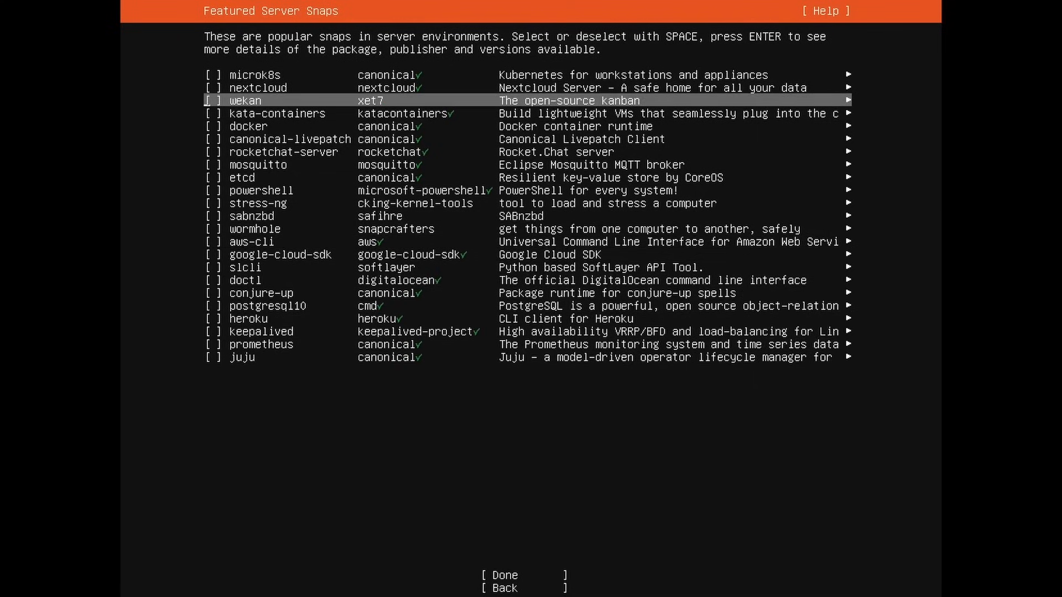
pyautogui.press('Down')
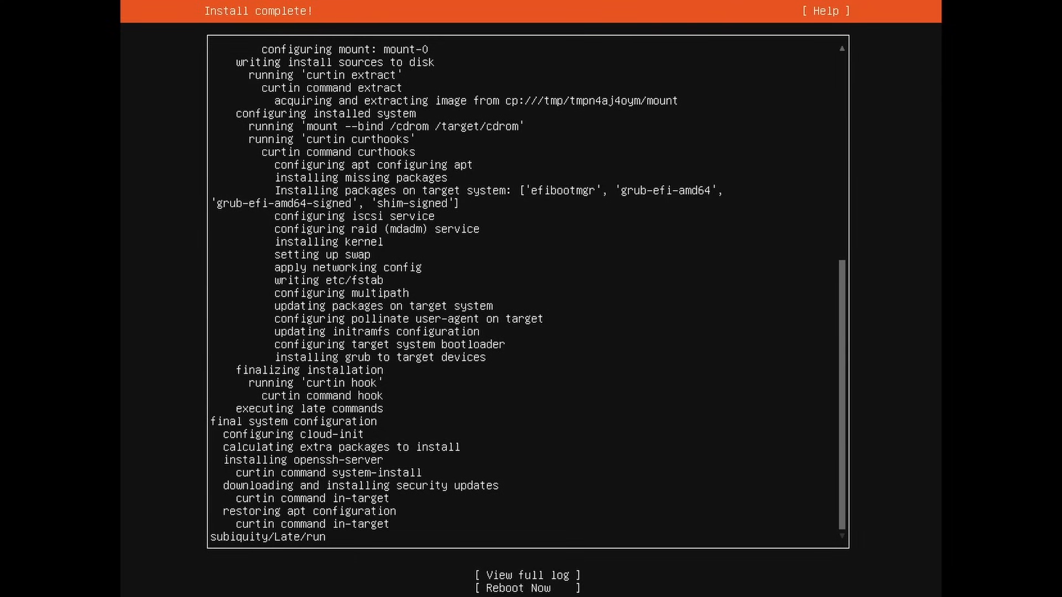
# Step: Reboot now into the installed Ubuntu 22.04 system and wait for the savvyserver login prompt
pyautogui.click(527, 587)
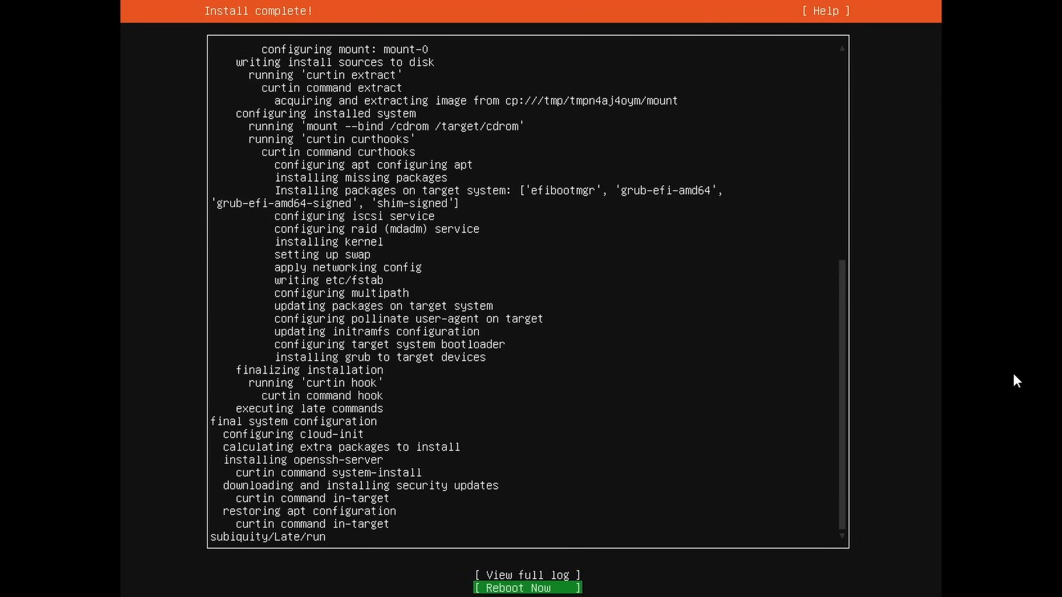
pyautogui.click(526, 587)
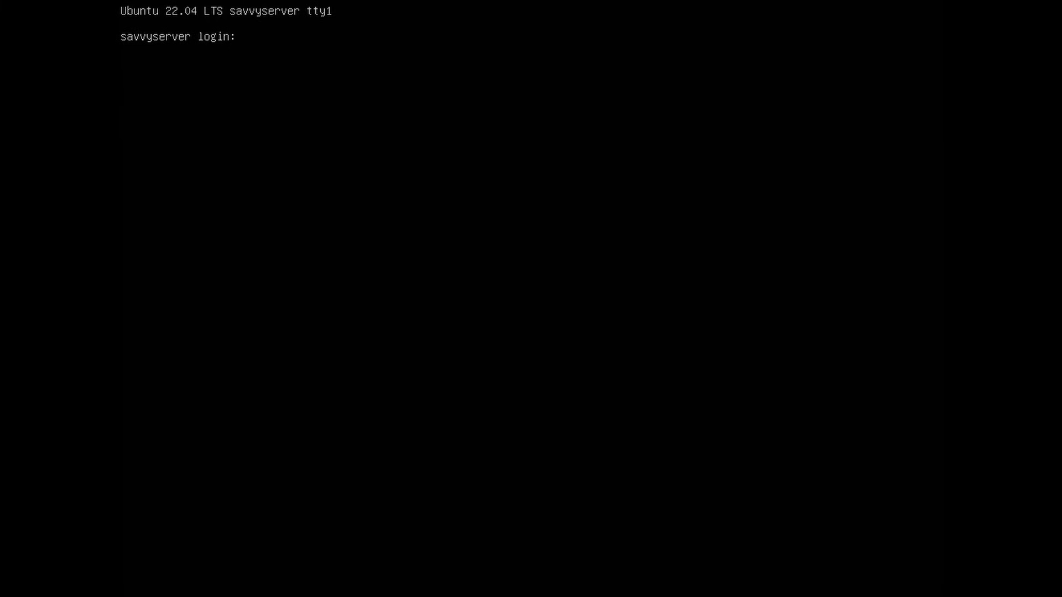
# Step: Log in as savvynik on savvyserver and reach the shell prompt
pyautogui.write('savvynik')
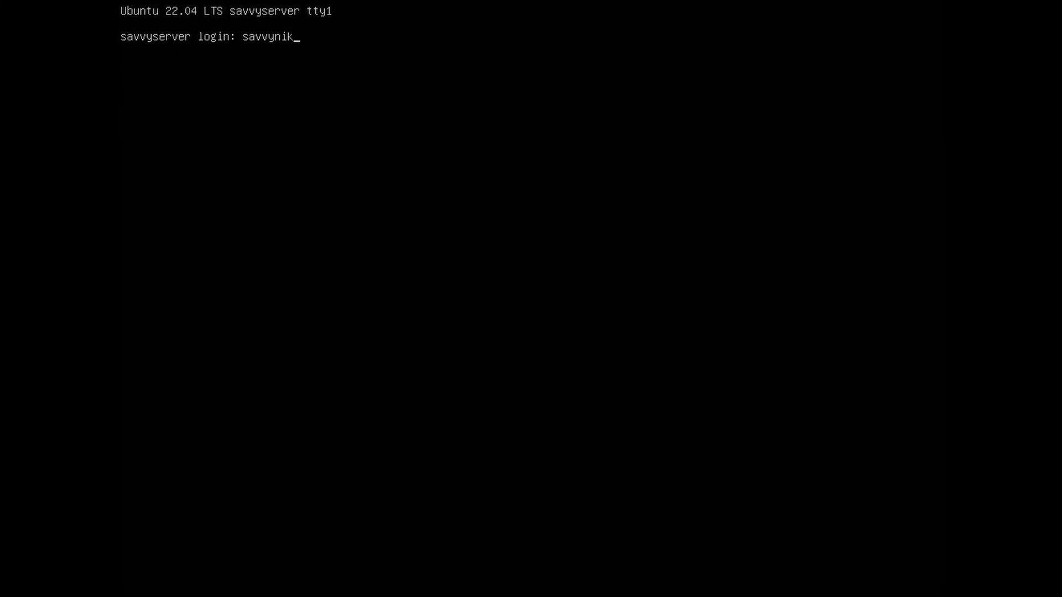
pyautogui.press('Return')
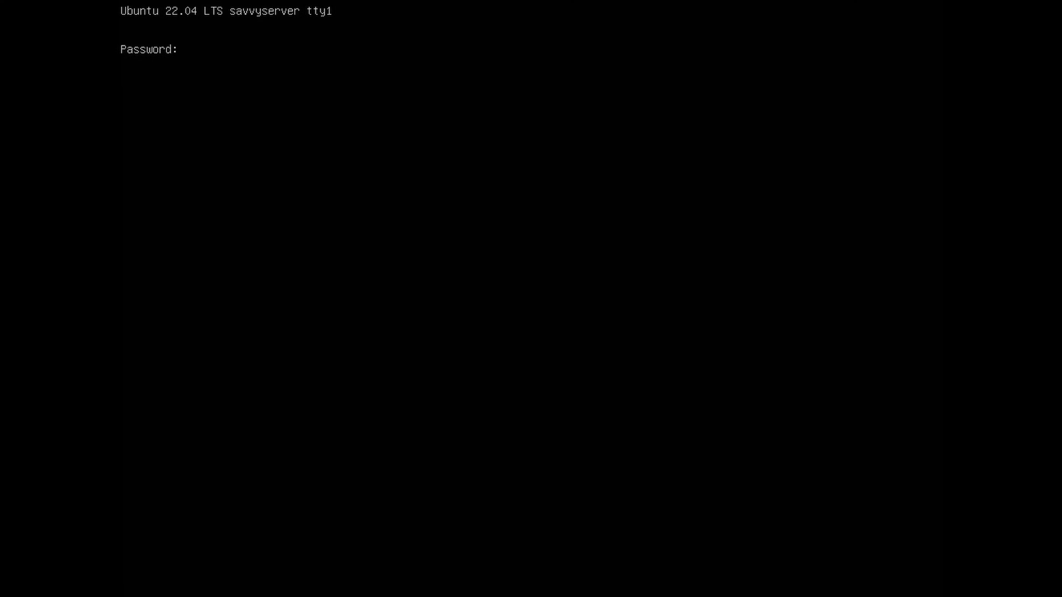
pyautogui.press('Return')
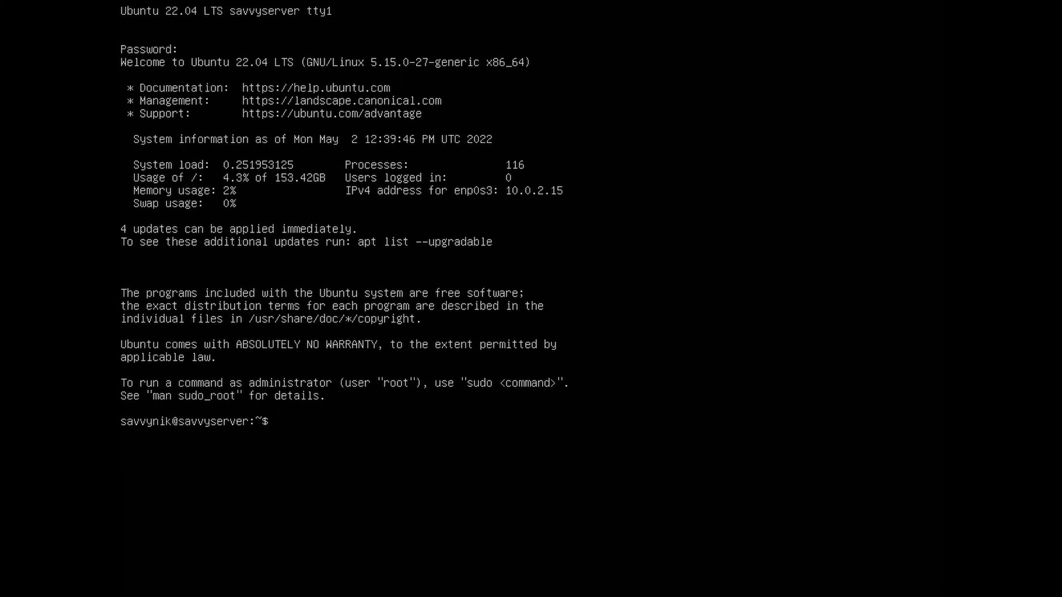
# Step: Install apache2 with sudo apt install, then clear the console
pyautogui.write('sudo apt install apache2')
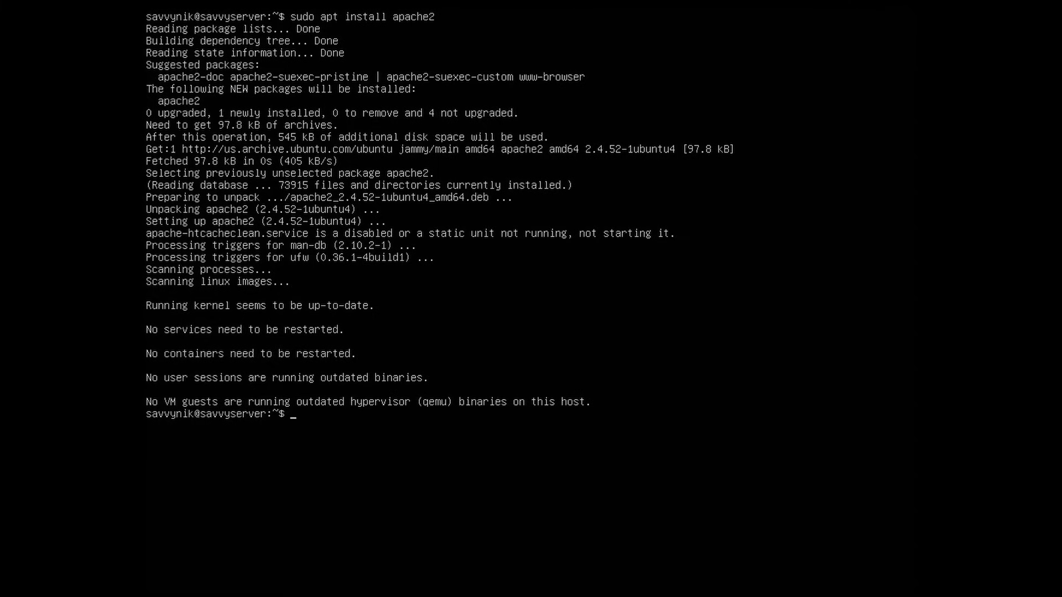
pyautogui.write('clear')
pyautogui.write('ip a')
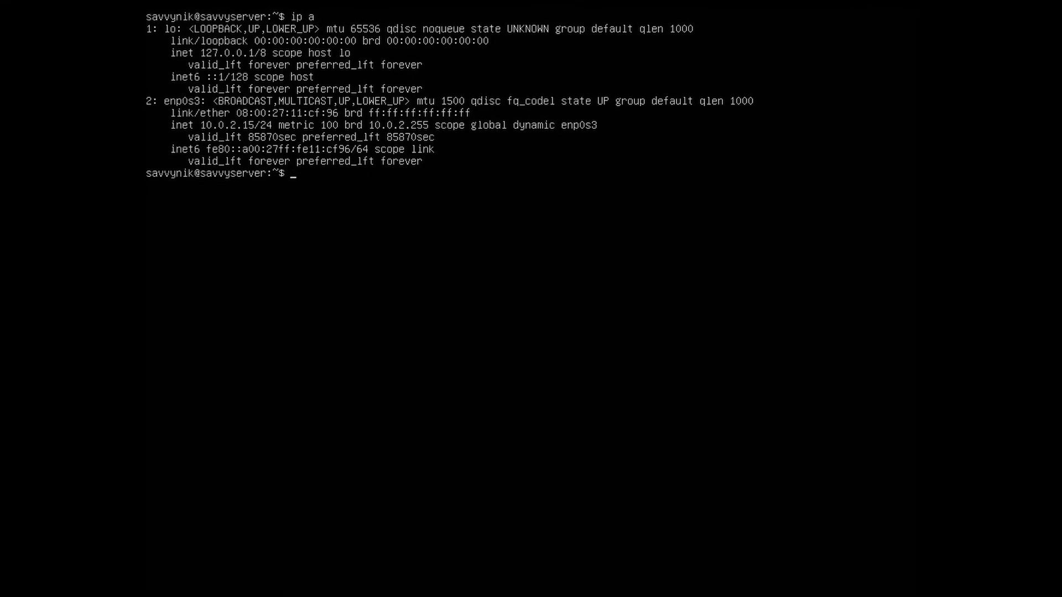
pyautogui.moveTo(1003, 451)
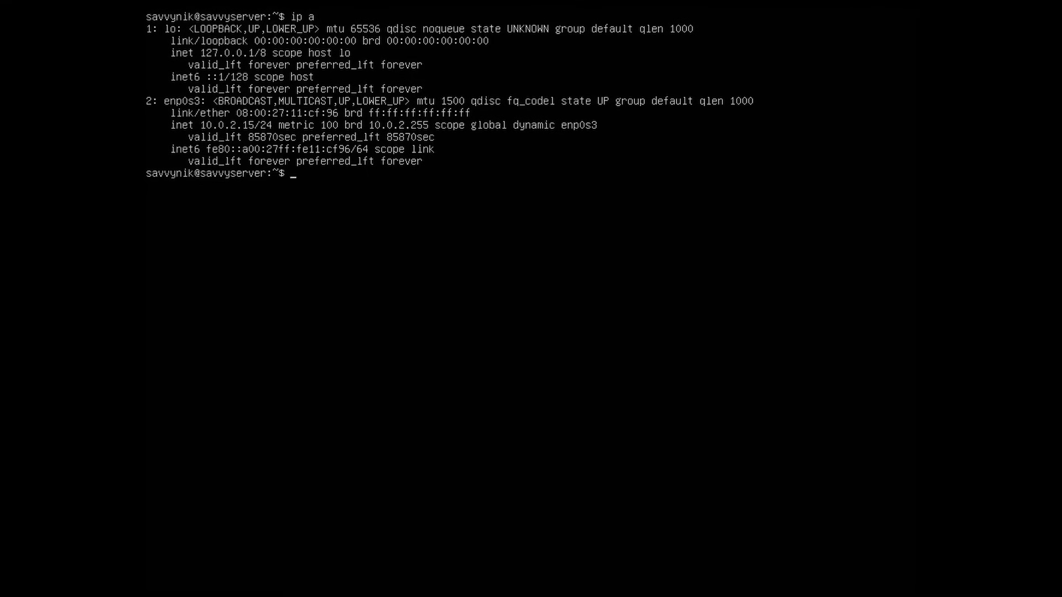
# Step: Change into /var/www/ and start nano on the default index.html
pyautogui.write('v')
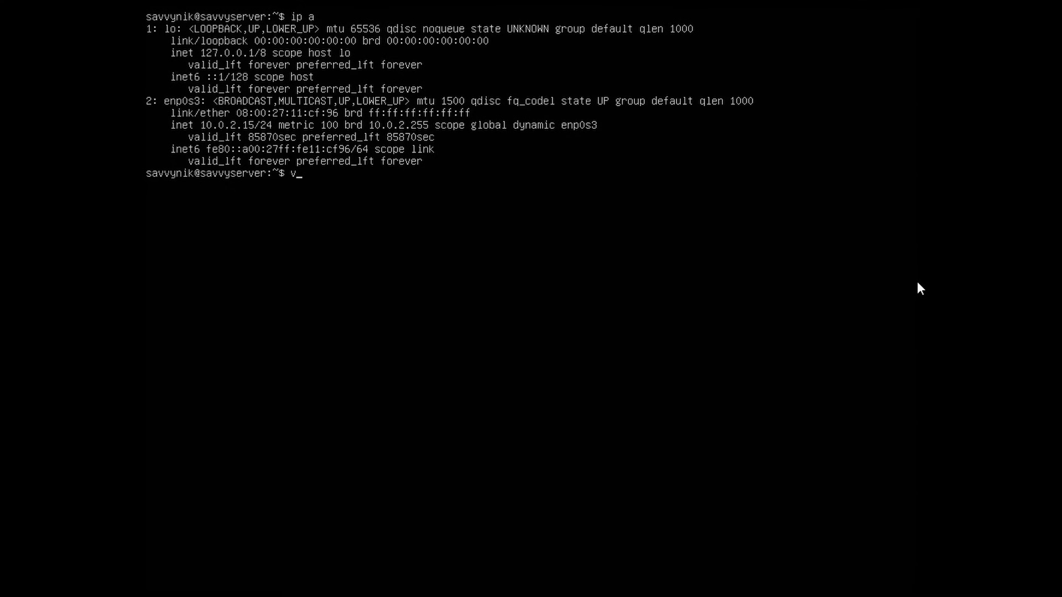
pyautogui.press('BackSpace')
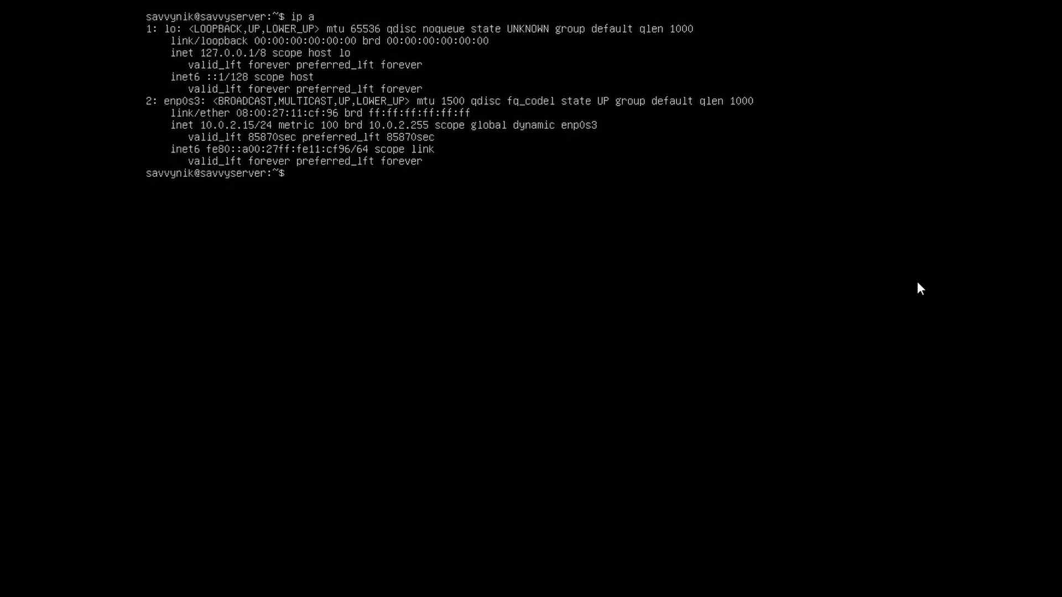
pyautogui.write('cd')
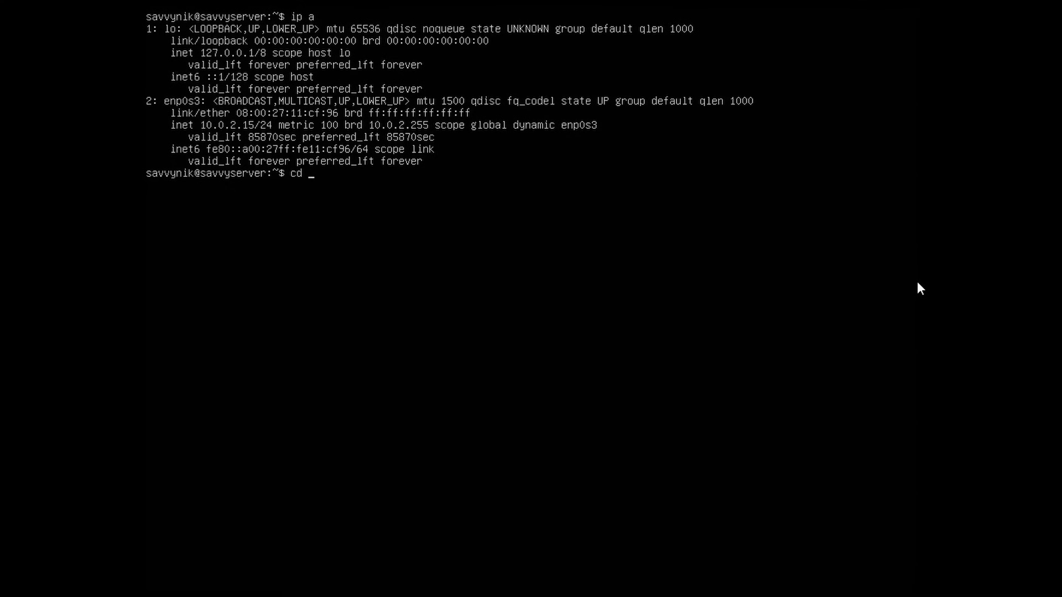
pyautogui.write('/var/ww')
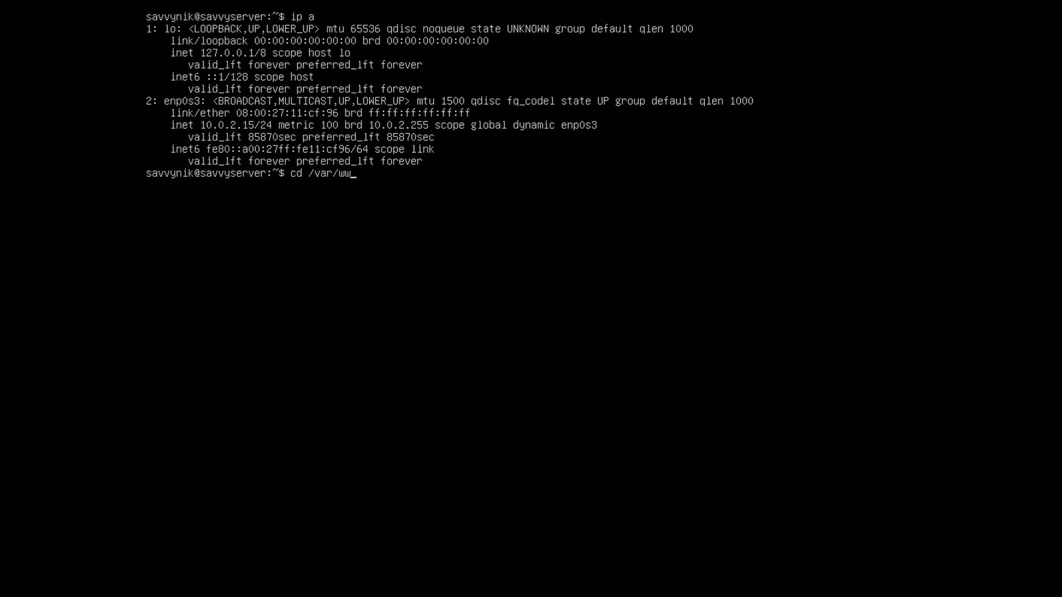
pyautogui.write('ww/html')
pyautogui.write('ls')
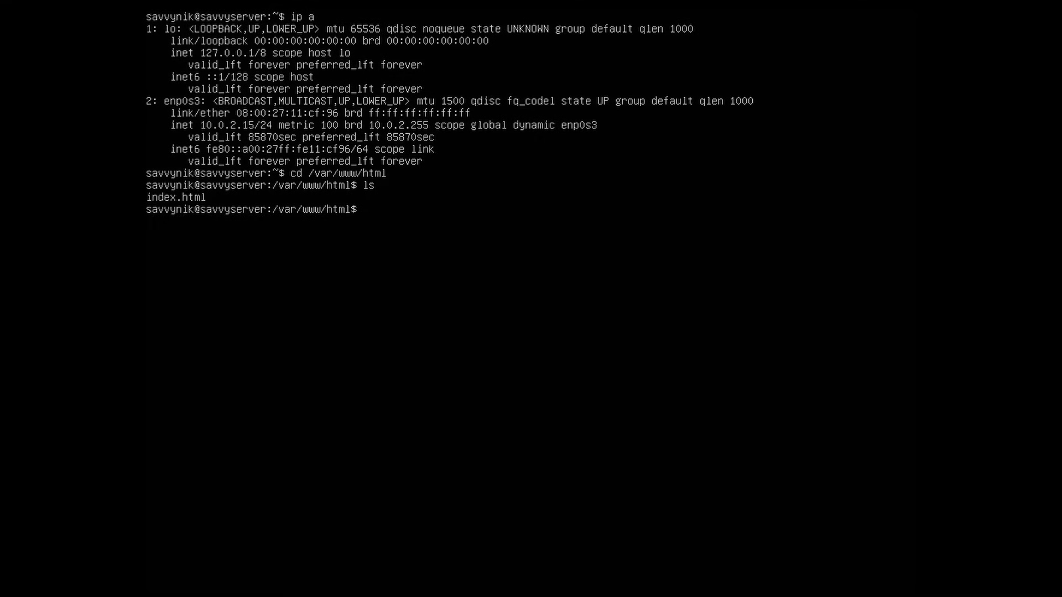
pyautogui.write('nano')
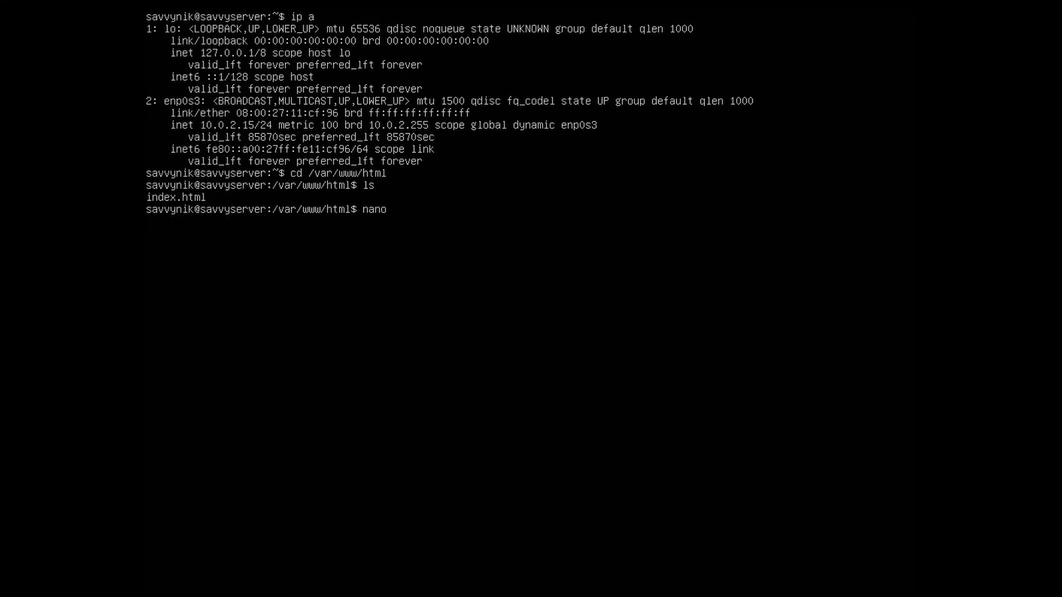
pyautogui.moveTo(395, 208)
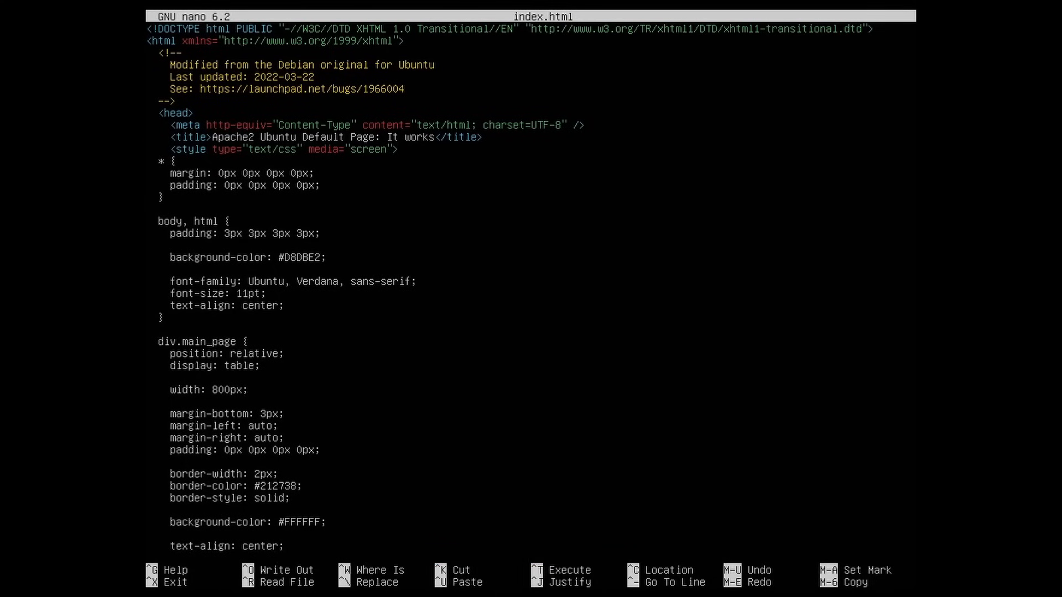
# Step: Scroll down through the CSS to the background-color rules of body and div.main_page
pyautogui.scroll(-3)
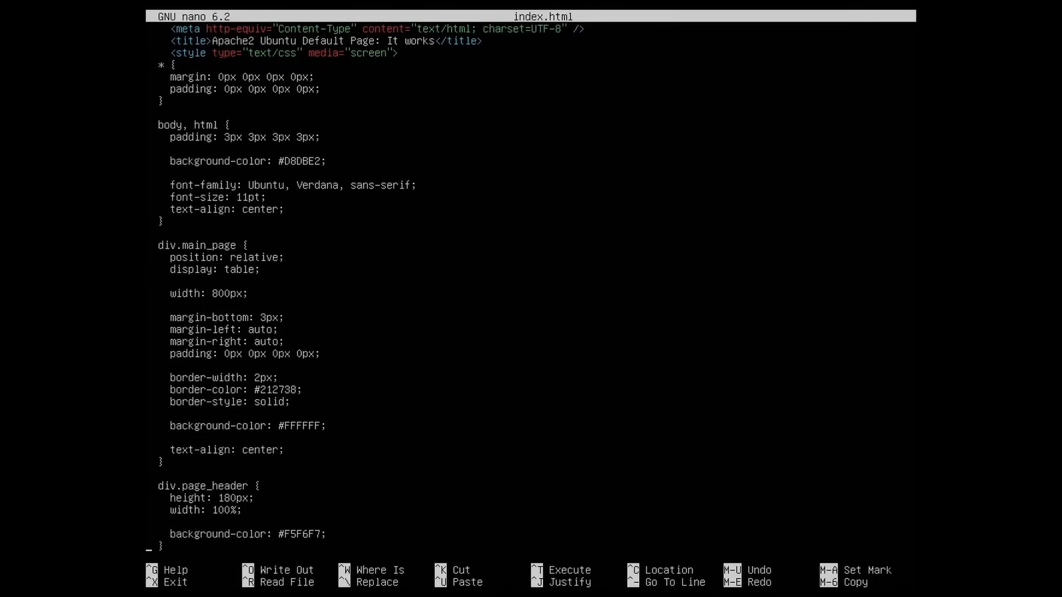
pyautogui.scroll(-3)
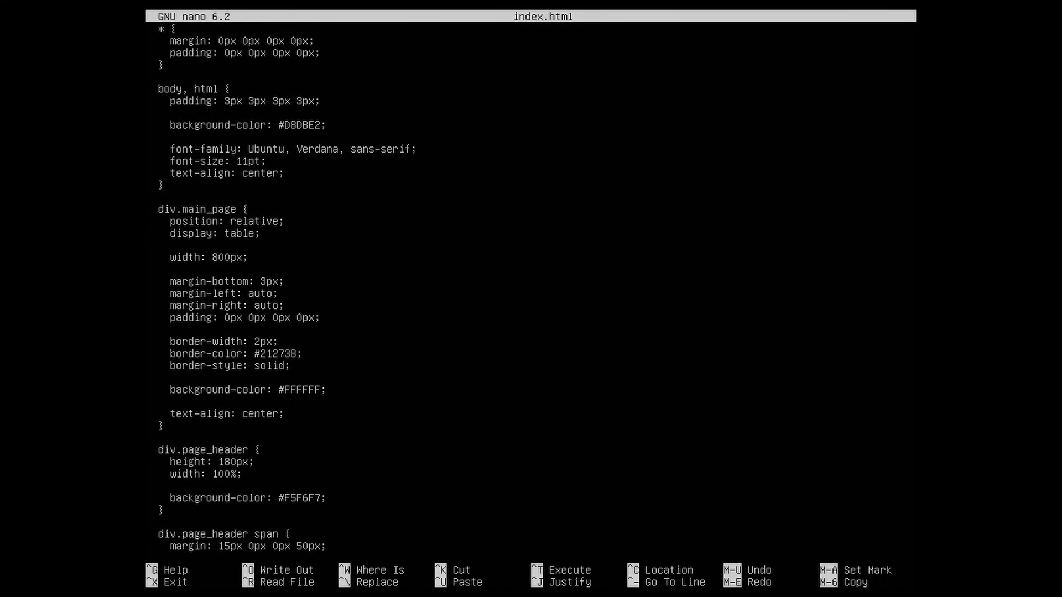
pyautogui.click(323, 389)
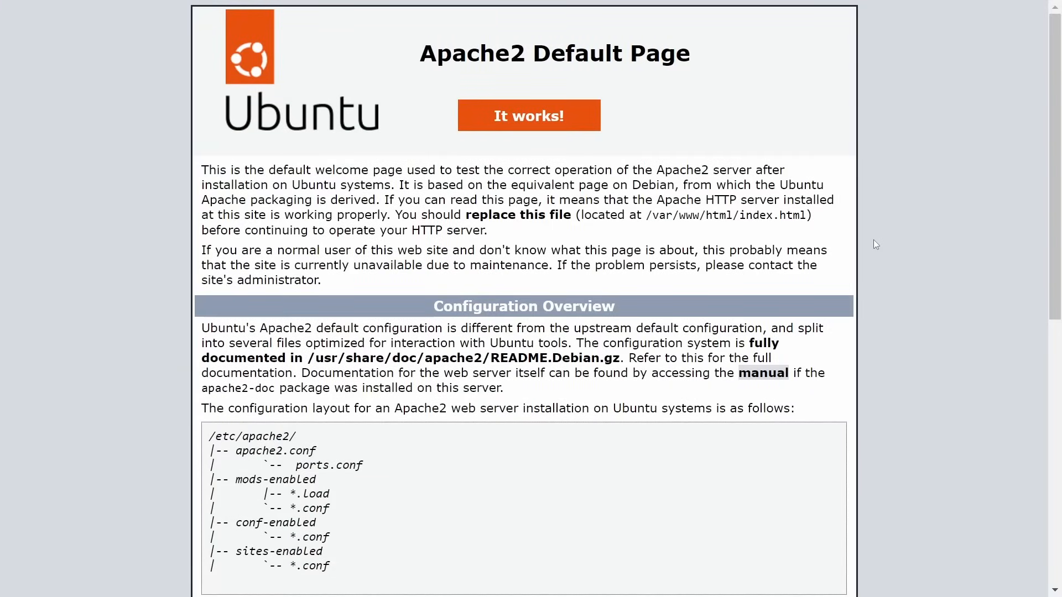
pyautogui.moveTo(870, 260)
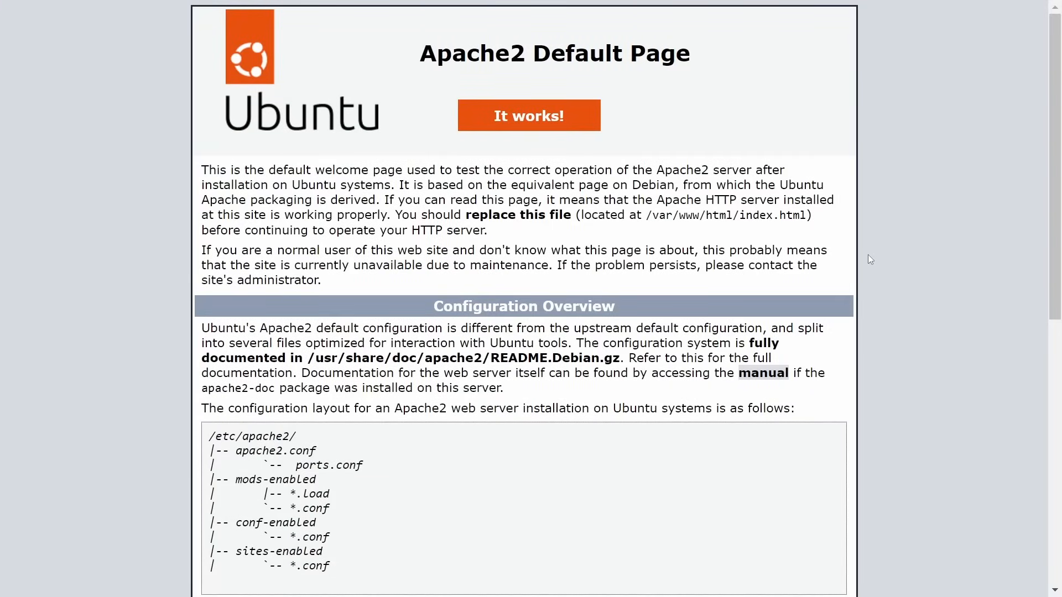
pyautogui.moveTo(851, 263)
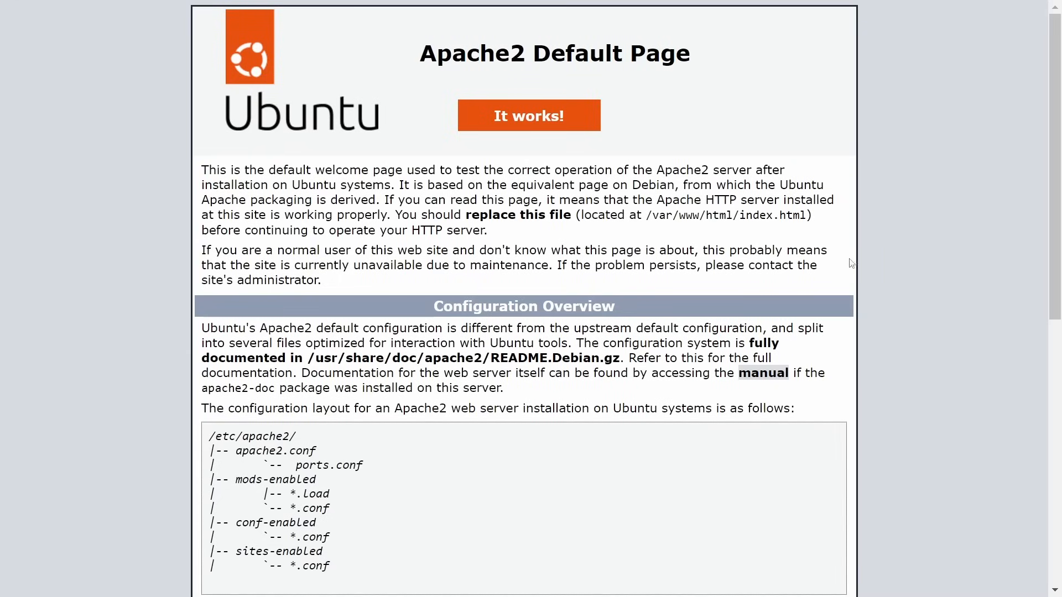
pyautogui.moveTo(896, 262)
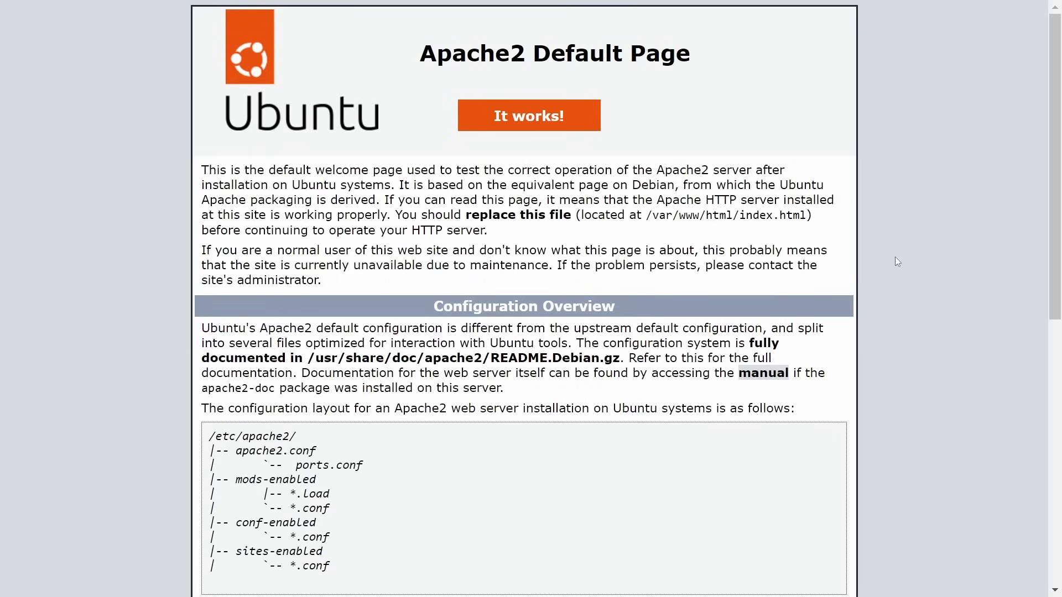
pyautogui.moveTo(885, 249)
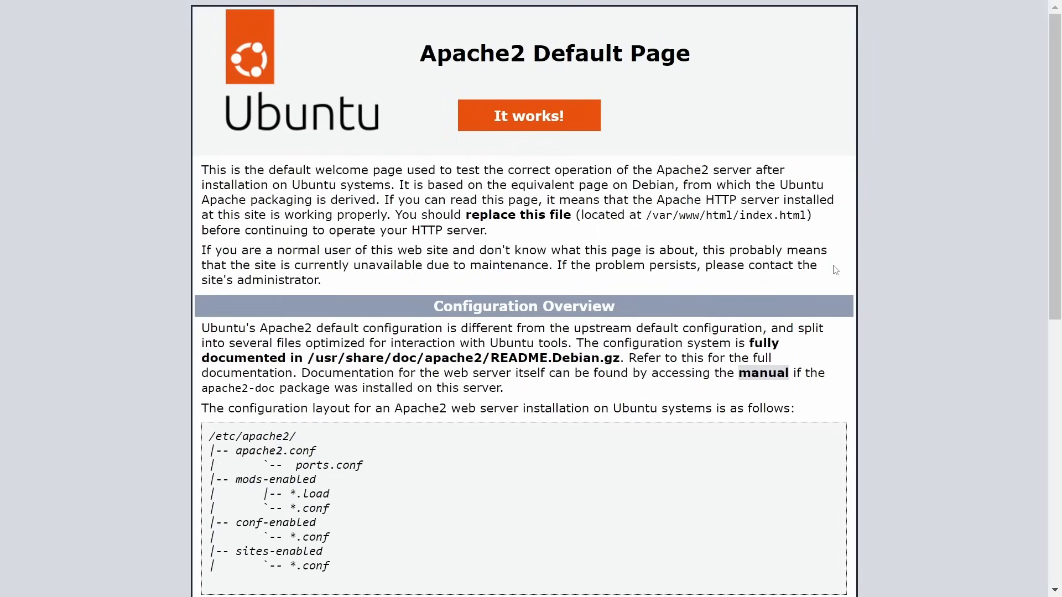
pyautogui.moveTo(873, 259)
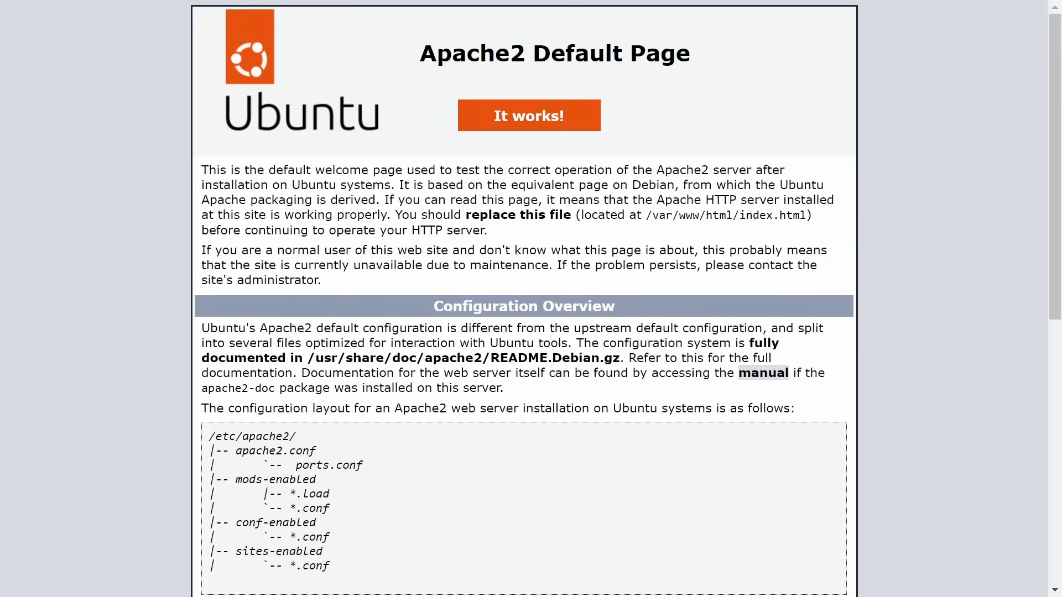
pyautogui.moveTo(581, 467)
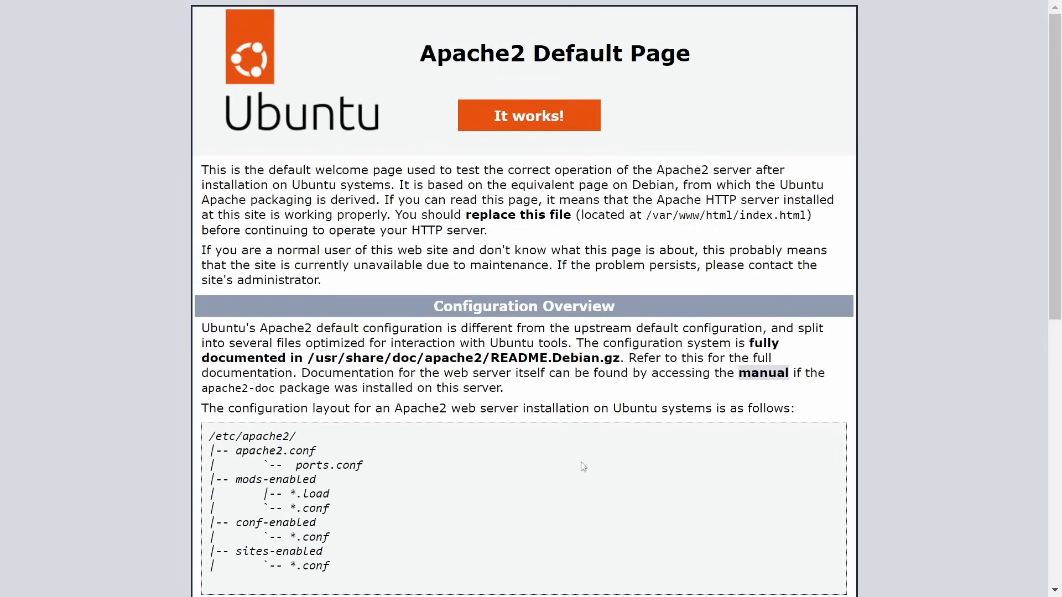
pyautogui.moveTo(731, 74)
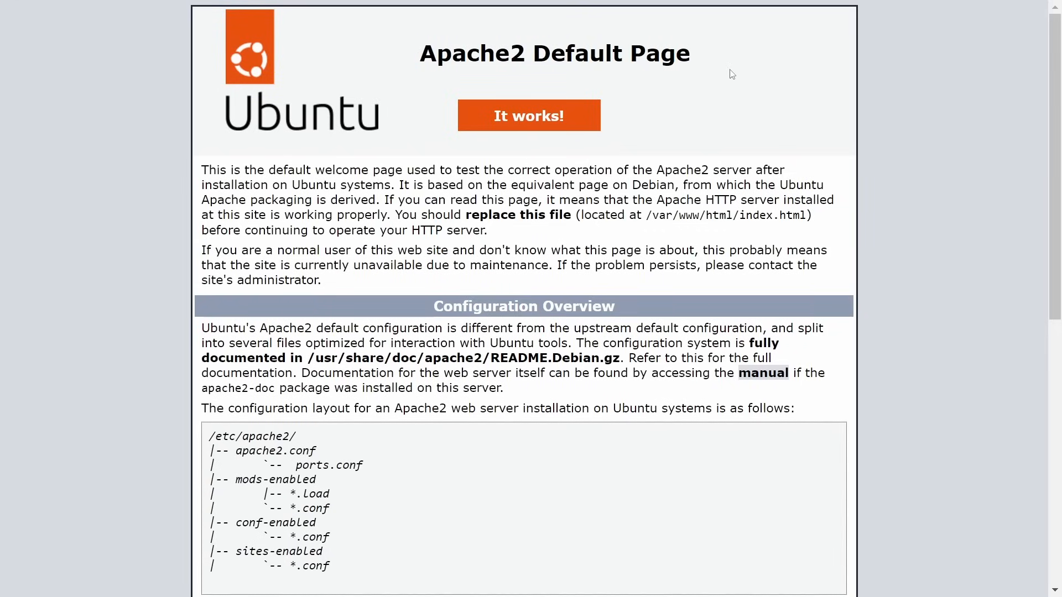
pyautogui.moveTo(567, 352)
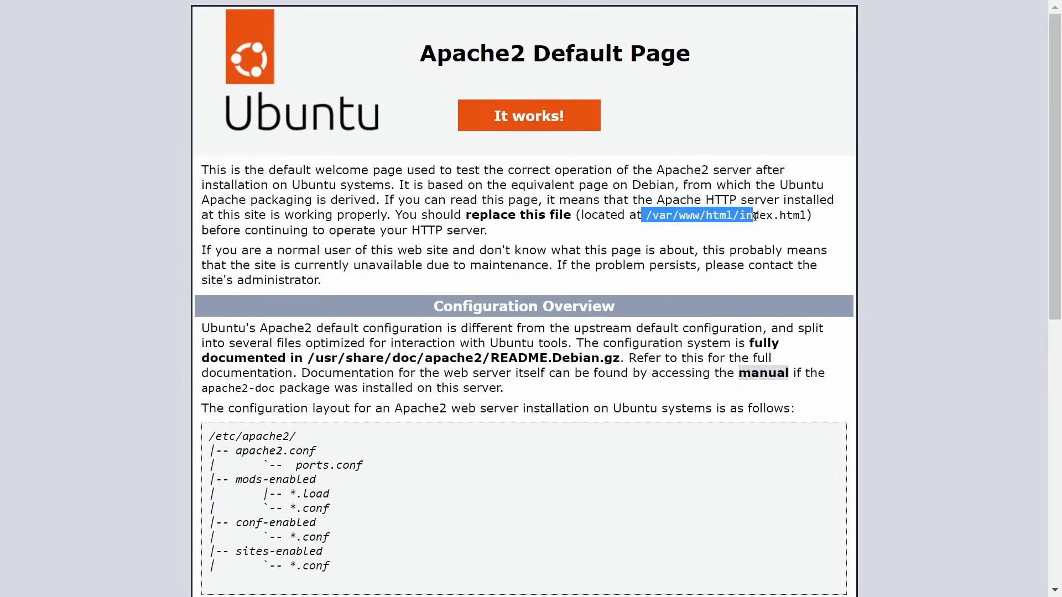
pyautogui.click(772, 203)
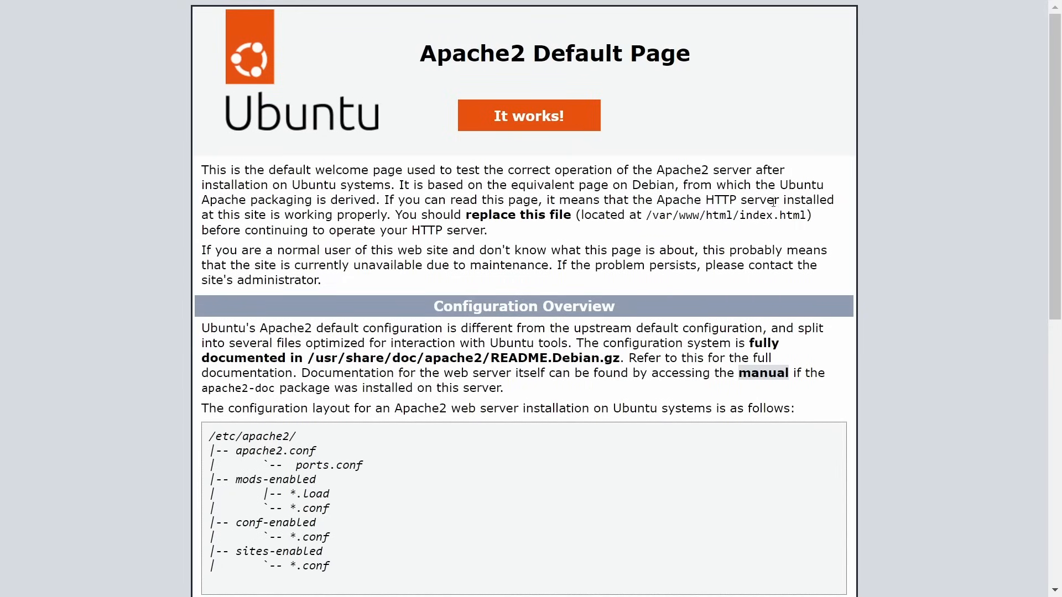
pyautogui.moveTo(724, 249)
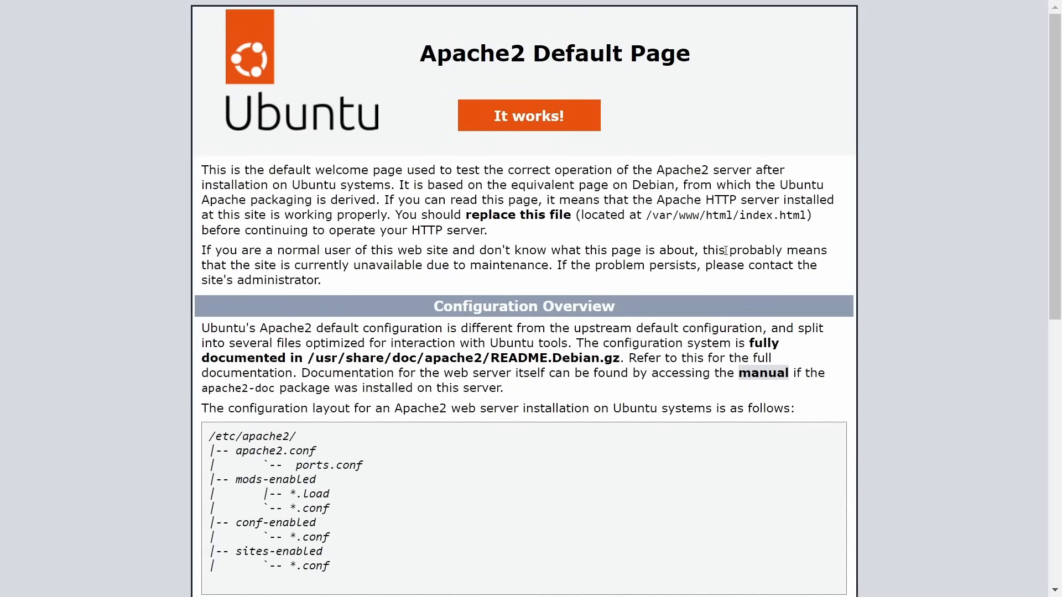
pyautogui.moveTo(726, 249)
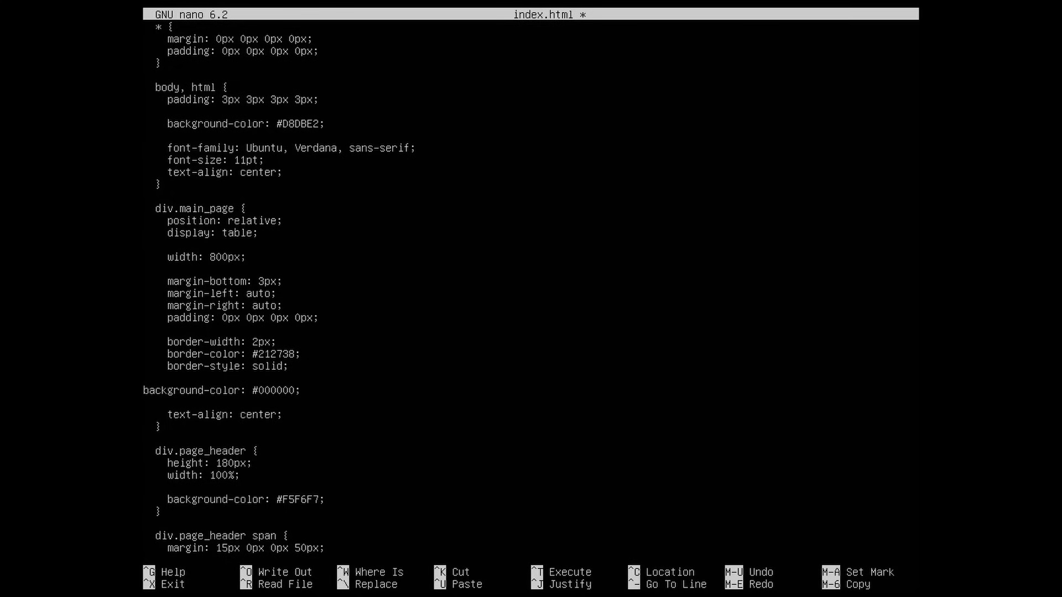
# Step: Leave nano without saving after the permission-denied error on index.html
pyautogui.press('ctrl+x')
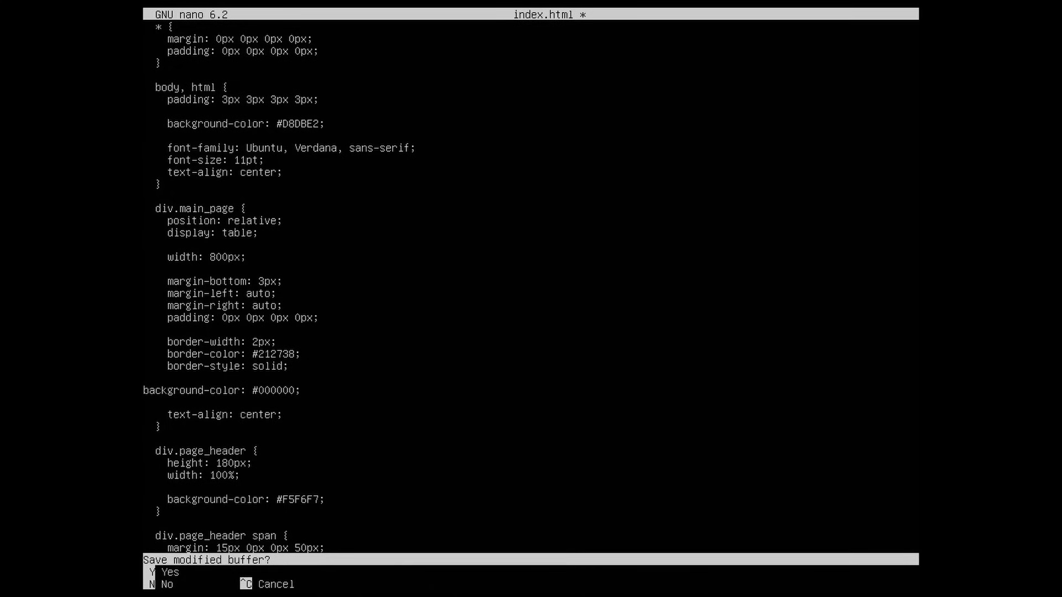
pyautogui.press('y')
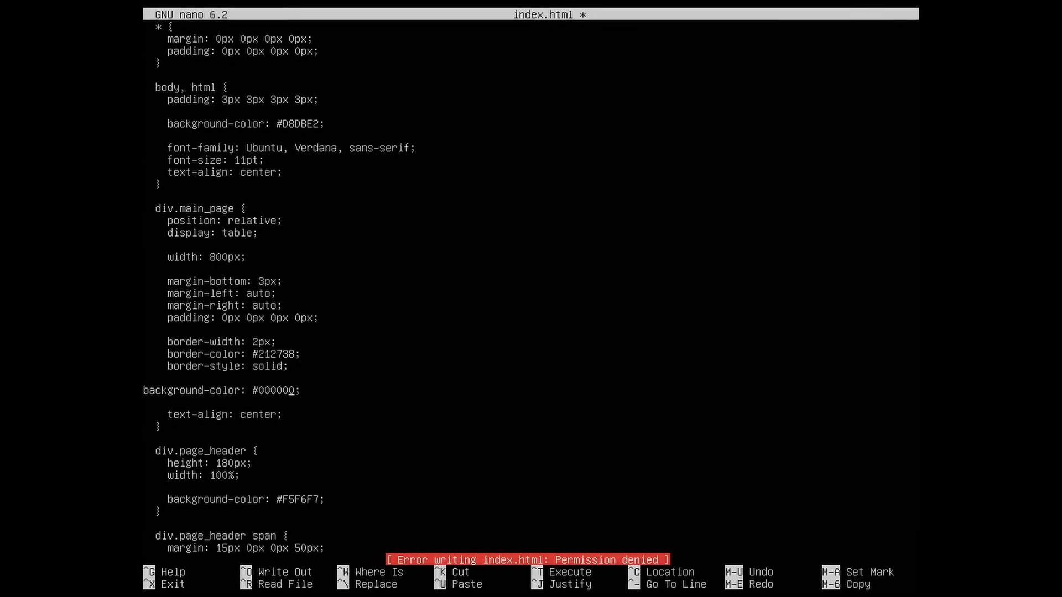
pyautogui.press('ctrl+x')
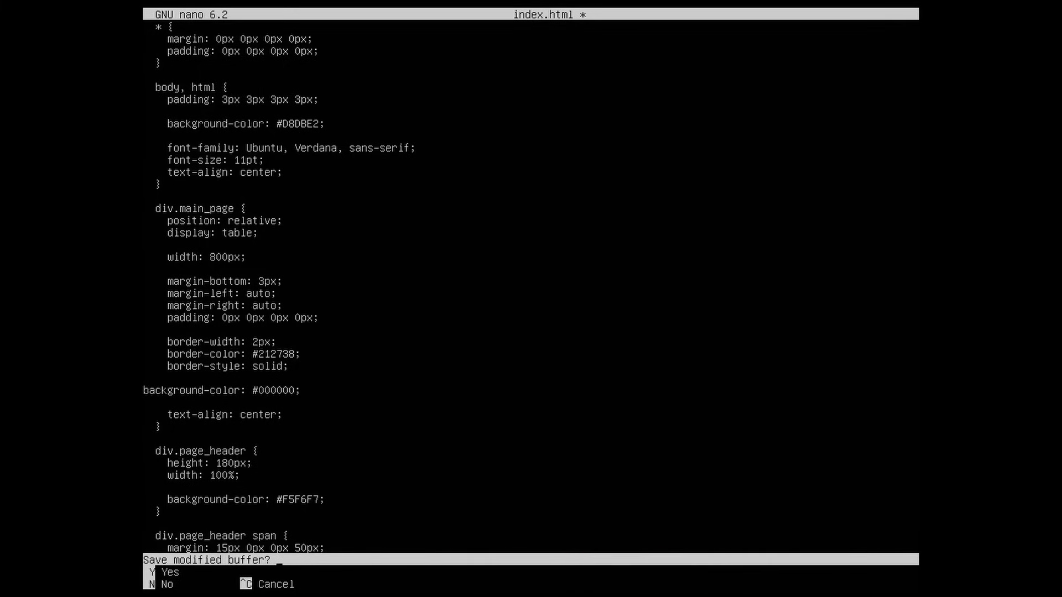
pyautogui.press('n')
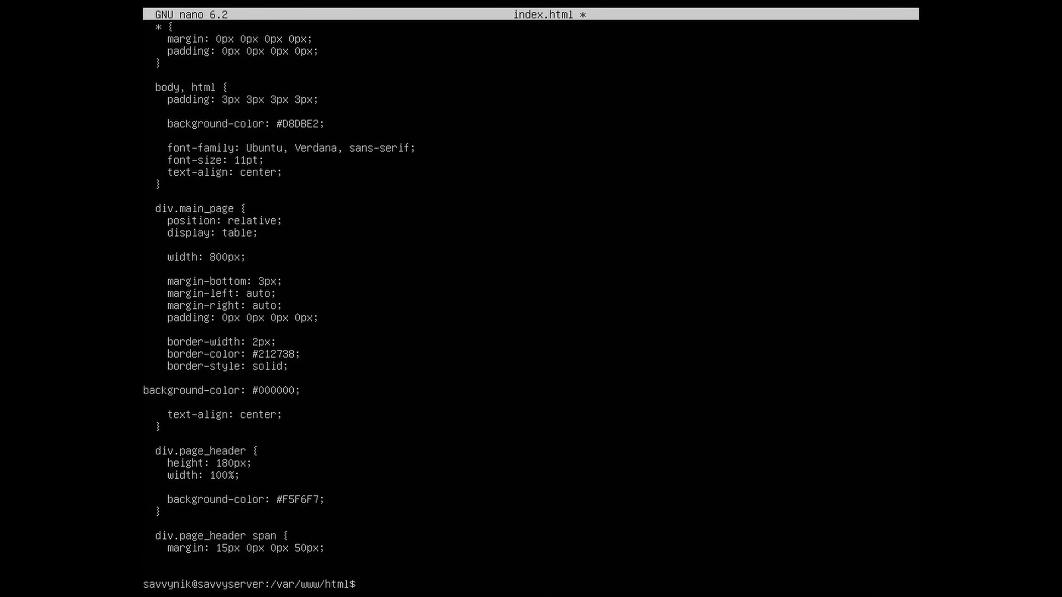
# Step: Reopen index.html with sudo nano, set the main_page background to #000000 and save
pyautogui.write('nano index.html')
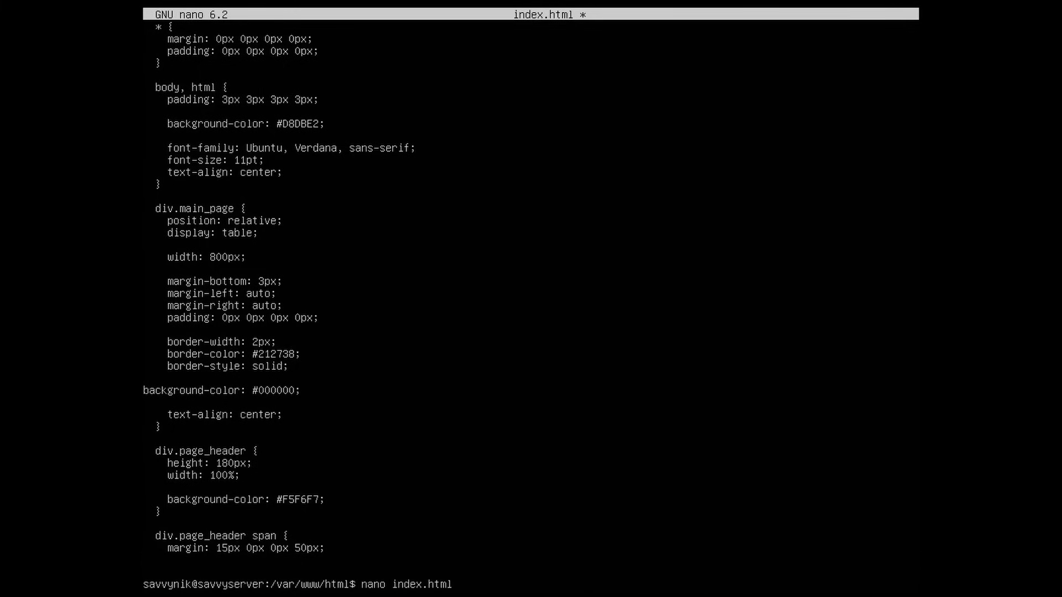
pyautogui.write('sudo')
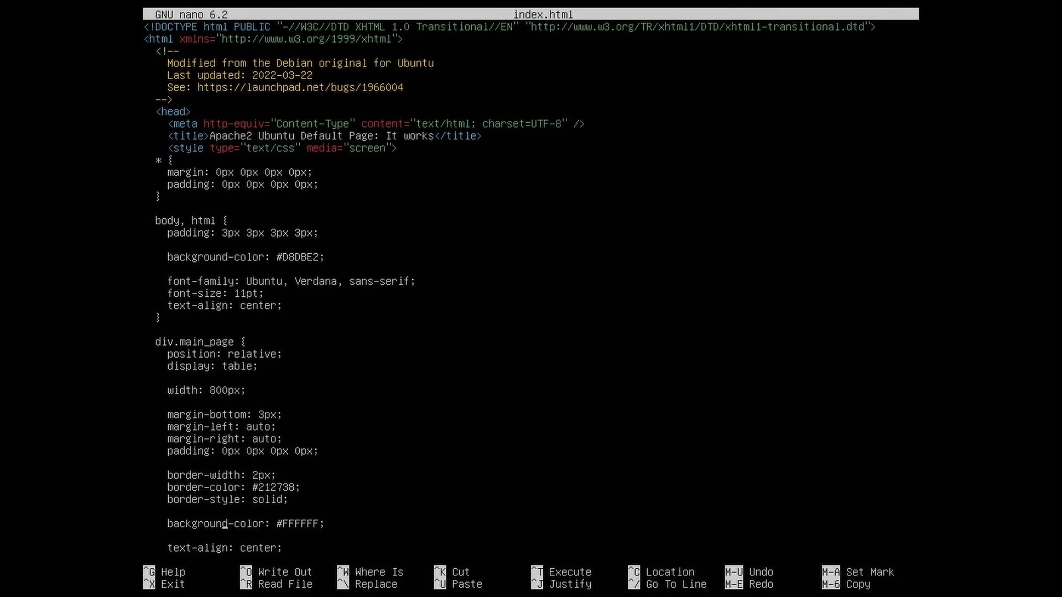
pyautogui.write('000000')
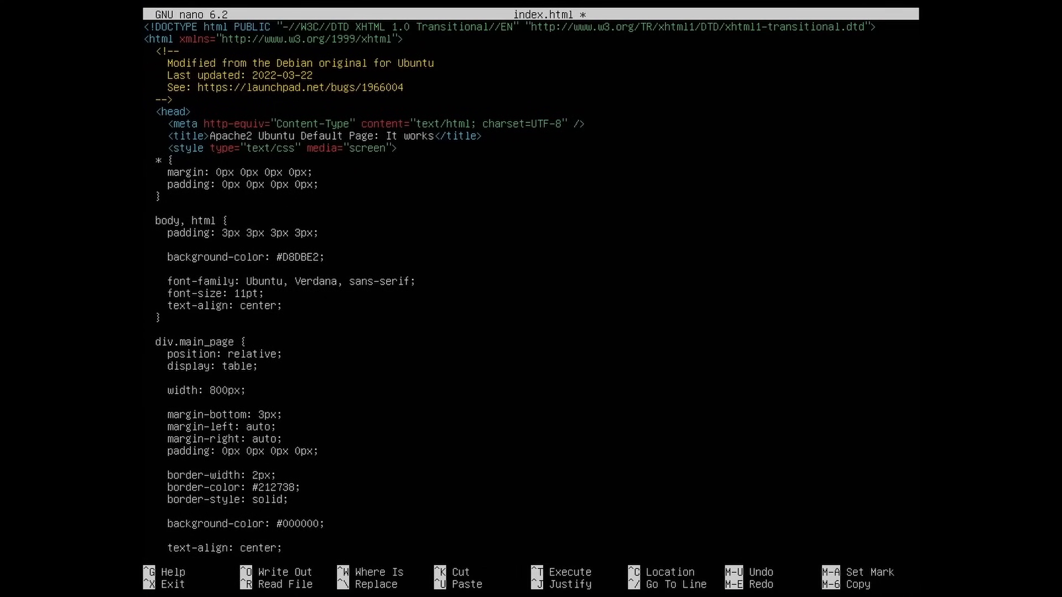
pyautogui.press('ctrl+x')
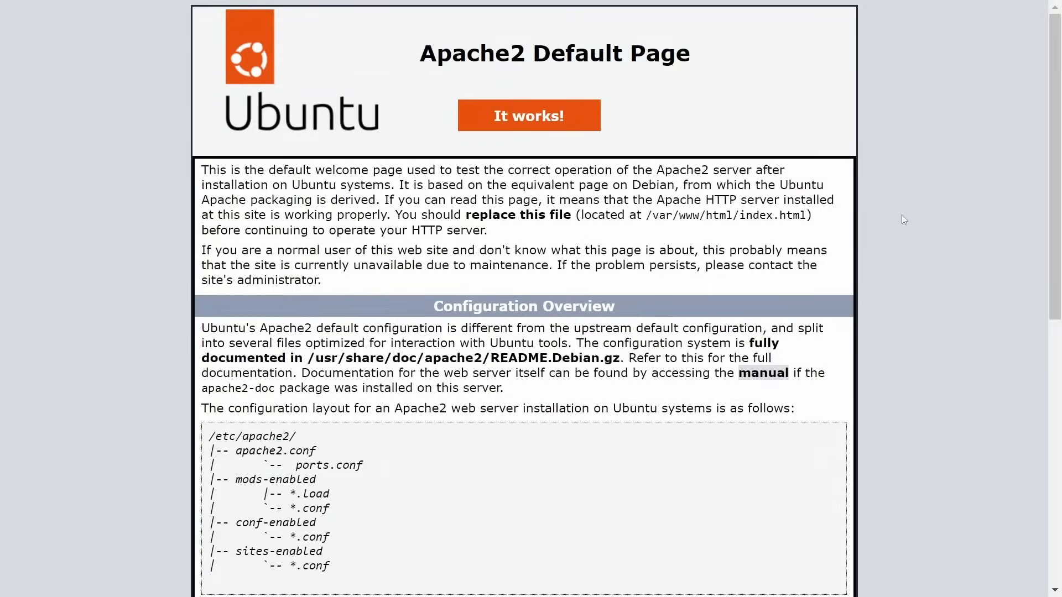
pyautogui.moveTo(100, 167)
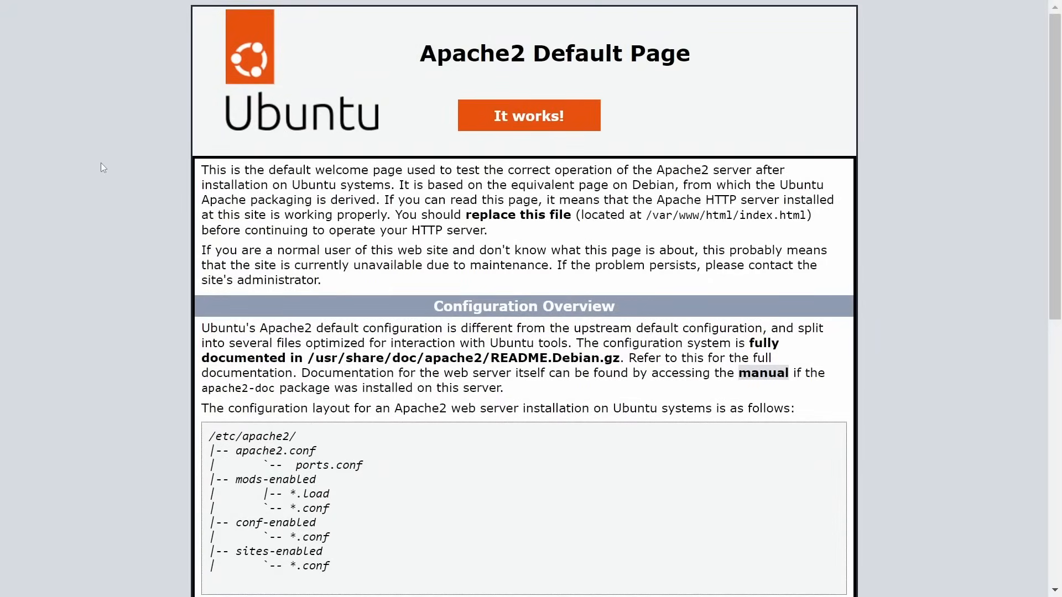
pyautogui.moveTo(891, 446)
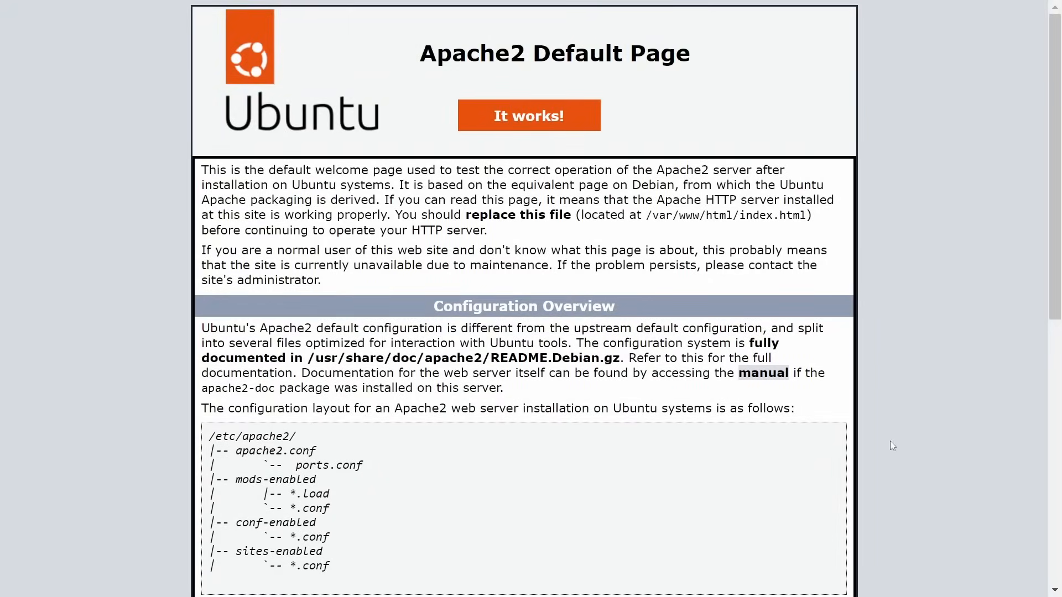
pyautogui.moveTo(902, 421)
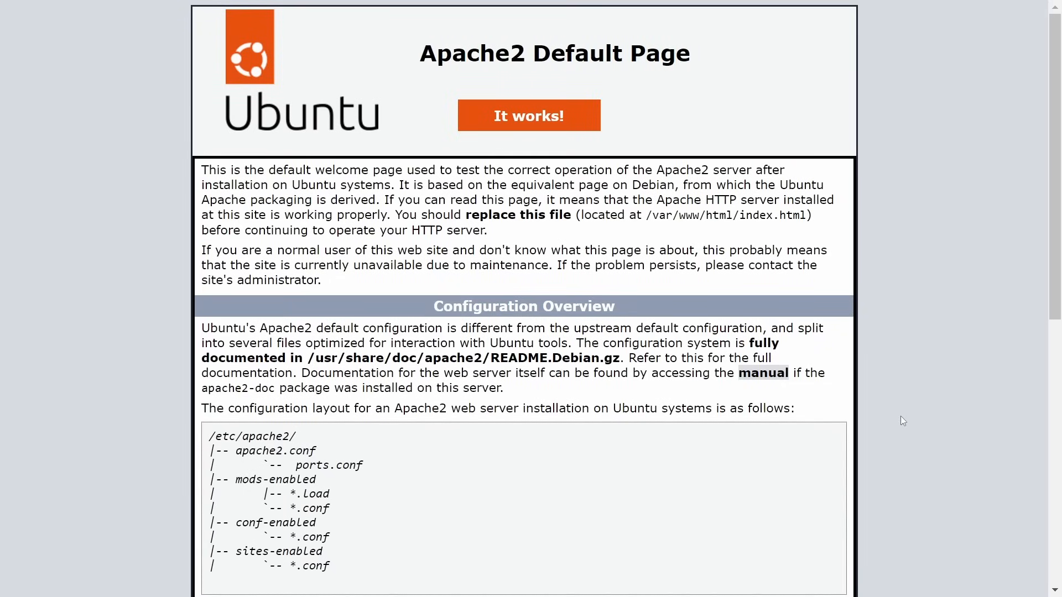
pyautogui.moveTo(733, 227)
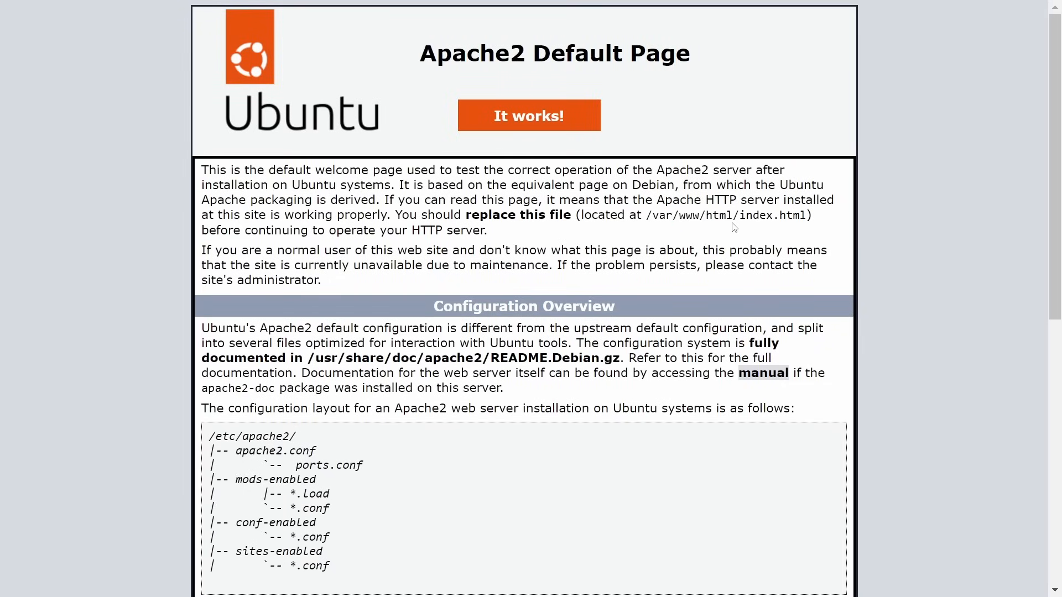
pyautogui.moveTo(789, 236)
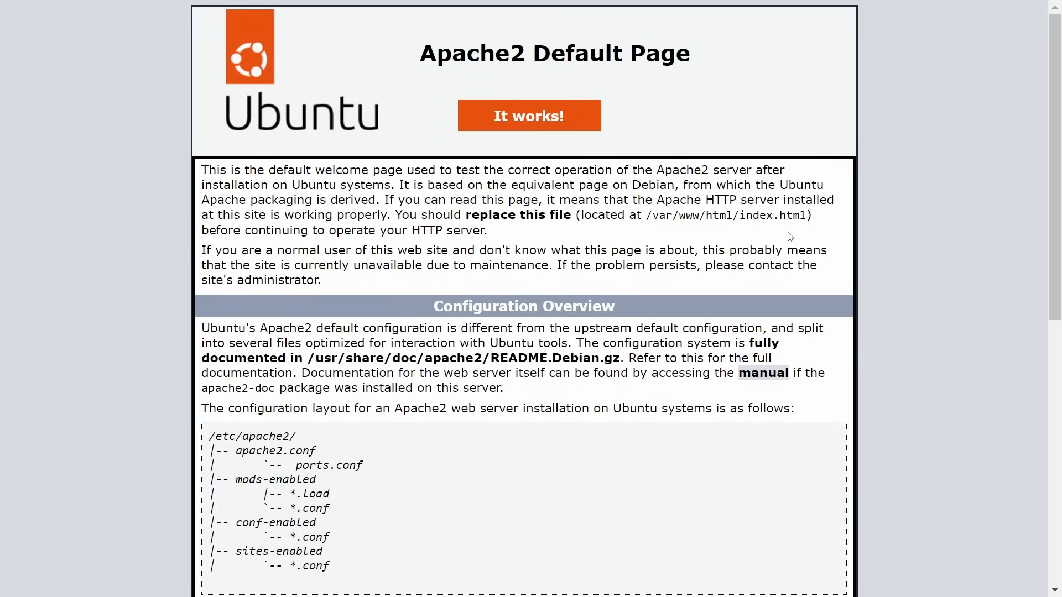